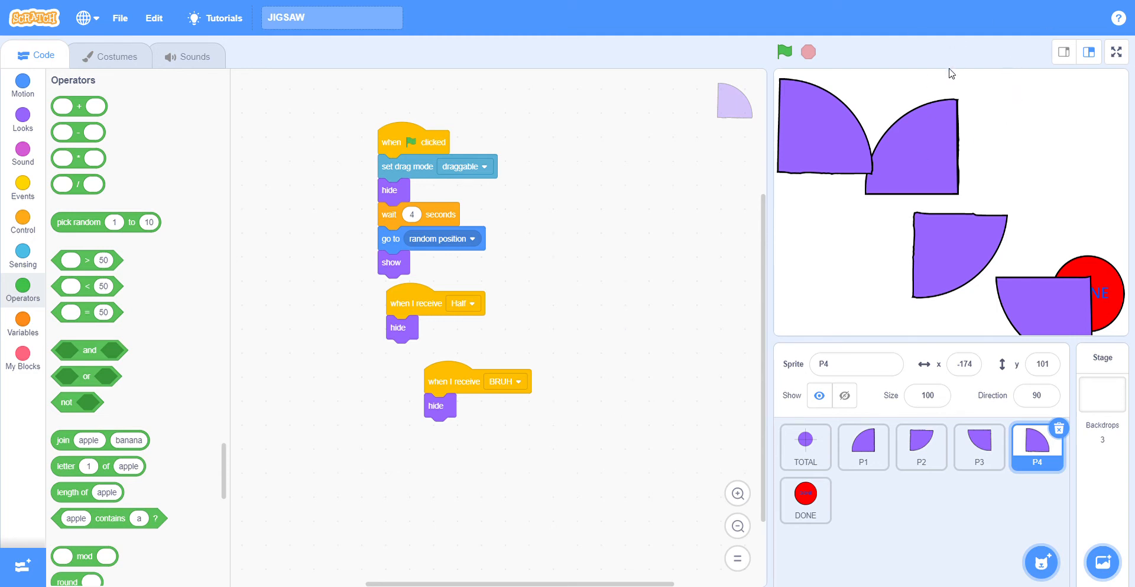
pyautogui.moveTo(1085, 209)
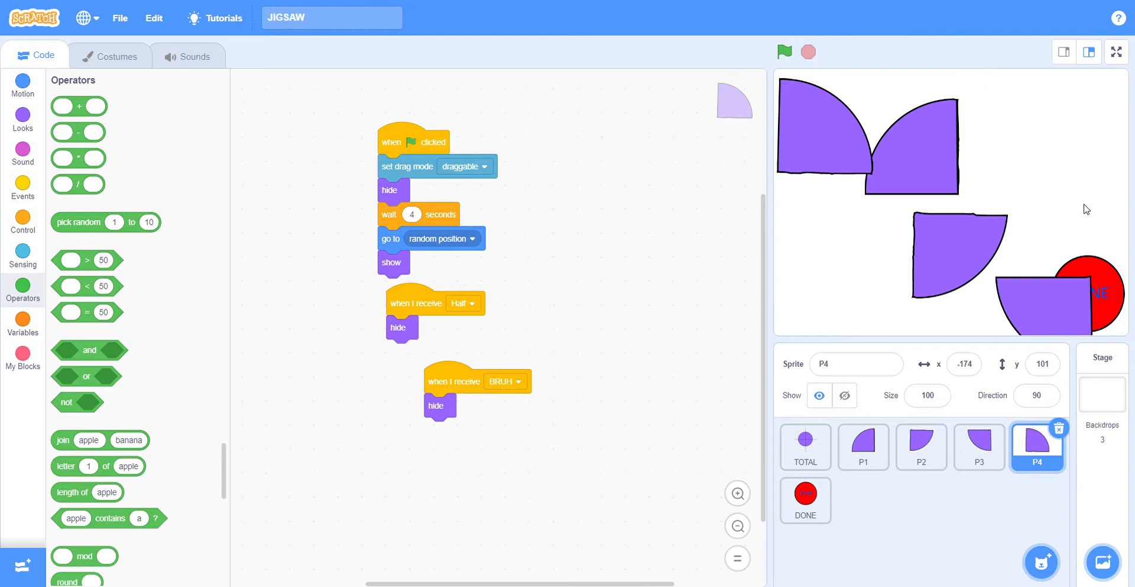
pyautogui.moveTo(1110, 121)
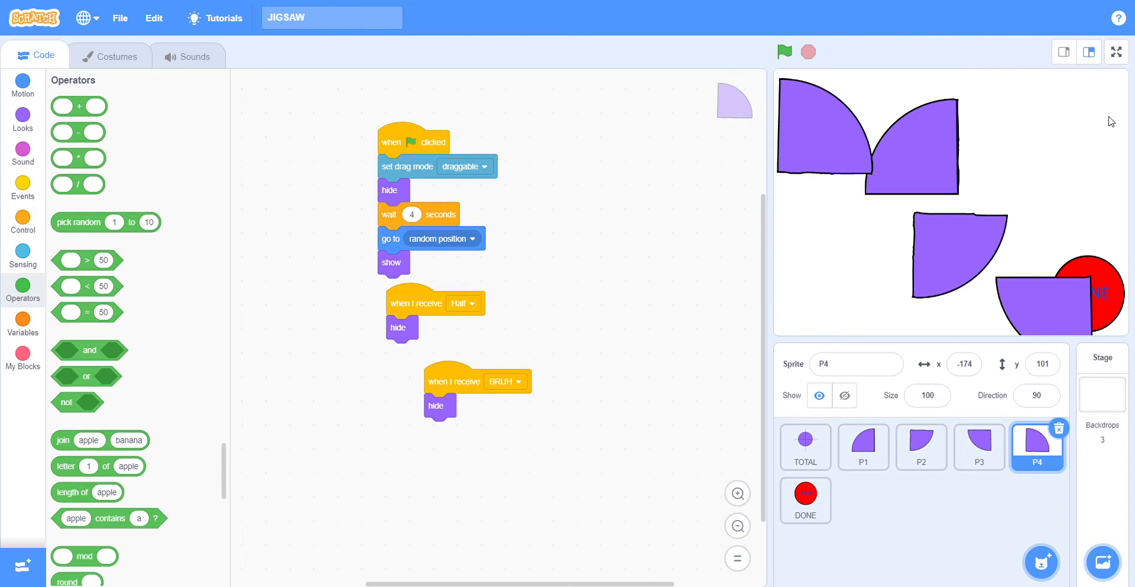
pyautogui.moveTo(1118, 64)
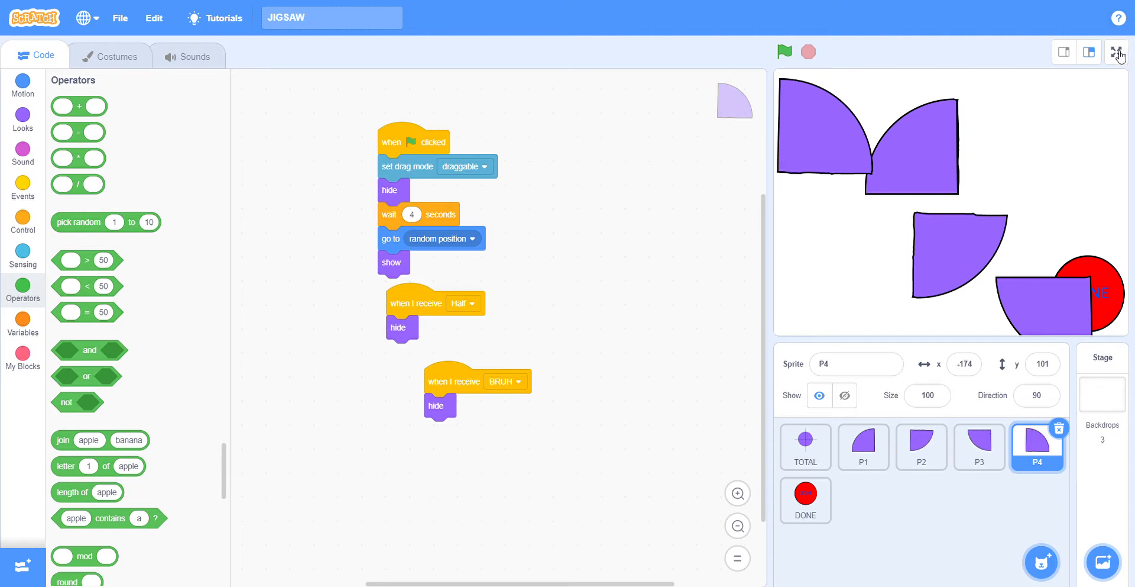
pyautogui.moveTo(1121, 59)
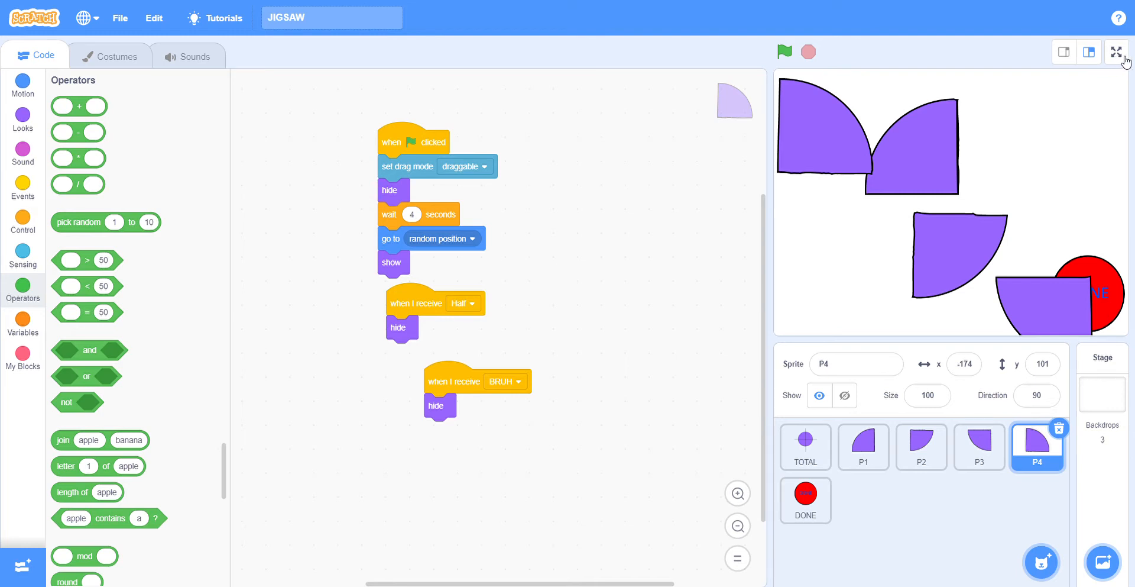
# Step: Start the game full screen so the pieces scatter, then drag a quarter into the circle
pyautogui.click(1119, 51)
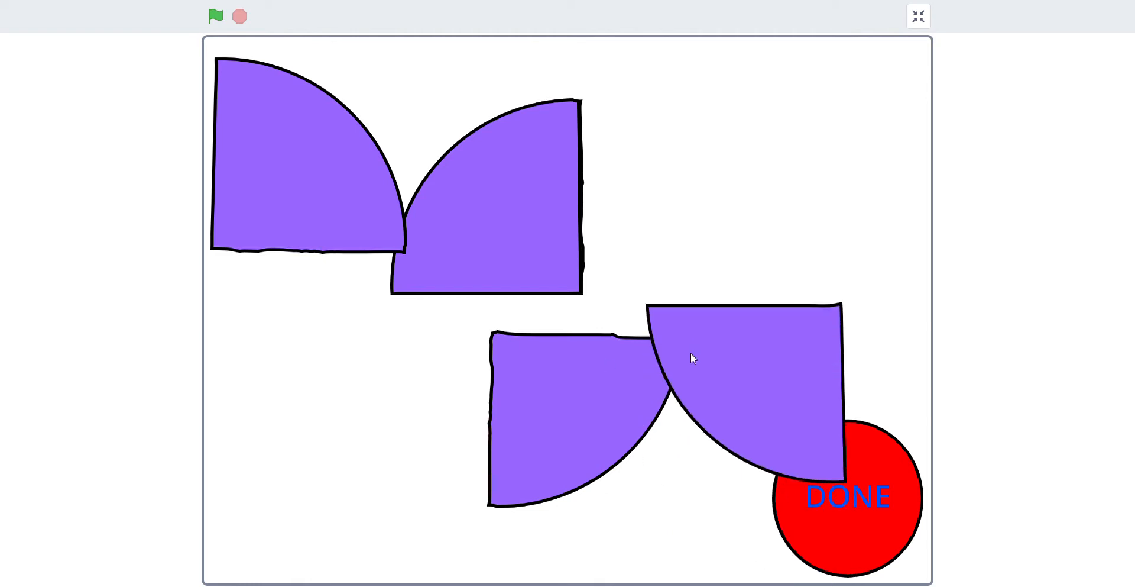
pyautogui.click(215, 15)
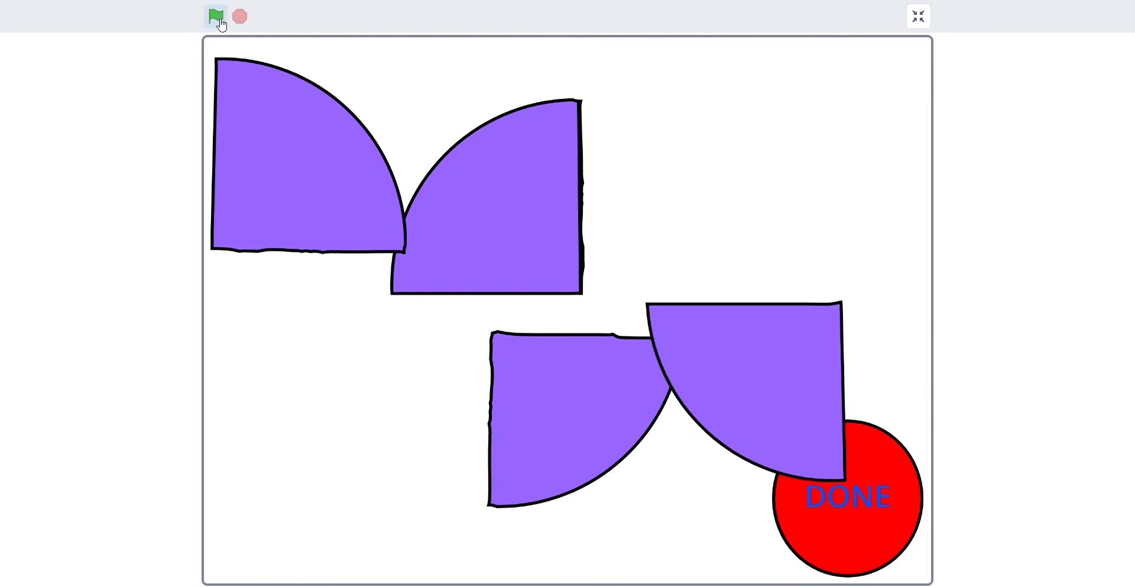
pyautogui.click(216, 15)
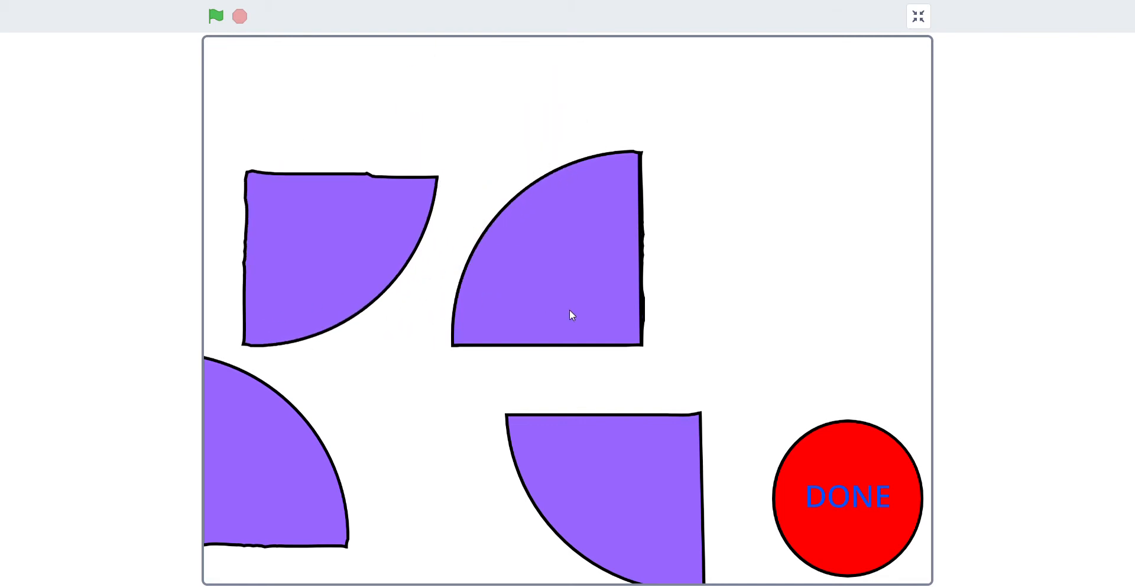
pyautogui.moveTo(547, 246); pyautogui.dragTo(369, 156)
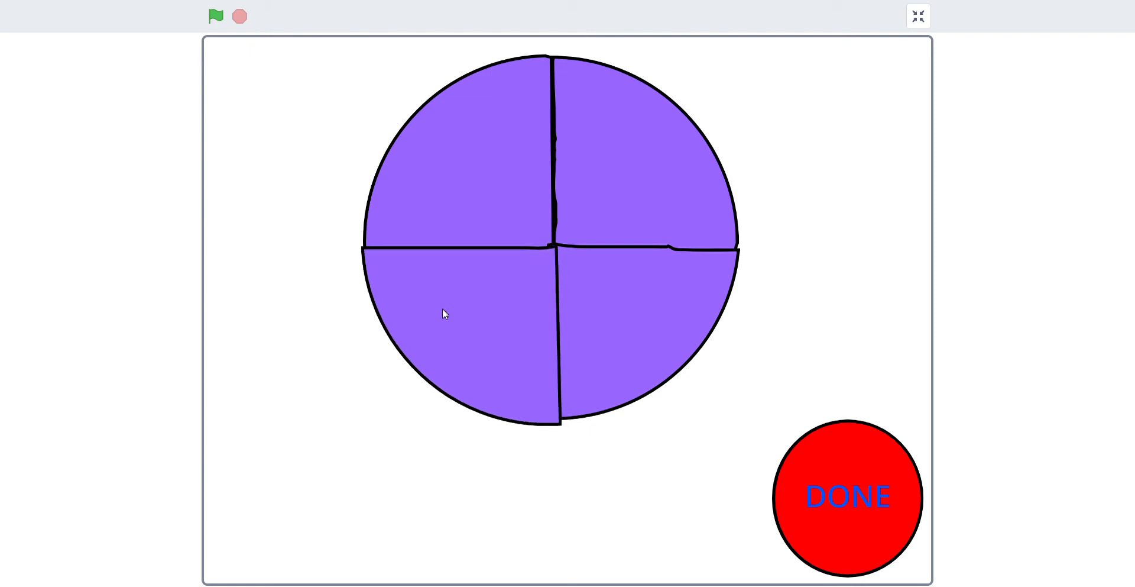
pyautogui.moveTo(540, 172)
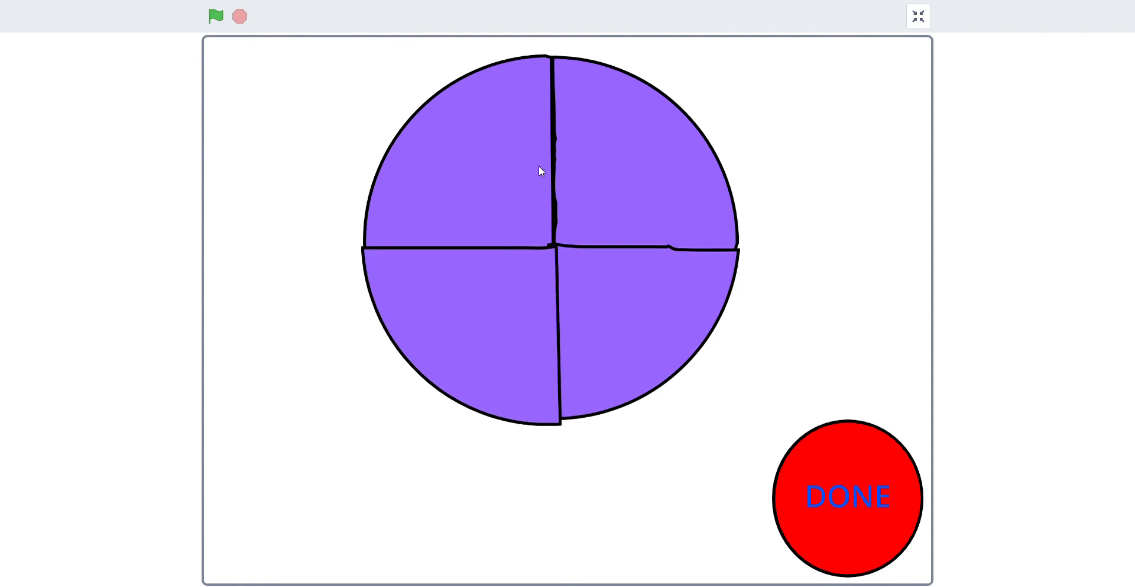
pyautogui.moveTo(577, 283)
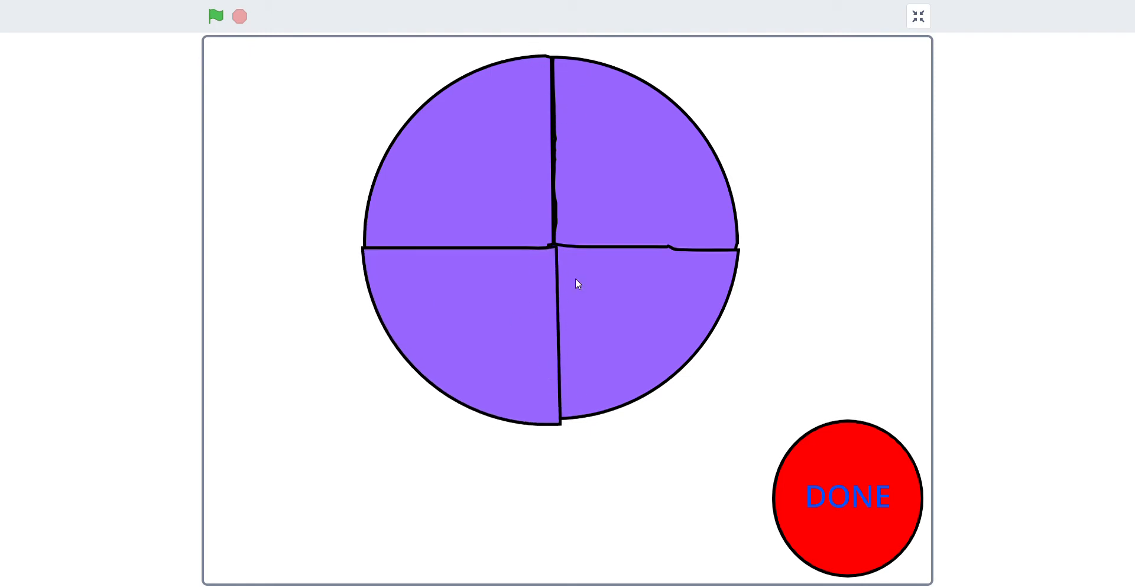
pyautogui.moveTo(578, 350)
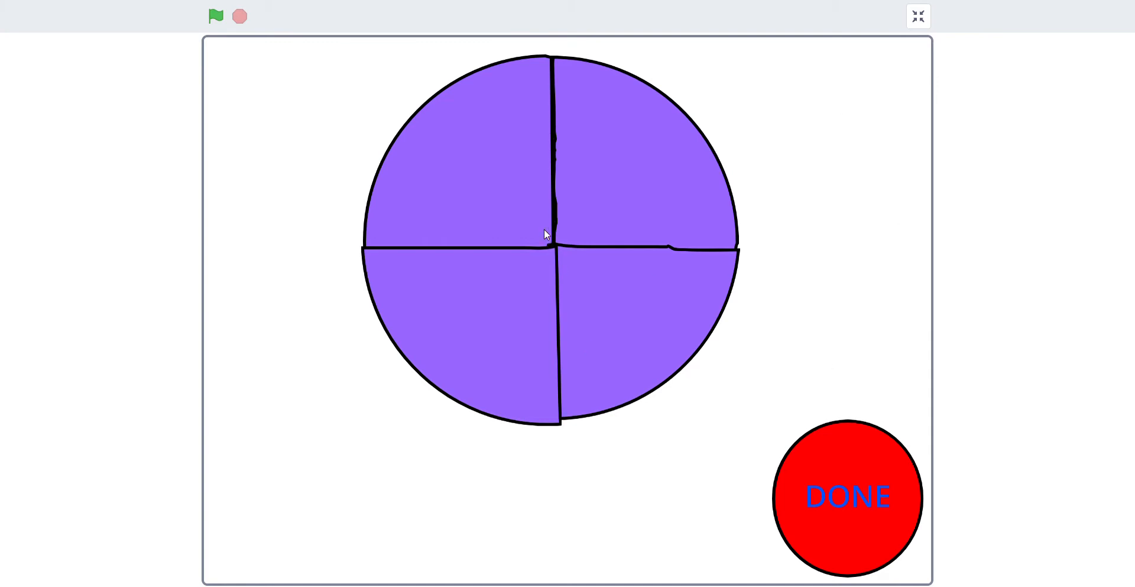
pyautogui.moveTo(563, 388)
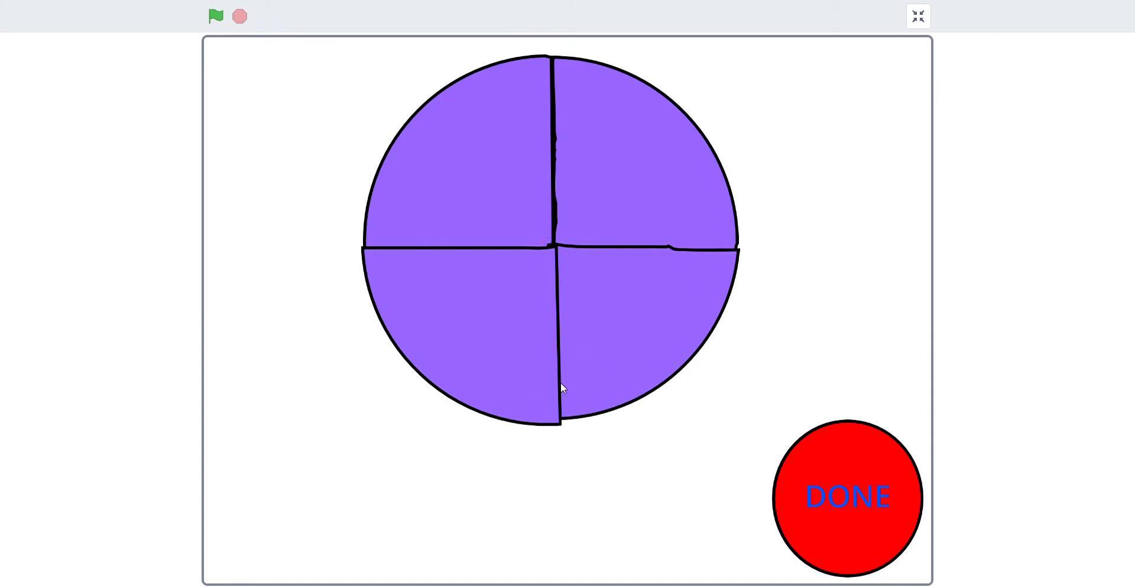
pyautogui.moveTo(673, 334)
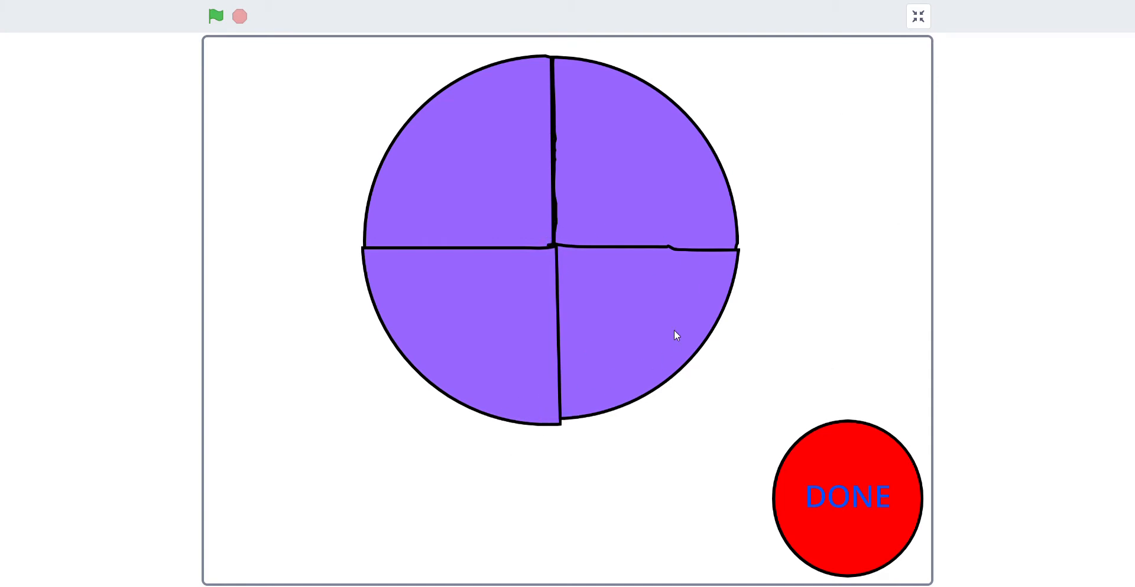
pyautogui.moveTo(665, 290)
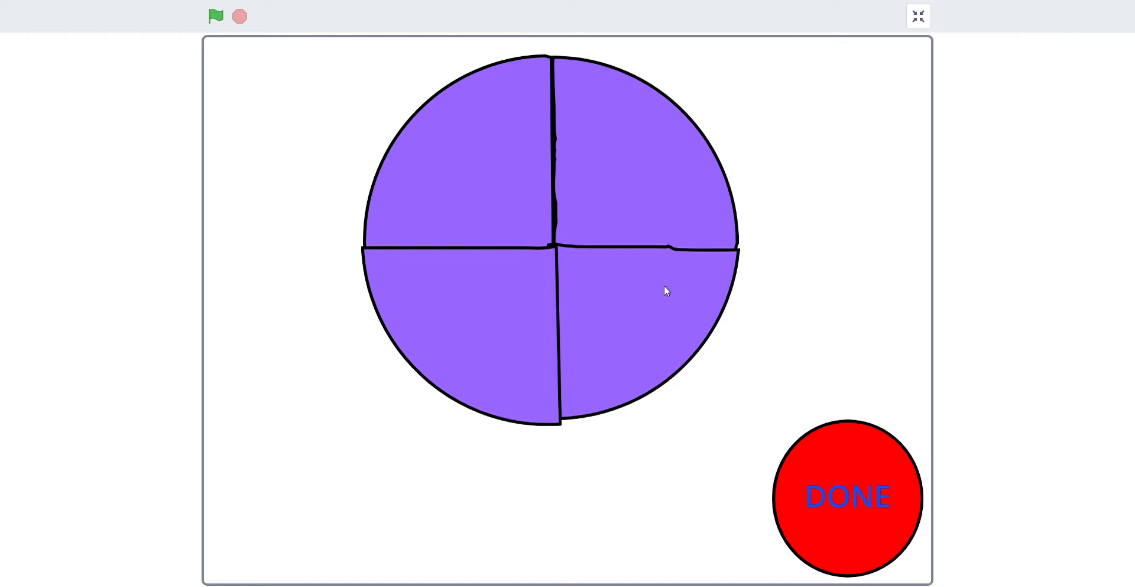
pyautogui.moveTo(649, 235)
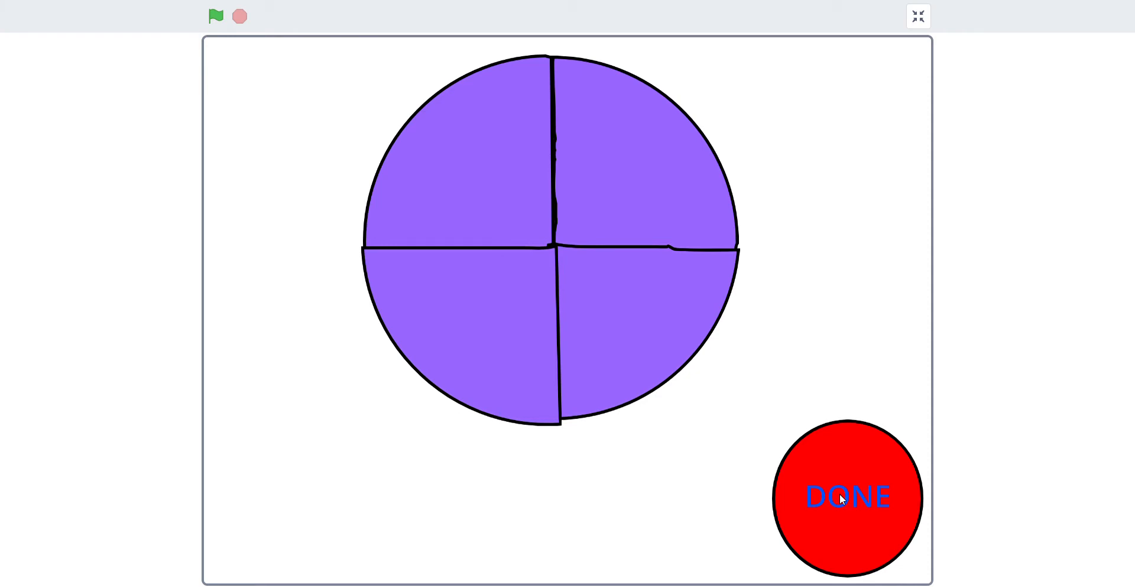
# Step: Check DONE for YOU WIN, replay a gapped circle for YOU LOSE, then exit full screen
pyautogui.click(847, 498)
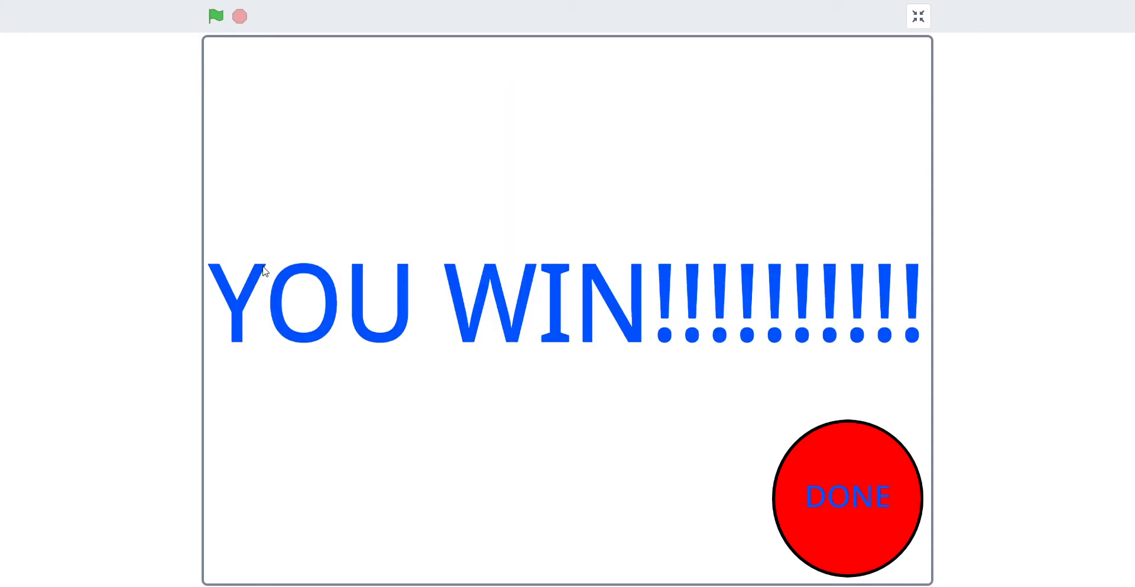
pyautogui.moveTo(214, 108)
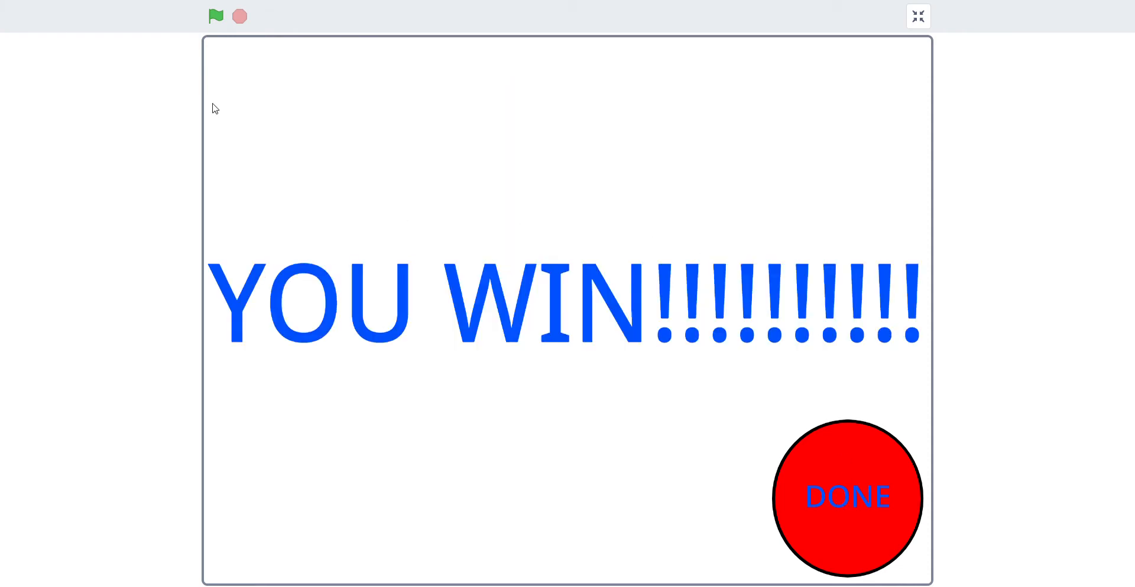
pyautogui.click(215, 15)
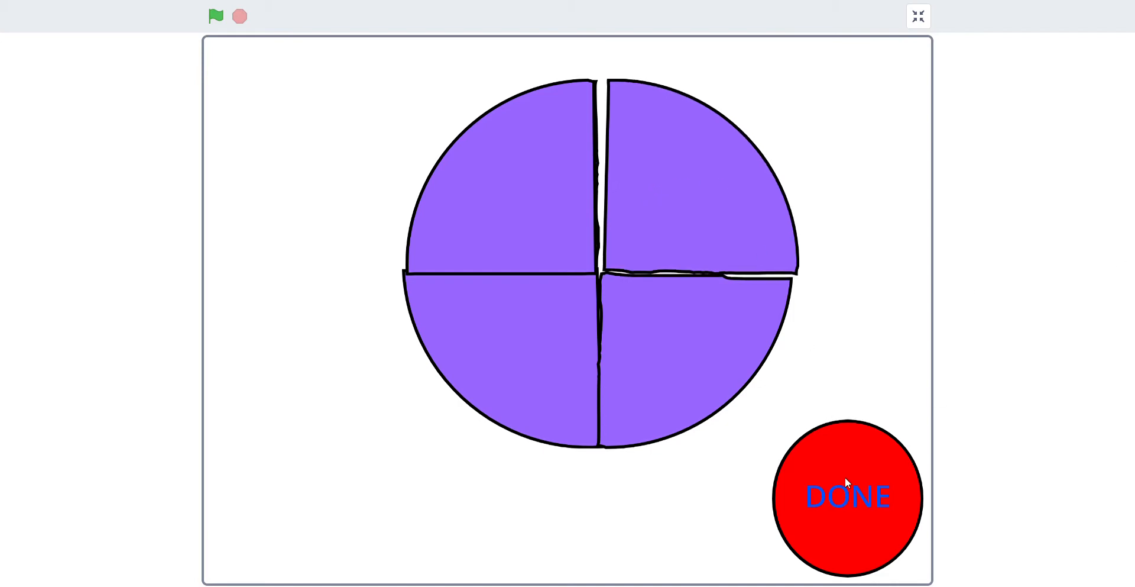
pyautogui.click(848, 497)
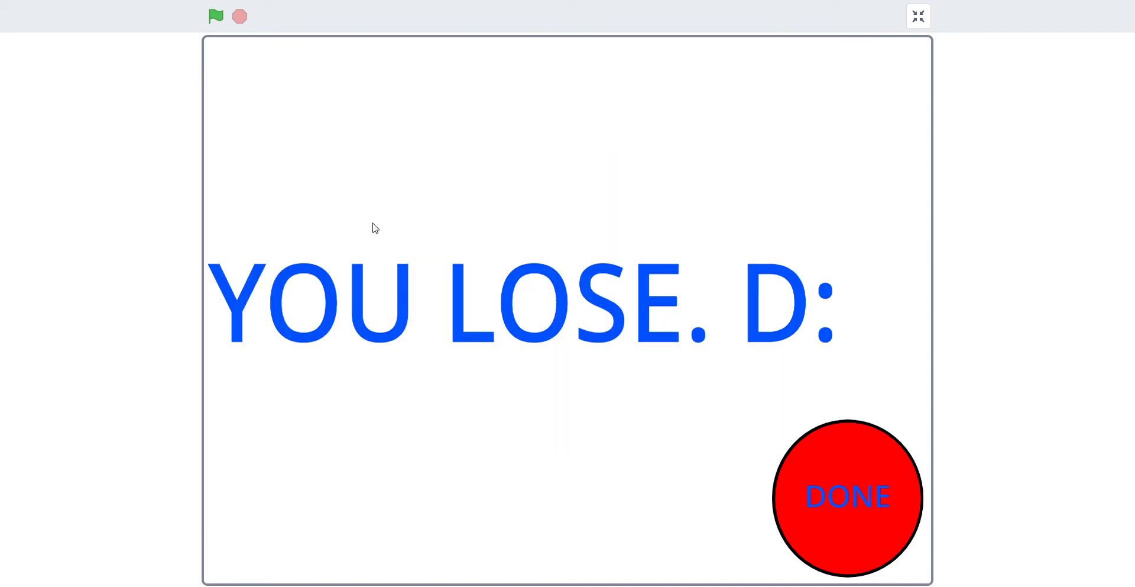
pyautogui.moveTo(795, 296)
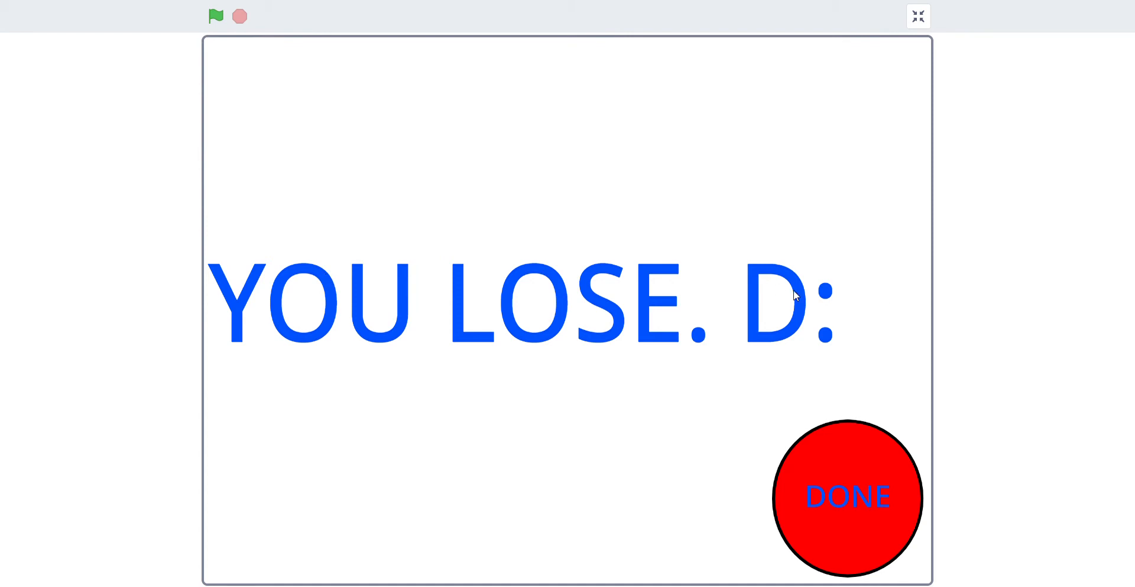
pyautogui.click(917, 15)
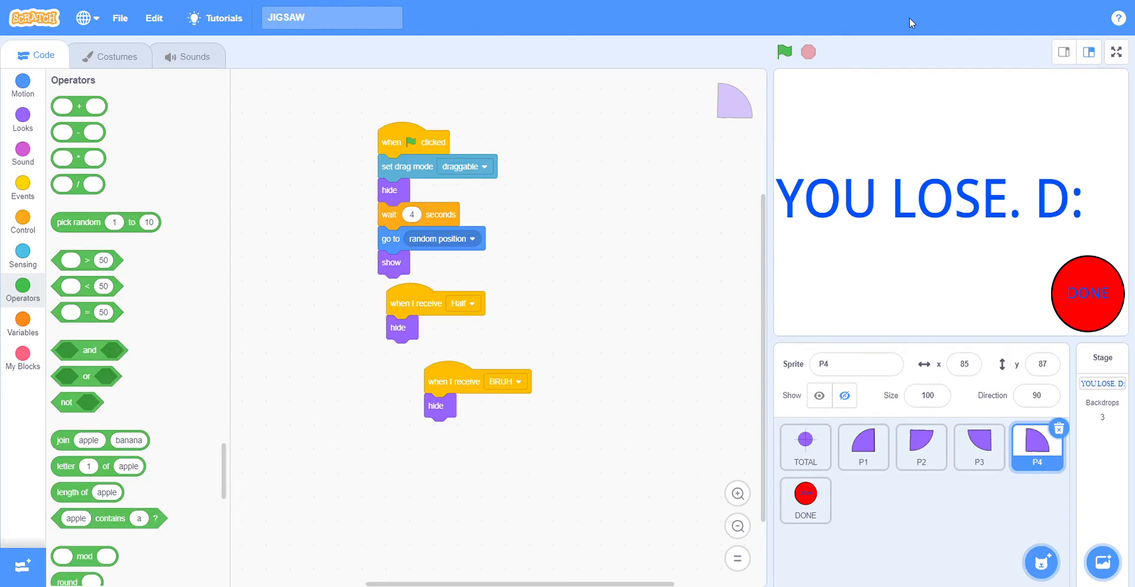
# Step: Select the TOTAL sprite's script, run the game to show the full circle, then stop it
pyautogui.click(805, 446)
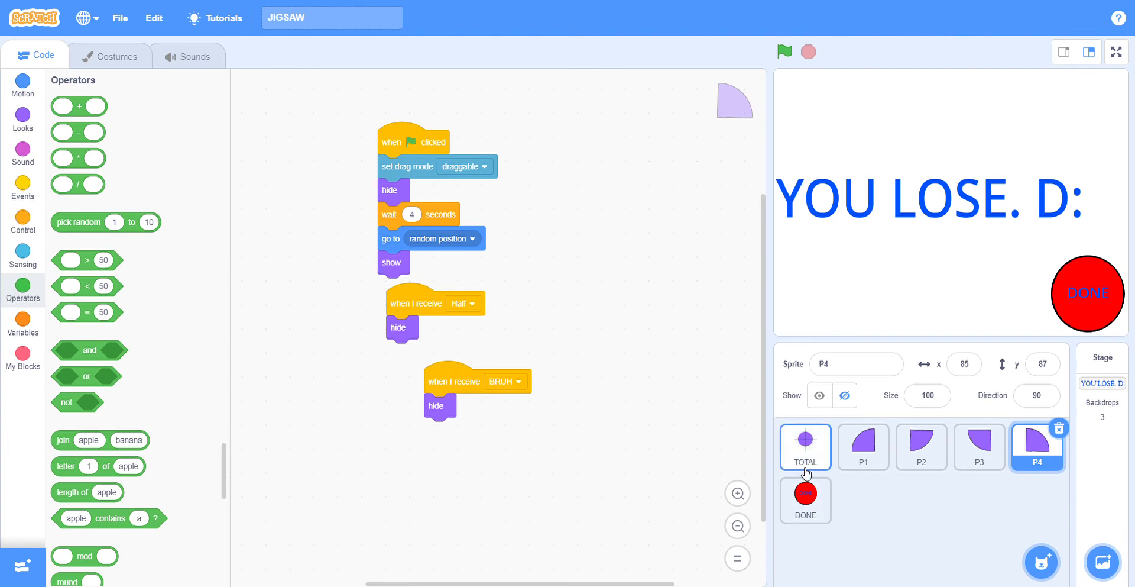
pyautogui.click(804, 446)
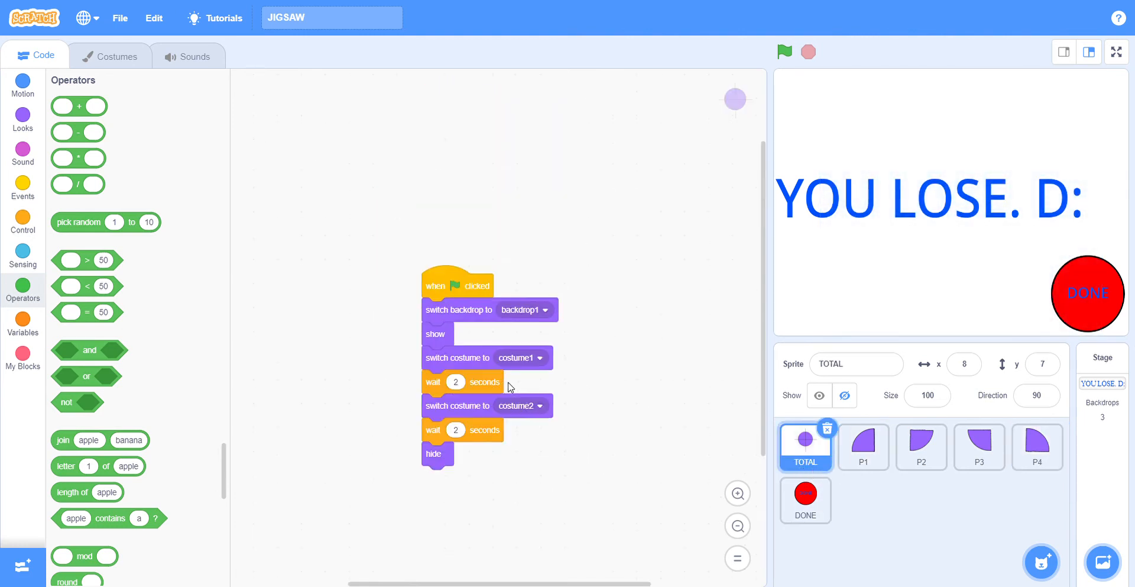
pyautogui.moveTo(812, 42)
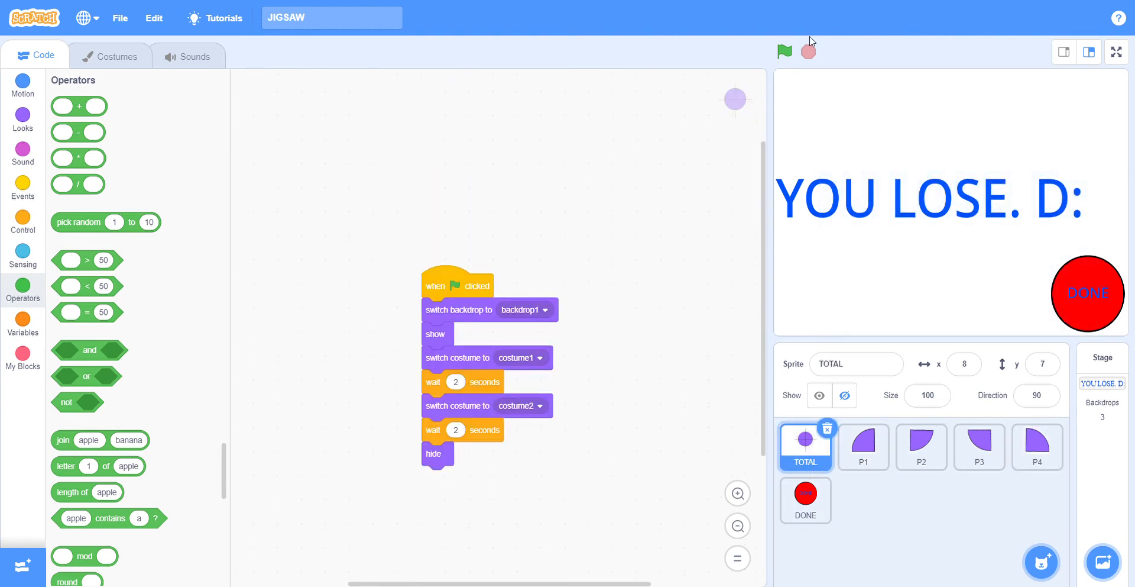
pyautogui.click(783, 51)
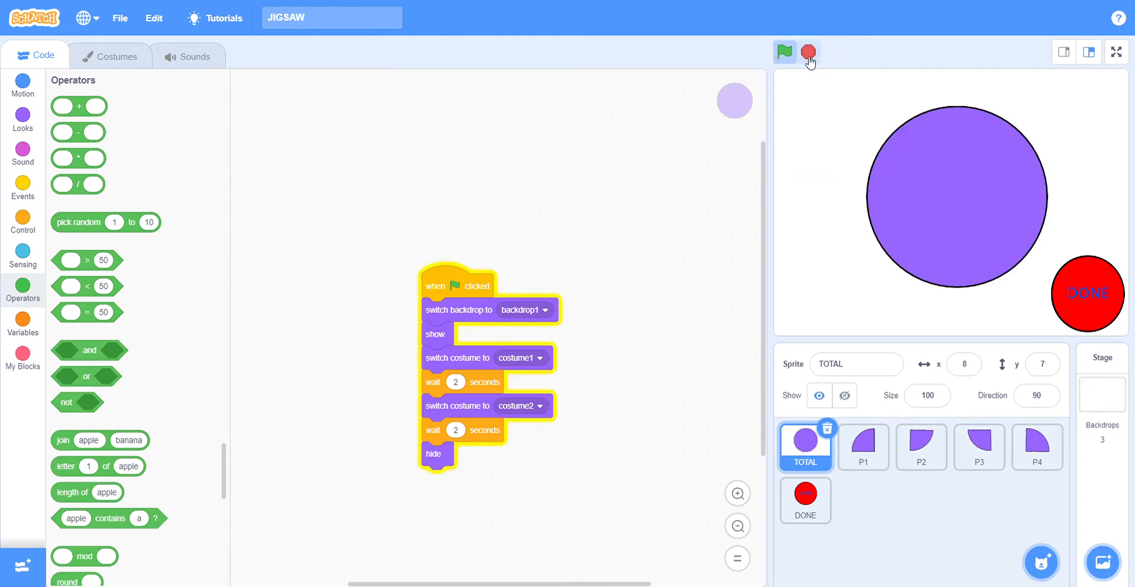
pyautogui.click(808, 52)
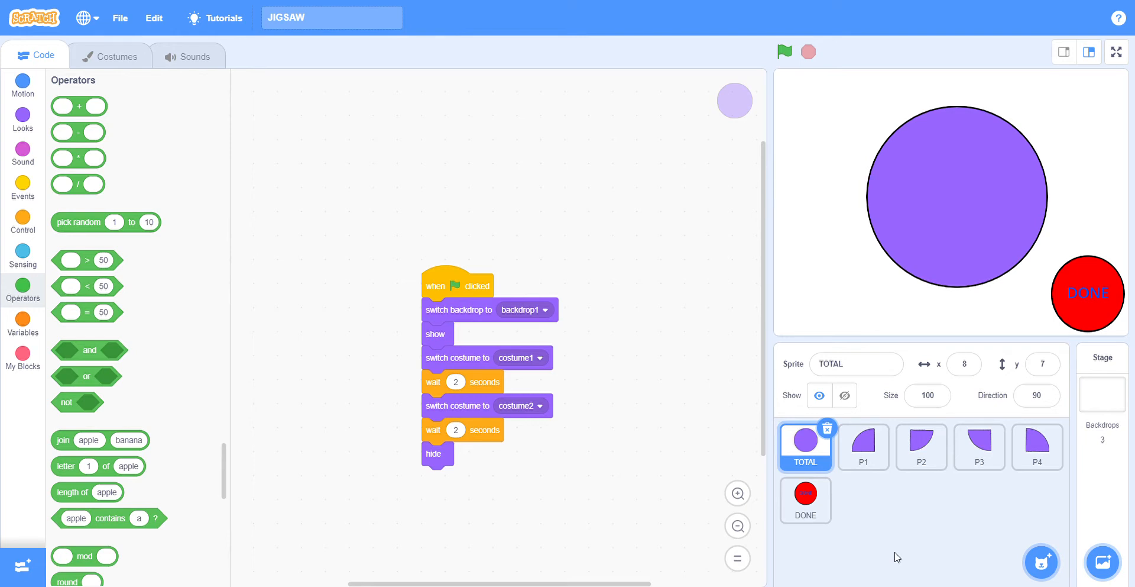
pyautogui.moveTo(107, 56)
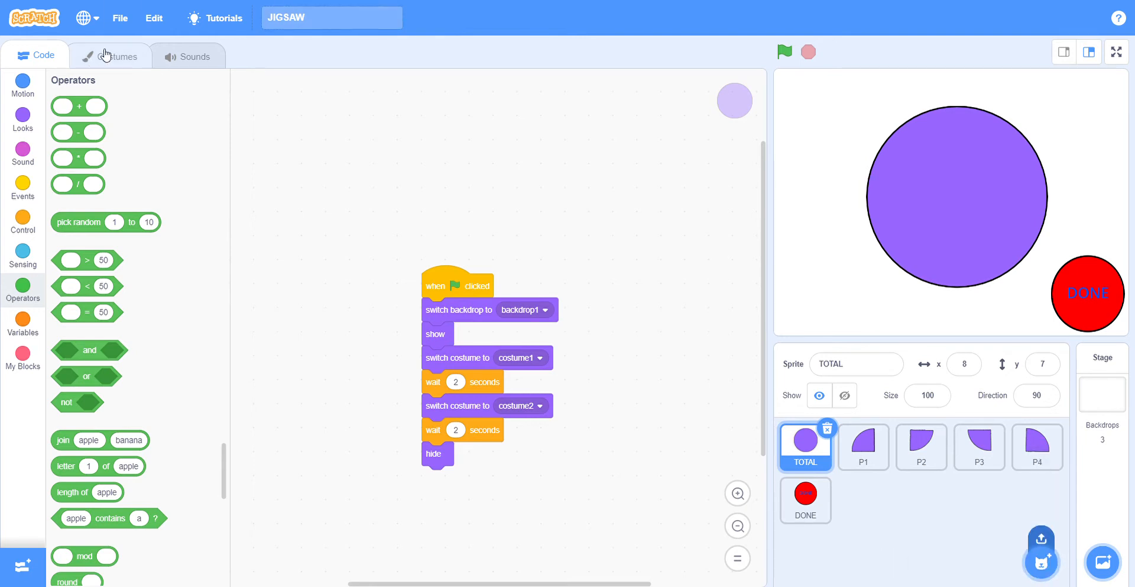
pyautogui.click(116, 56)
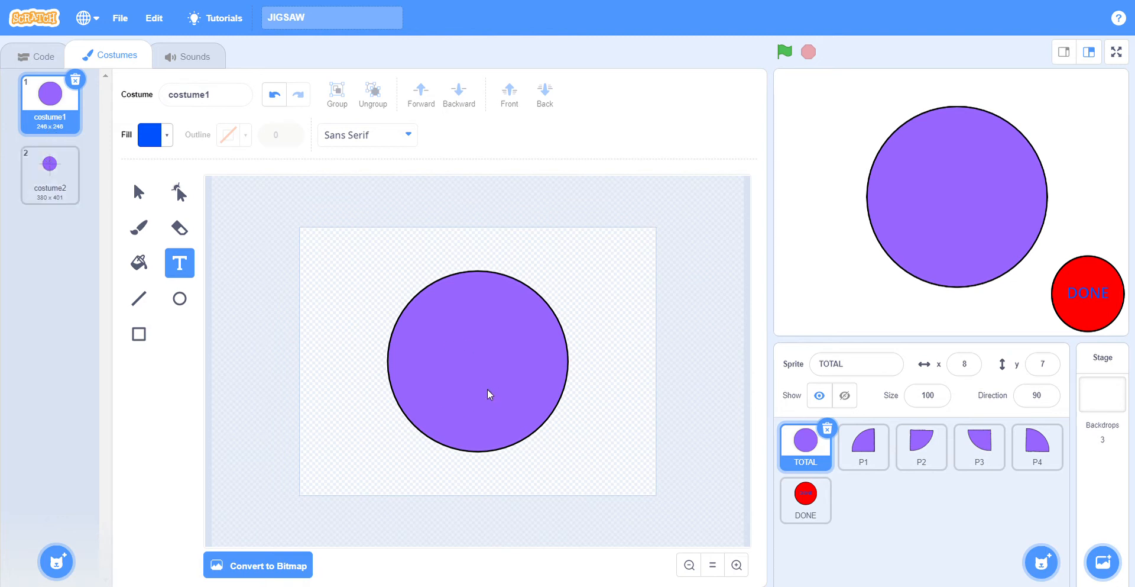
pyautogui.click(50, 174)
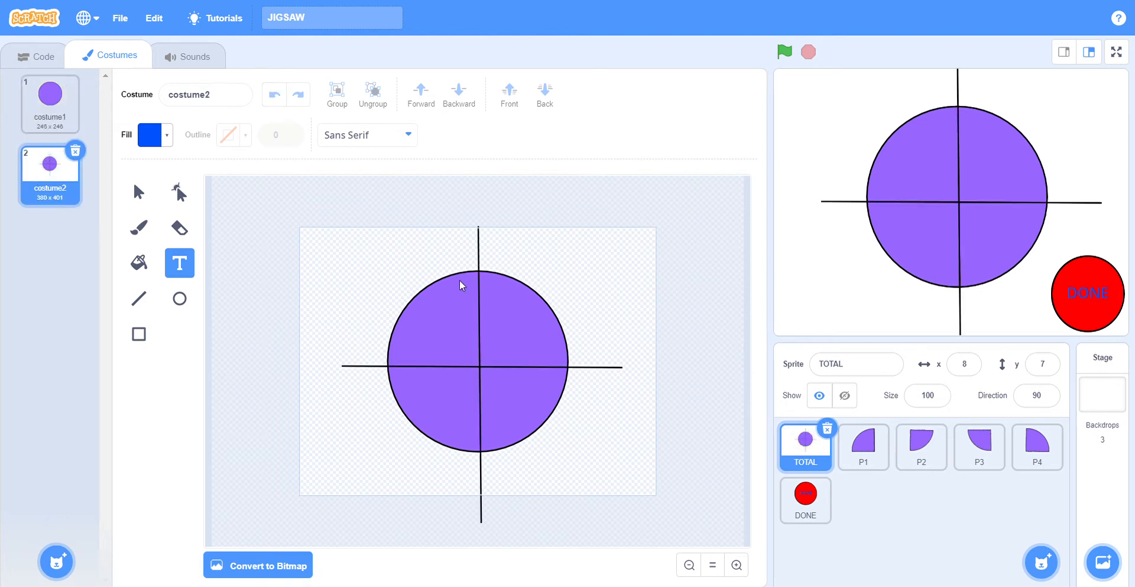
pyautogui.click(50, 104)
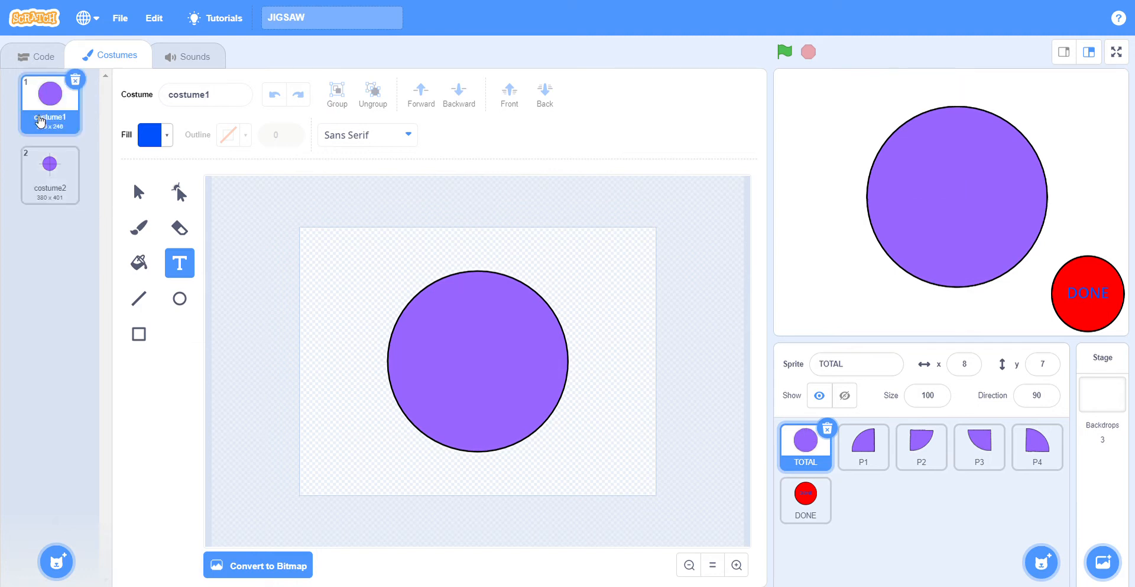
pyautogui.click(36, 56)
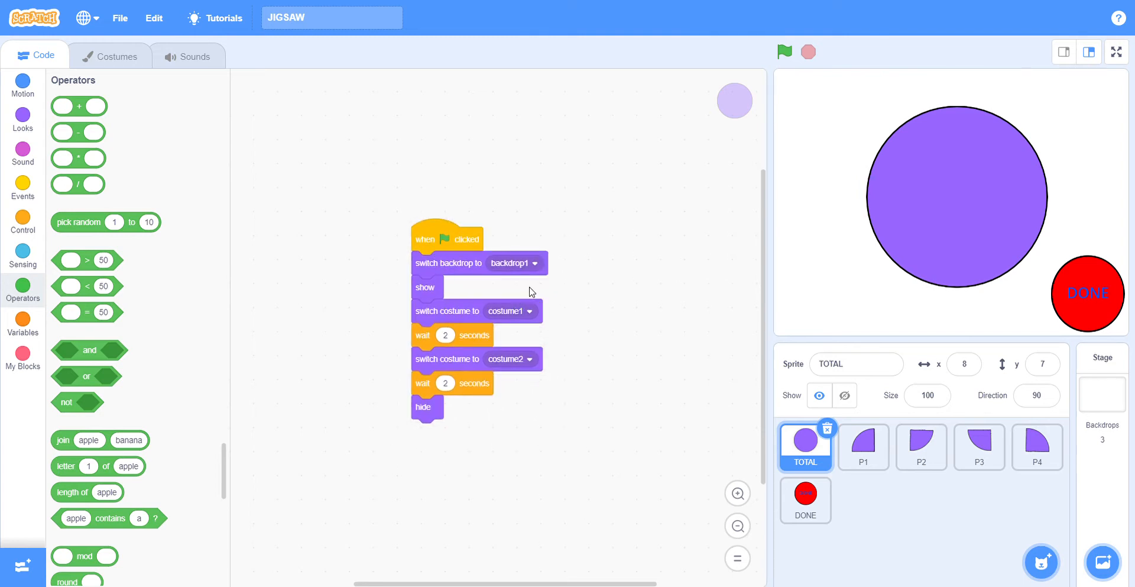
pyautogui.moveTo(1039, 193)
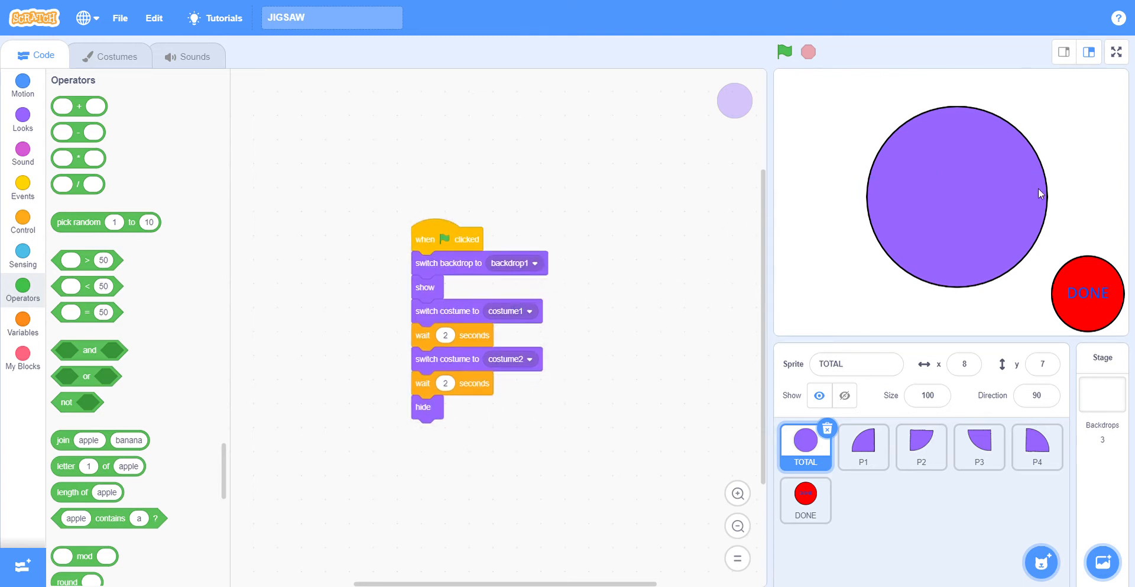
pyautogui.moveTo(788, 110)
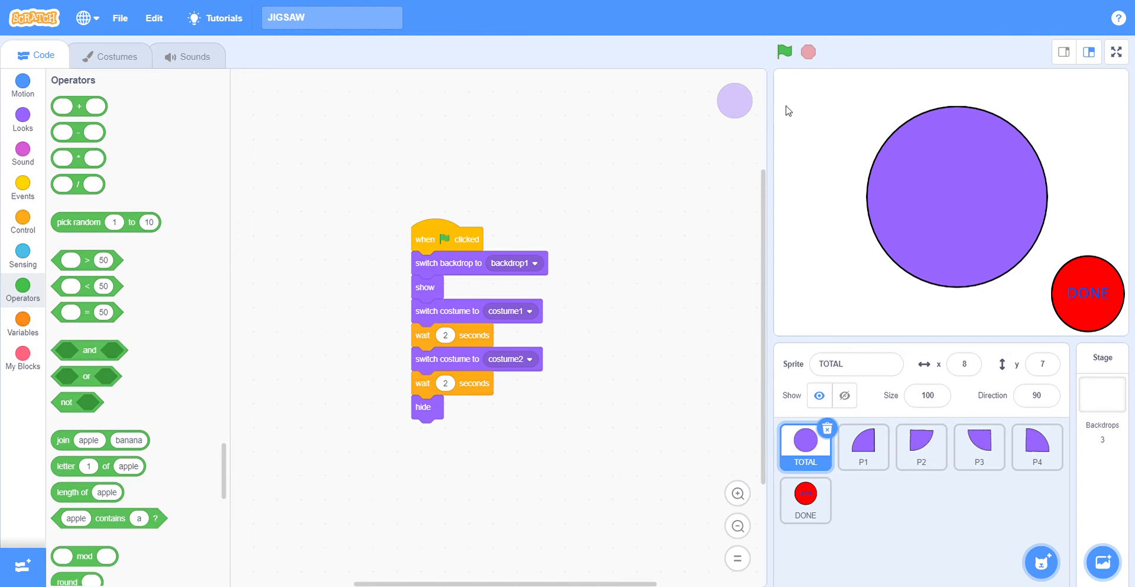
pyautogui.moveTo(818, 31)
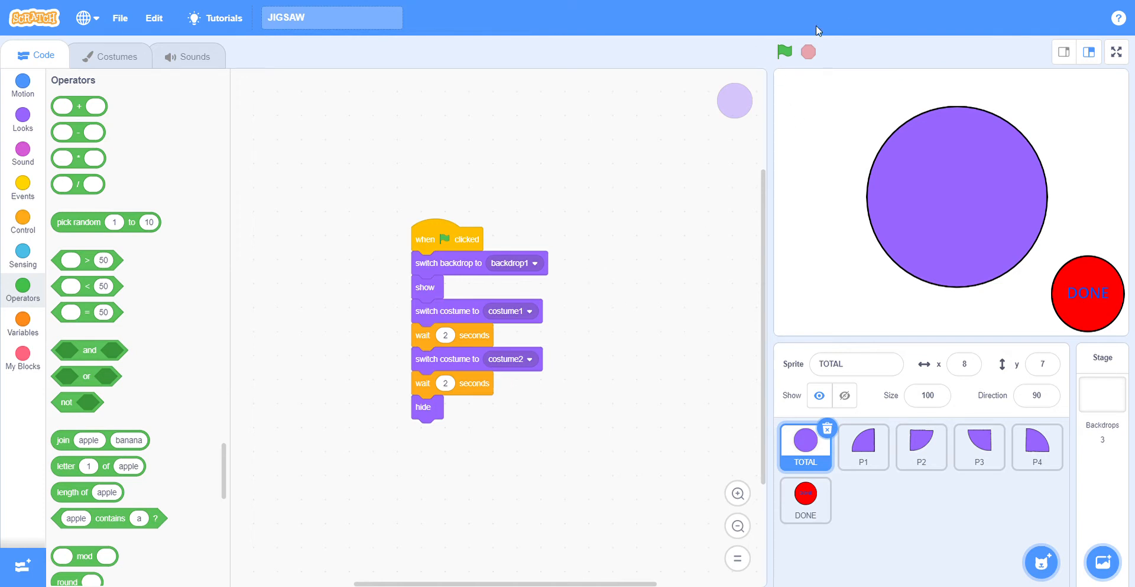
pyautogui.moveTo(819, 111)
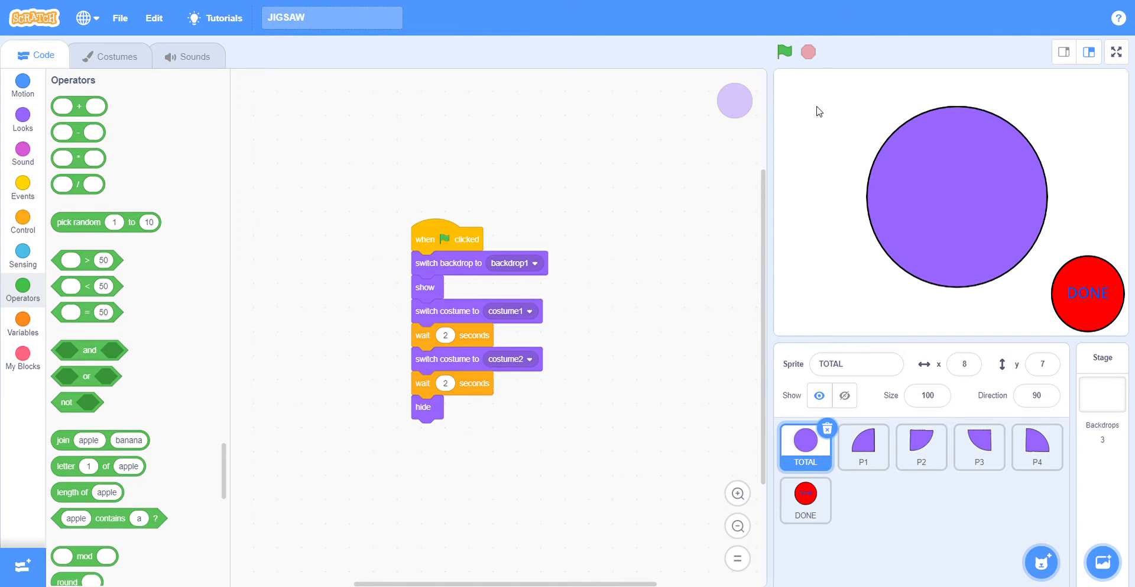
pyautogui.moveTo(808, 108)
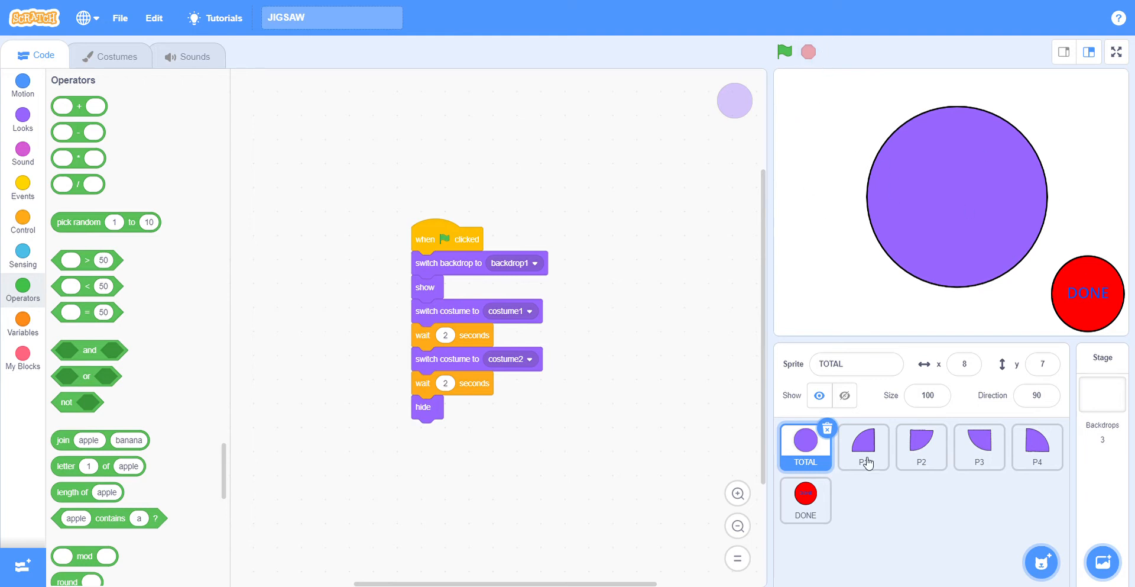
pyautogui.moveTo(532, 340)
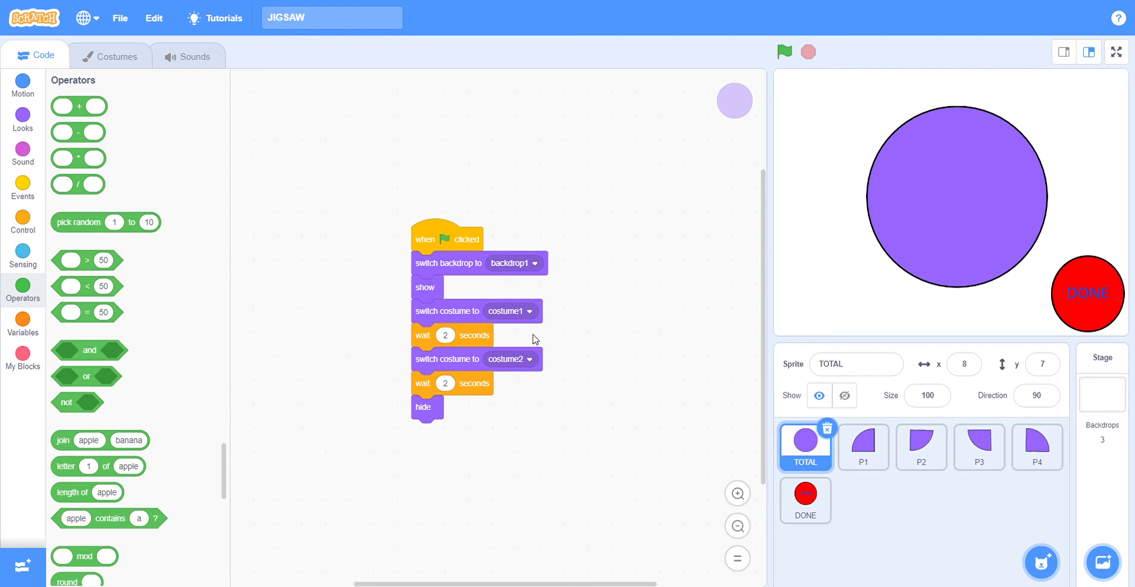
pyautogui.moveTo(445, 311)
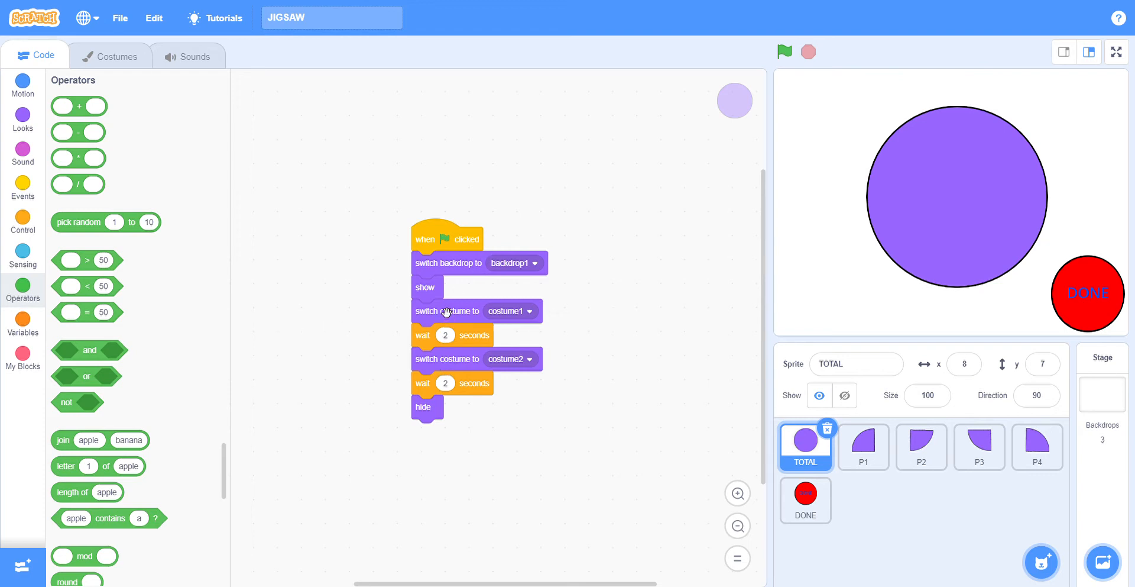
pyautogui.moveTo(1027, 192)
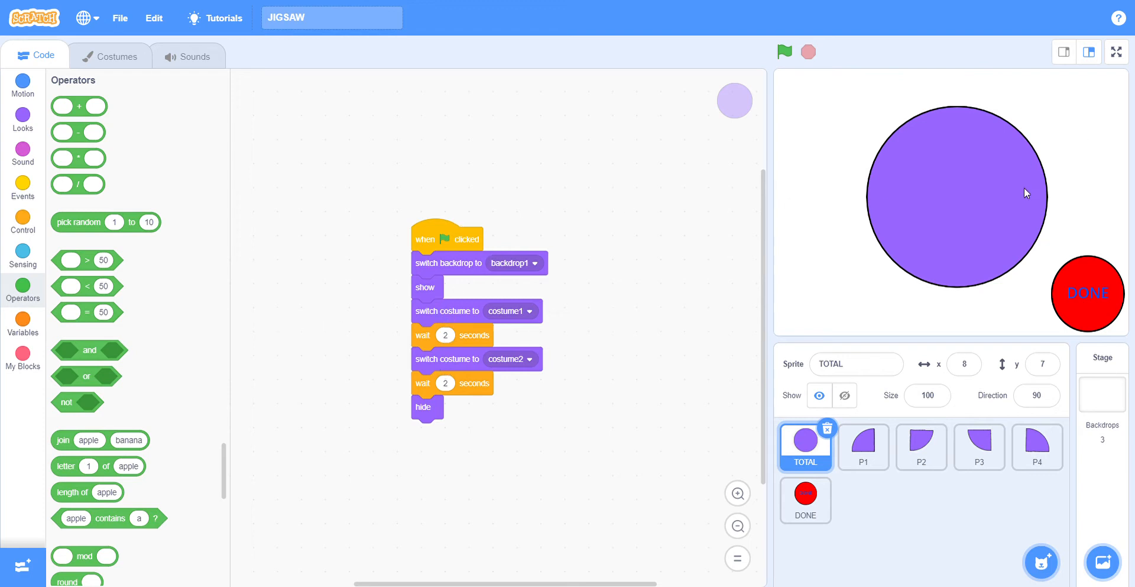
pyautogui.moveTo(556, 301)
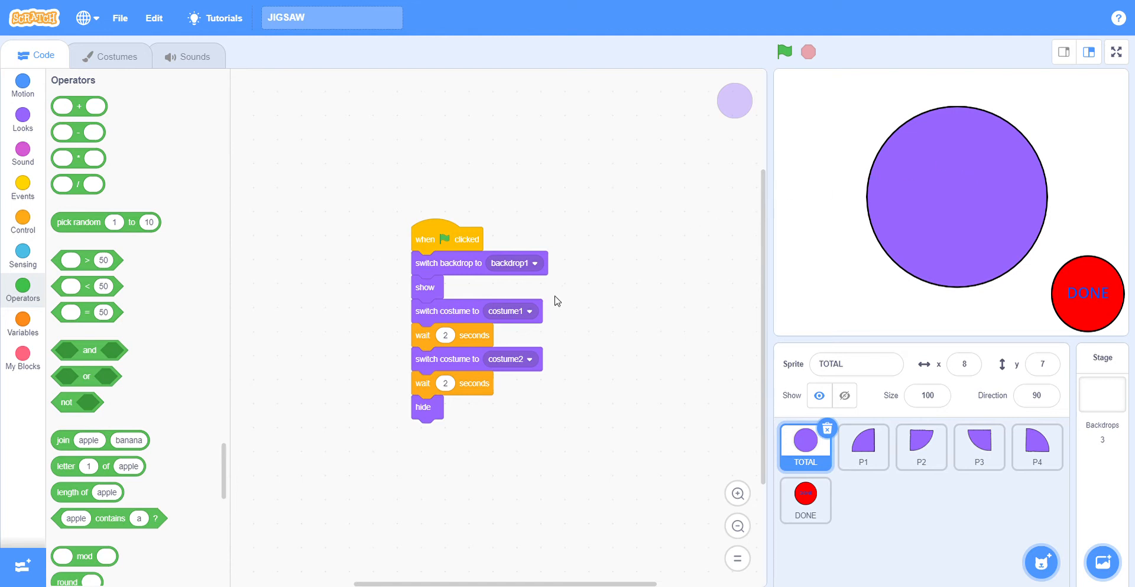
pyautogui.moveTo(475, 314)
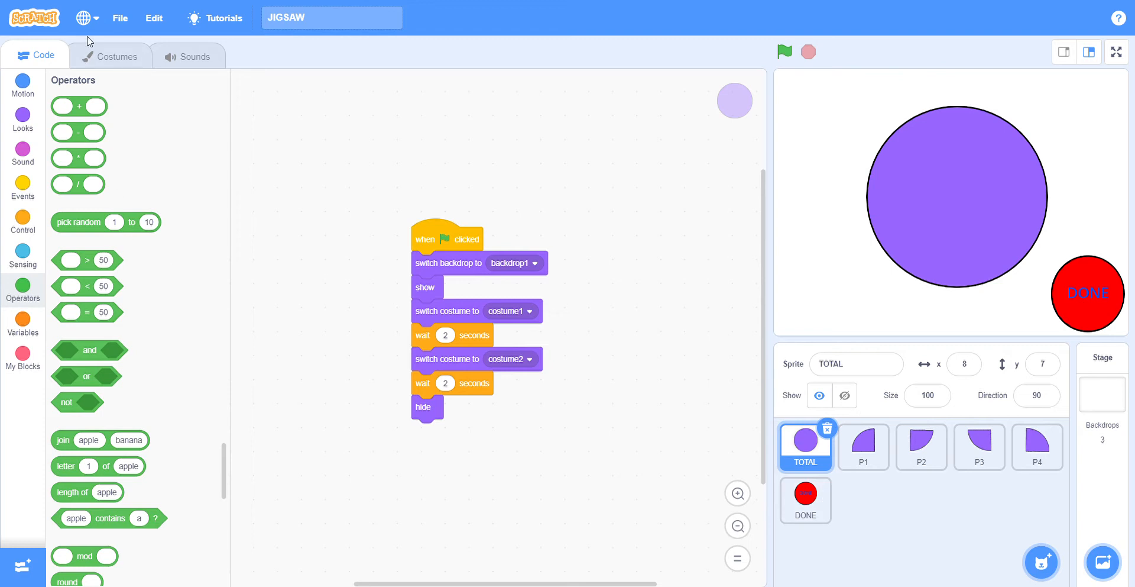
# Step: Flip between TOTAL's Costumes and Code views to compare them
pyautogui.click(112, 56)
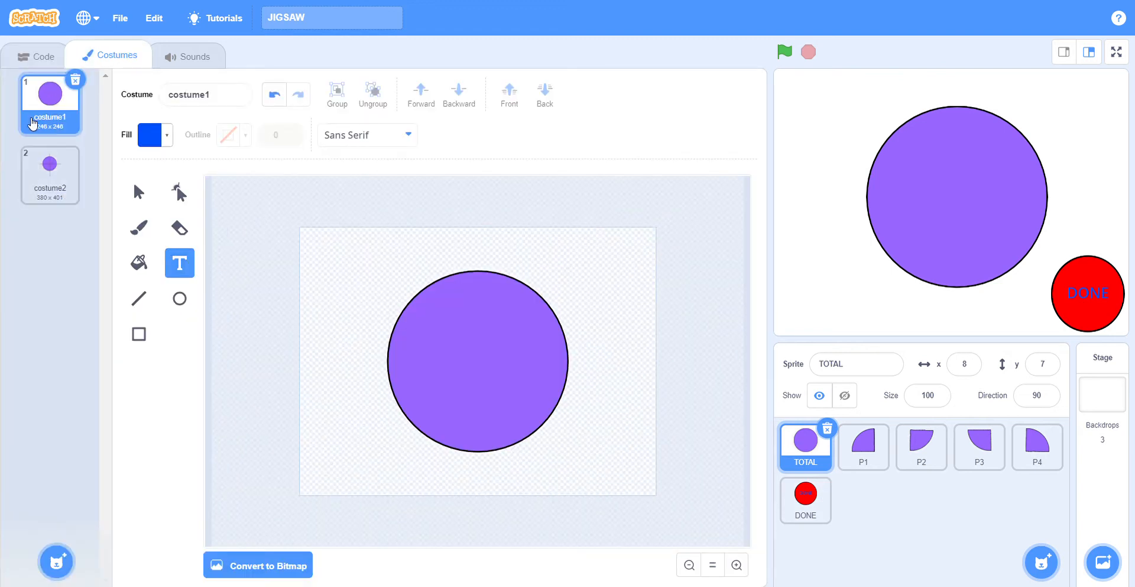
pyautogui.click(44, 56)
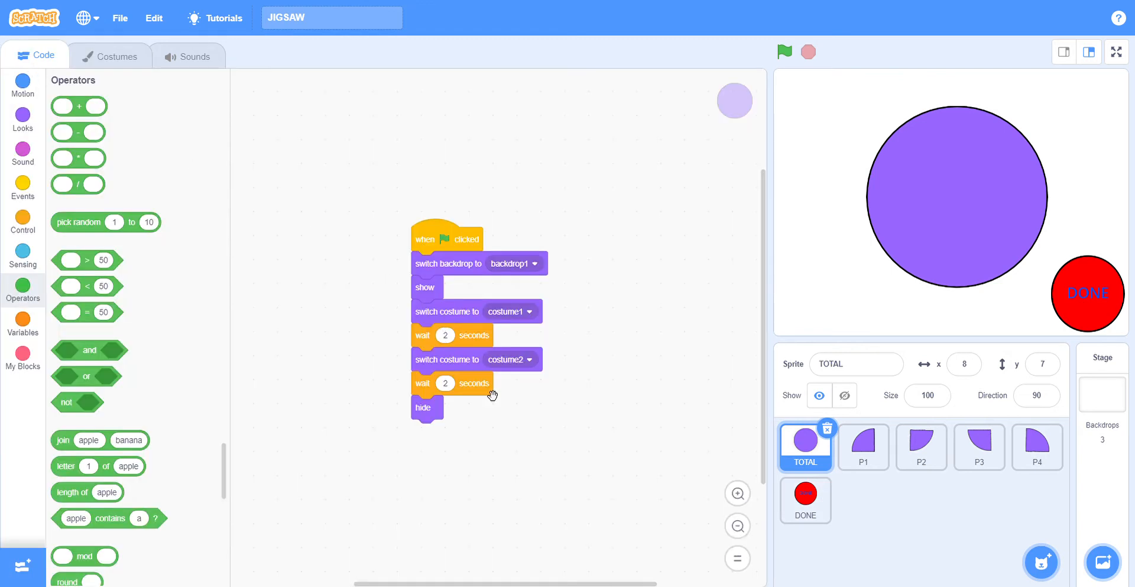
pyautogui.moveTo(447, 181)
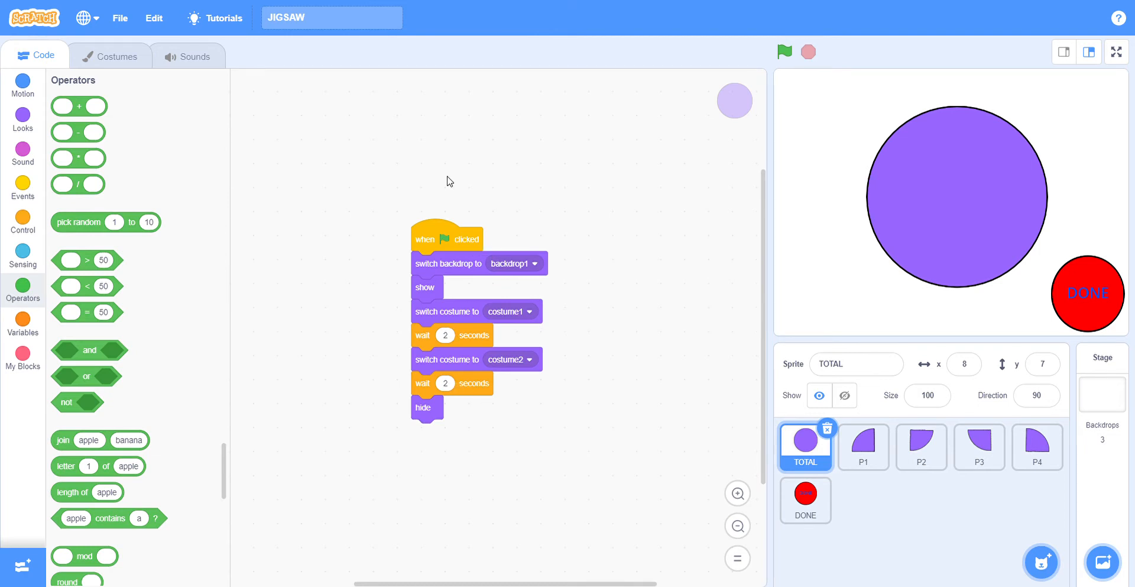
pyautogui.moveTo(474, 382)
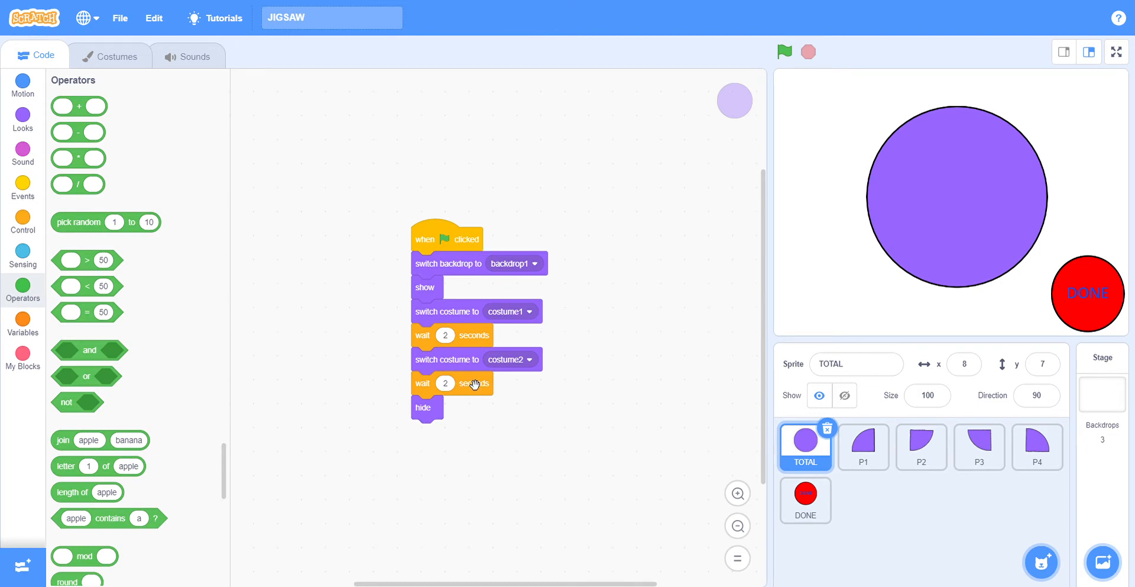
pyautogui.moveTo(110, 73)
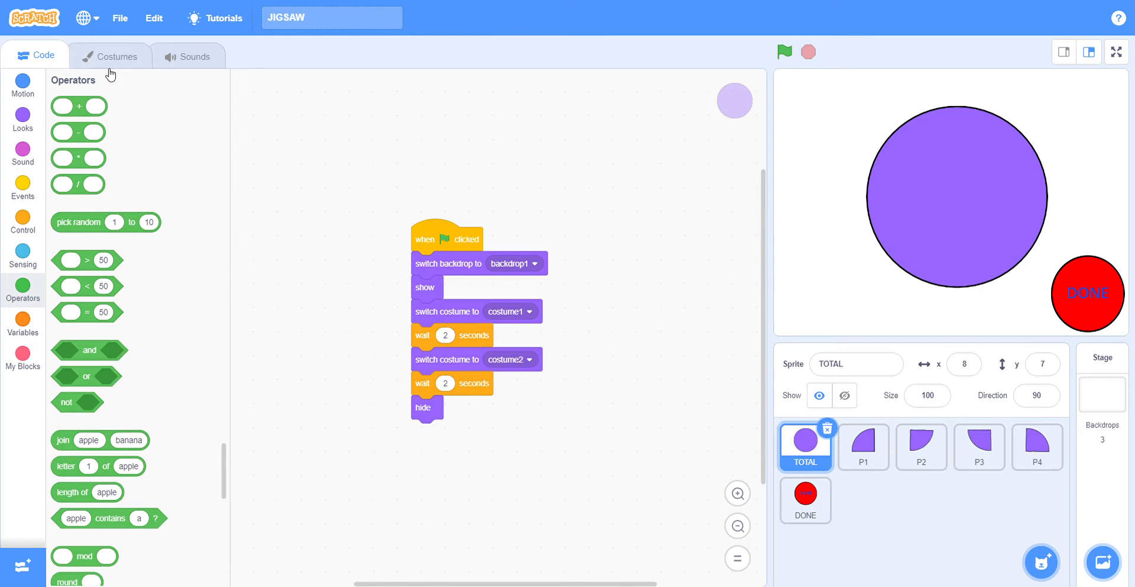
pyautogui.click(110, 56)
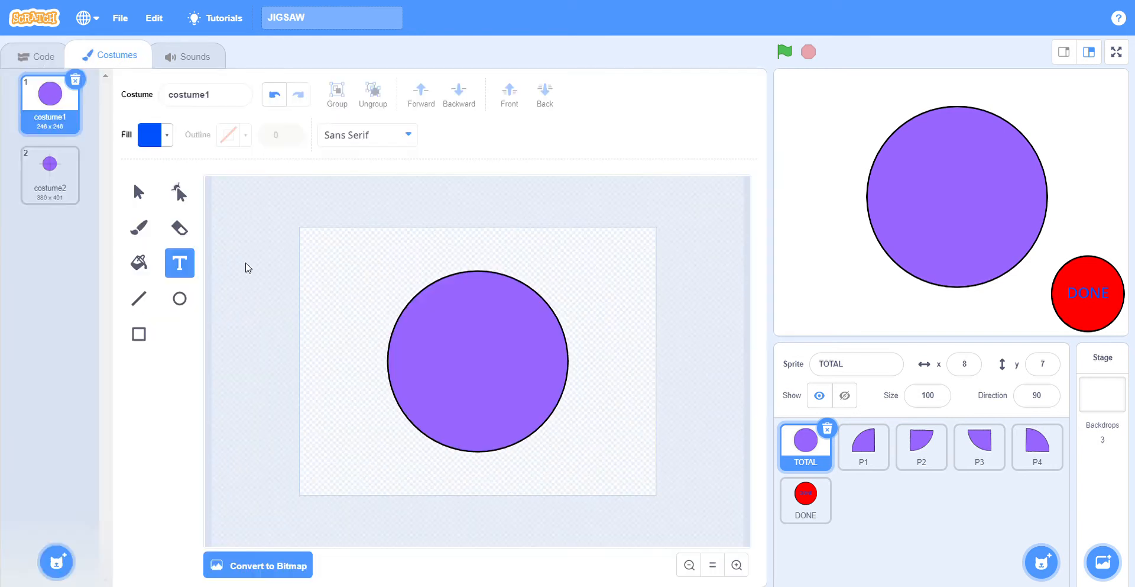
pyautogui.click(36, 56)
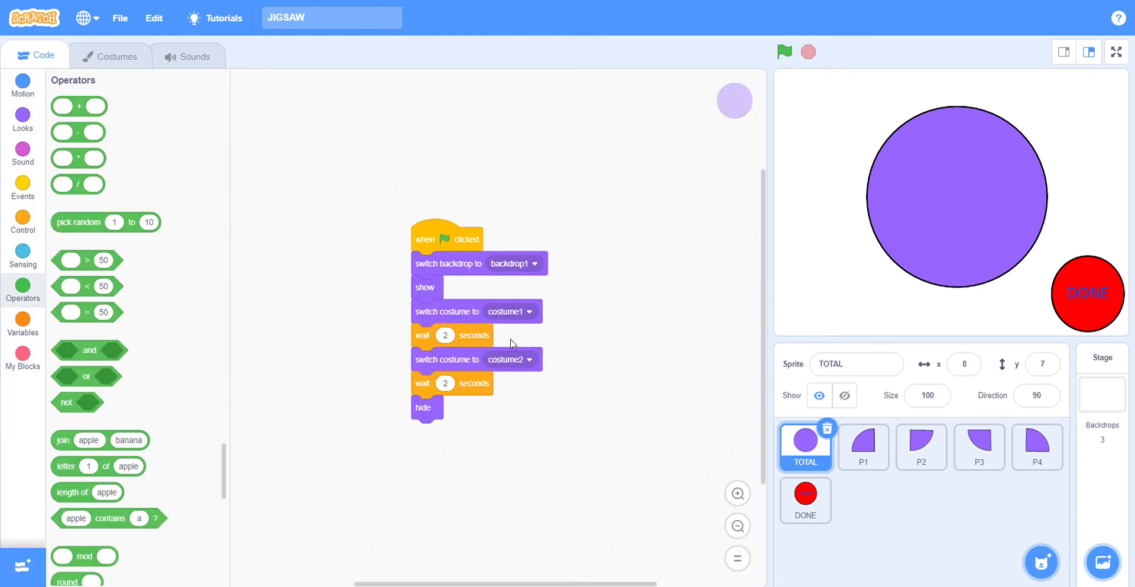
pyautogui.moveTo(472, 392)
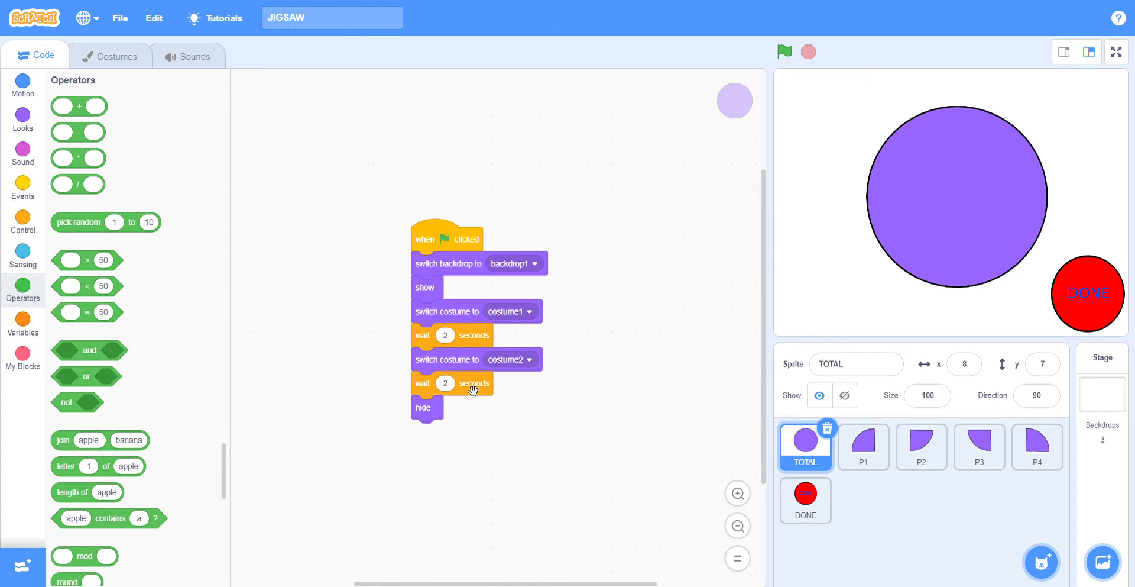
pyautogui.moveTo(343, 425)
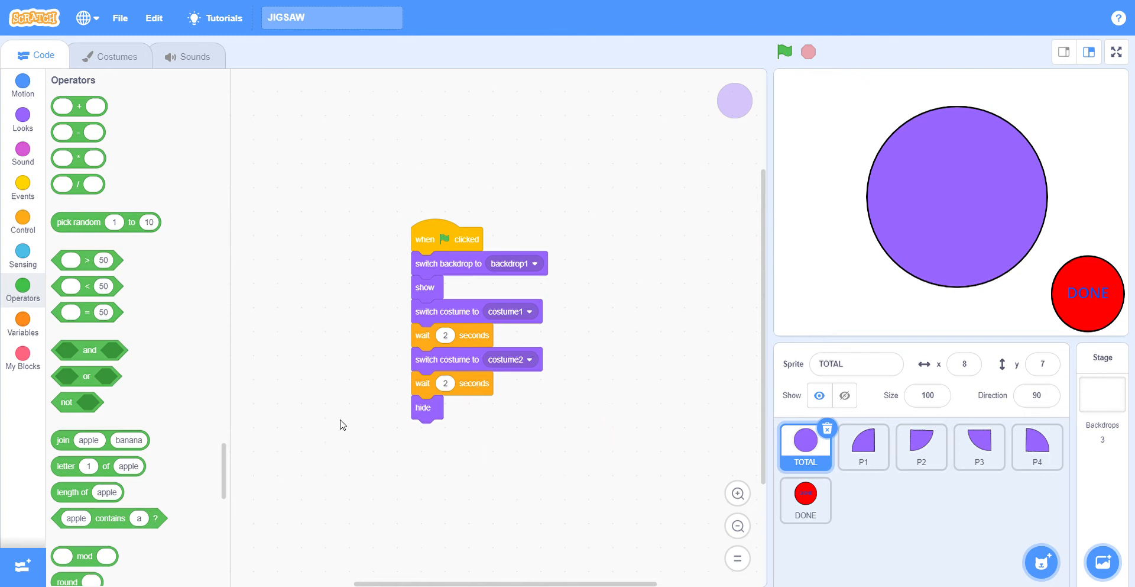
pyautogui.moveTo(784, 33)
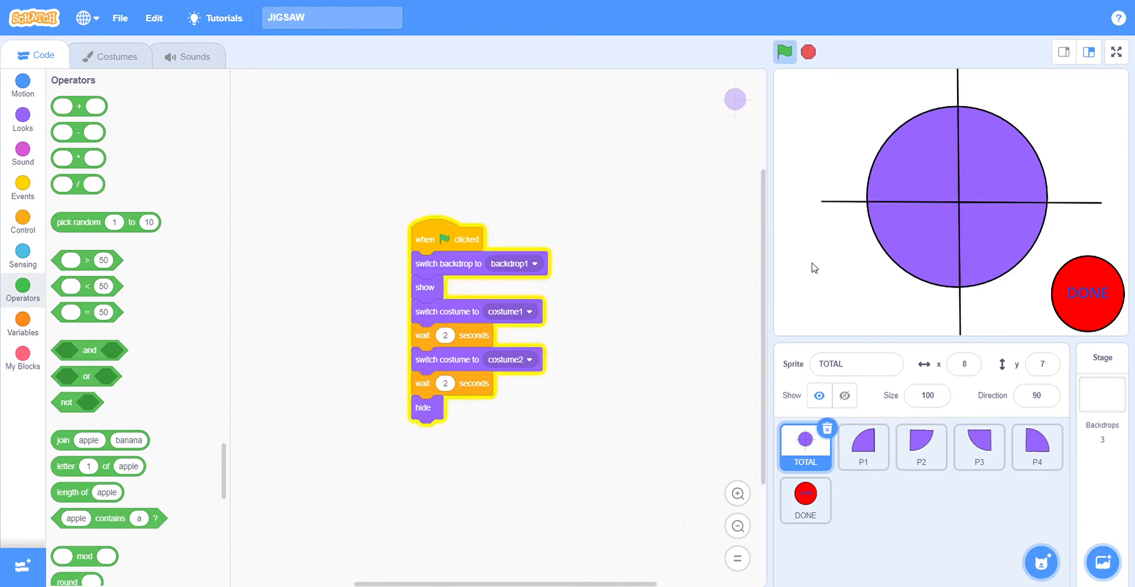
# Step: Run the game so the circle splits and scatters, then select the P4 piece
pyautogui.click(784, 51)
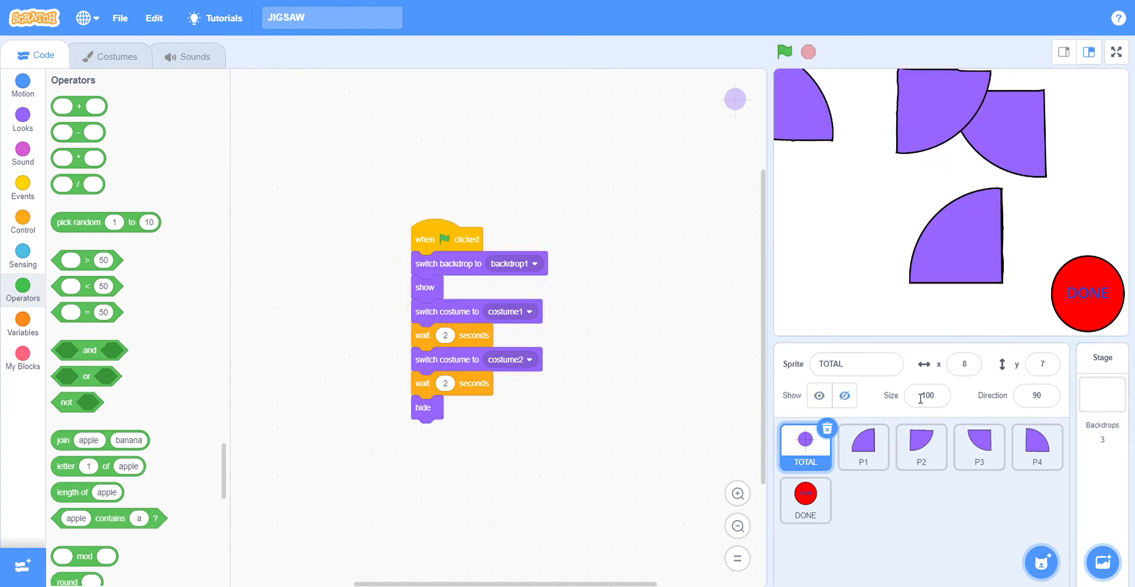
pyautogui.moveTo(720, 203)
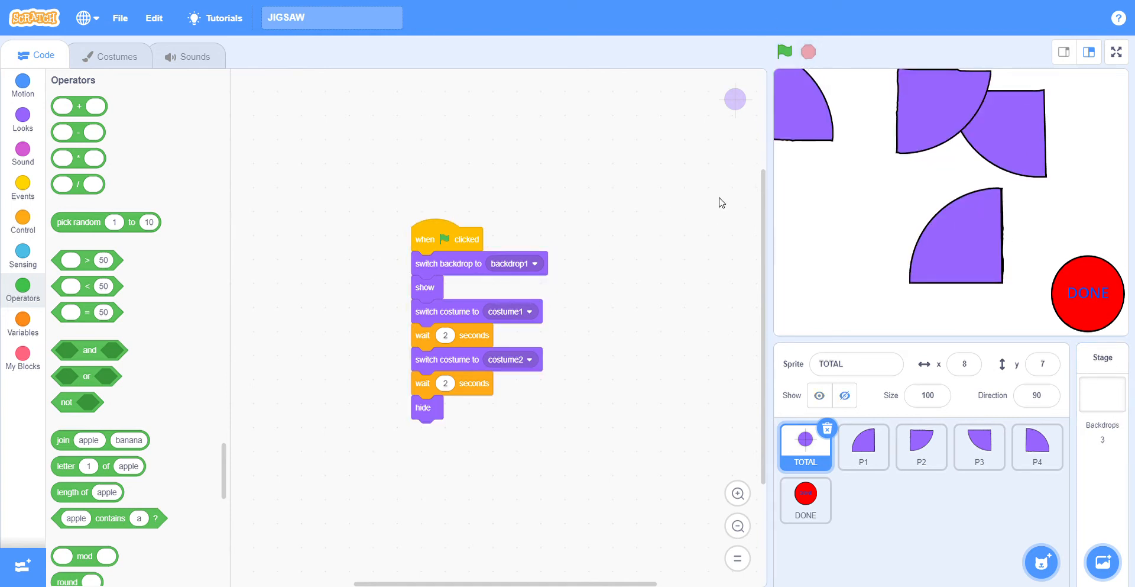
pyautogui.click(1037, 446)
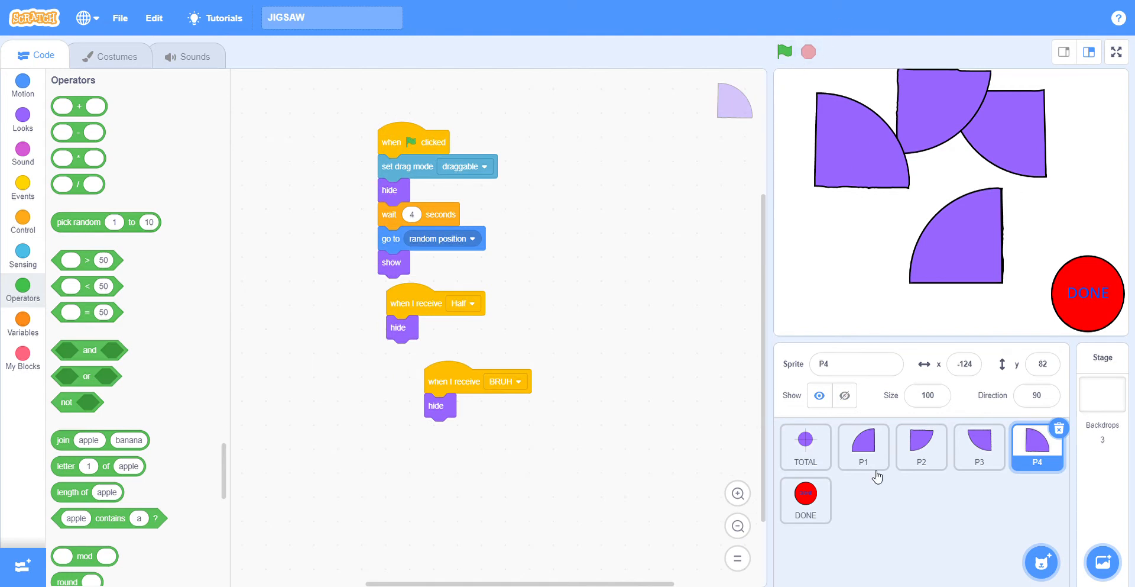
# Step: Select TOTAL, then the P1 piece to show its touching-P2 broadcast scripts
pyautogui.click(804, 447)
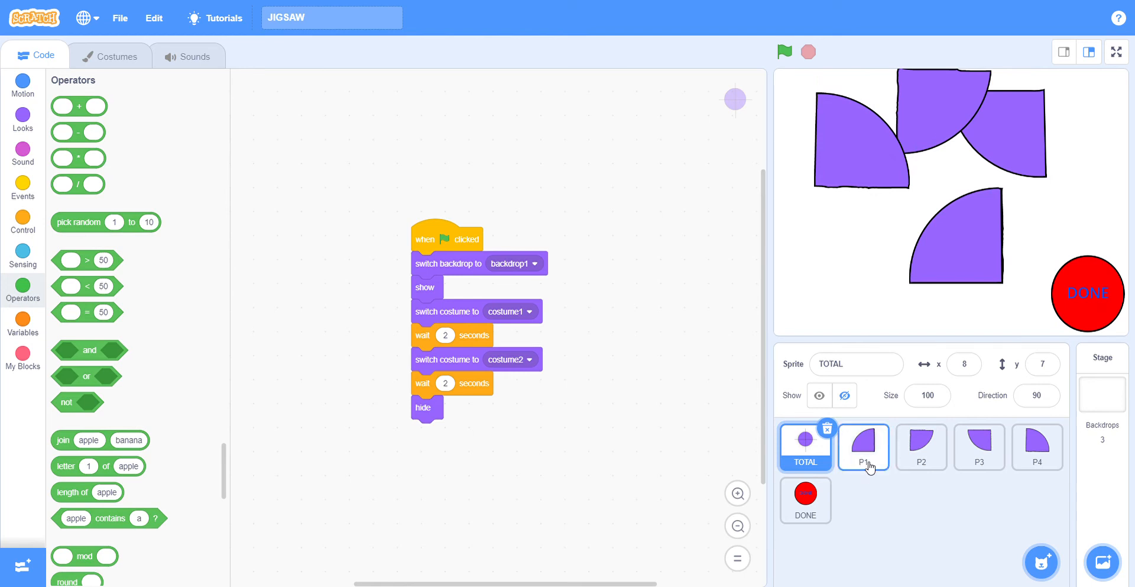
pyautogui.click(862, 447)
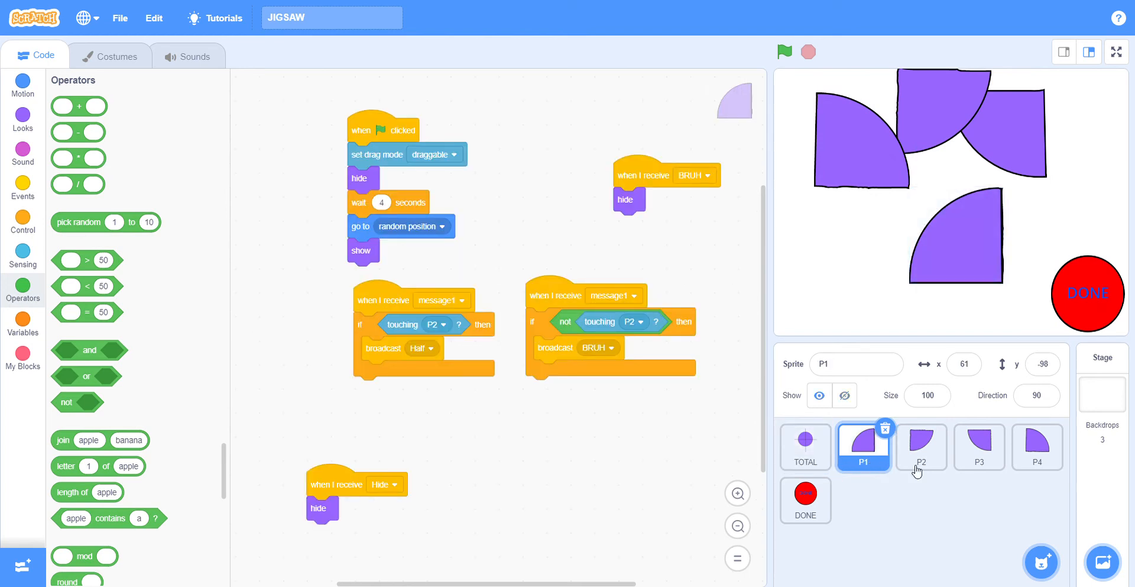
pyautogui.moveTo(979, 446)
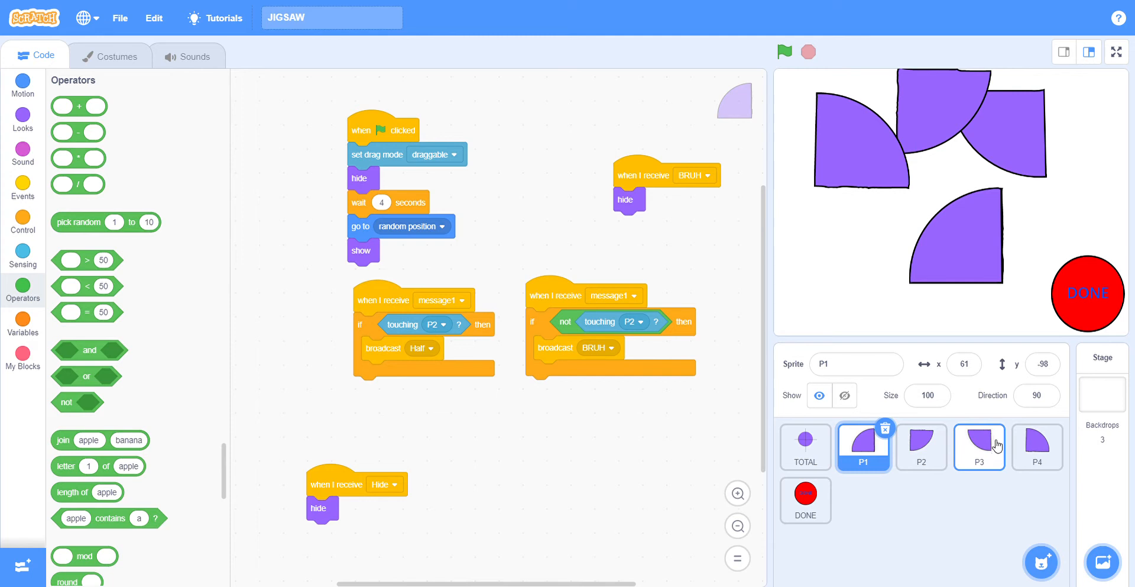
pyautogui.moveTo(1000, 368)
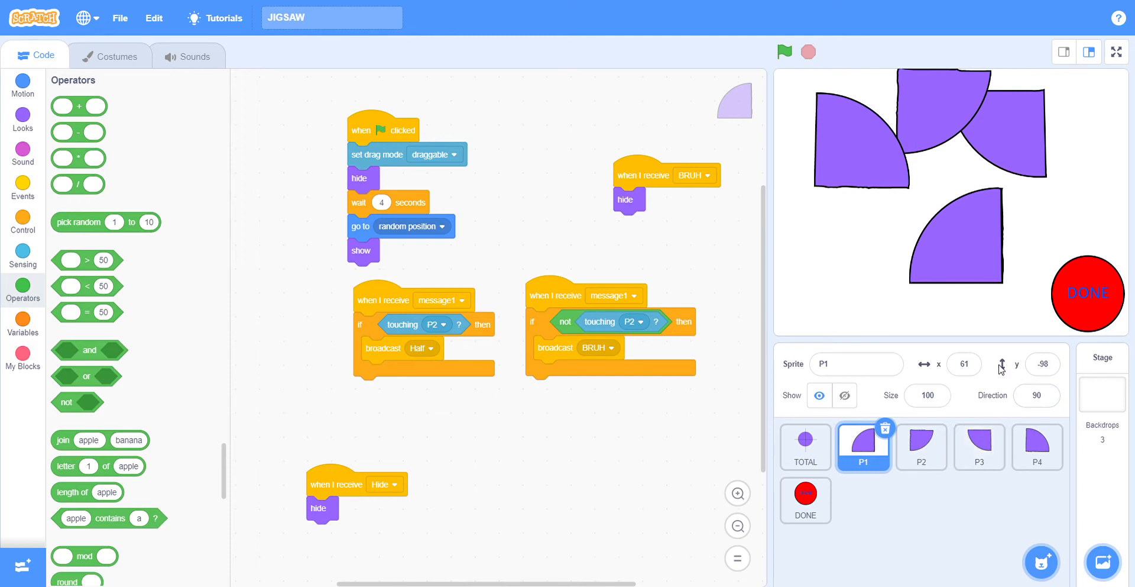
pyautogui.moveTo(111, 55)
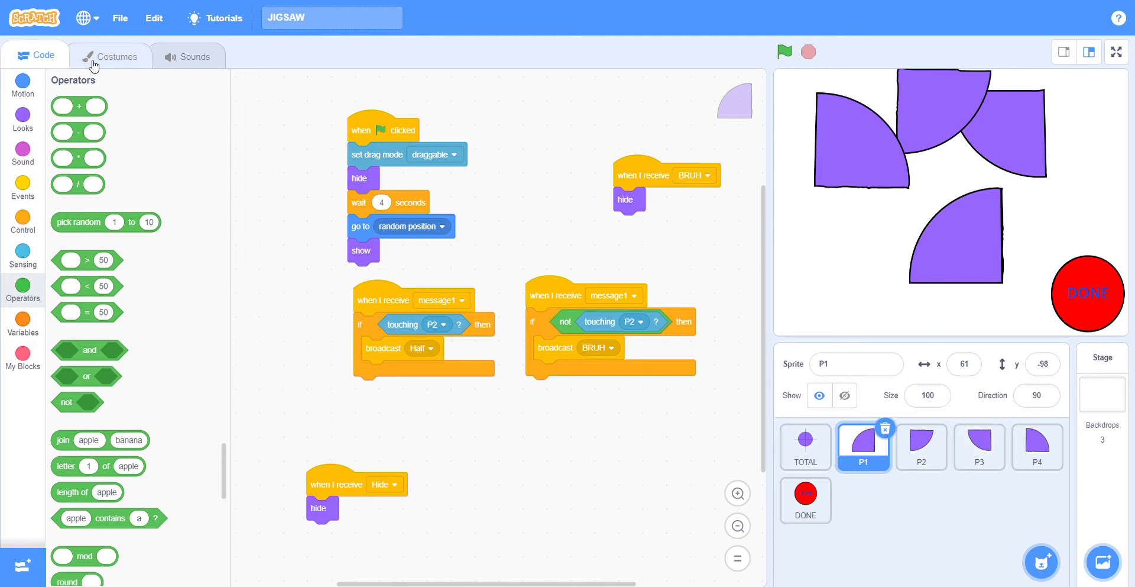
# Step: Inspect TOTAL's crossed-circle and plain-circle costumes with the select tool
pyautogui.click(804, 442)
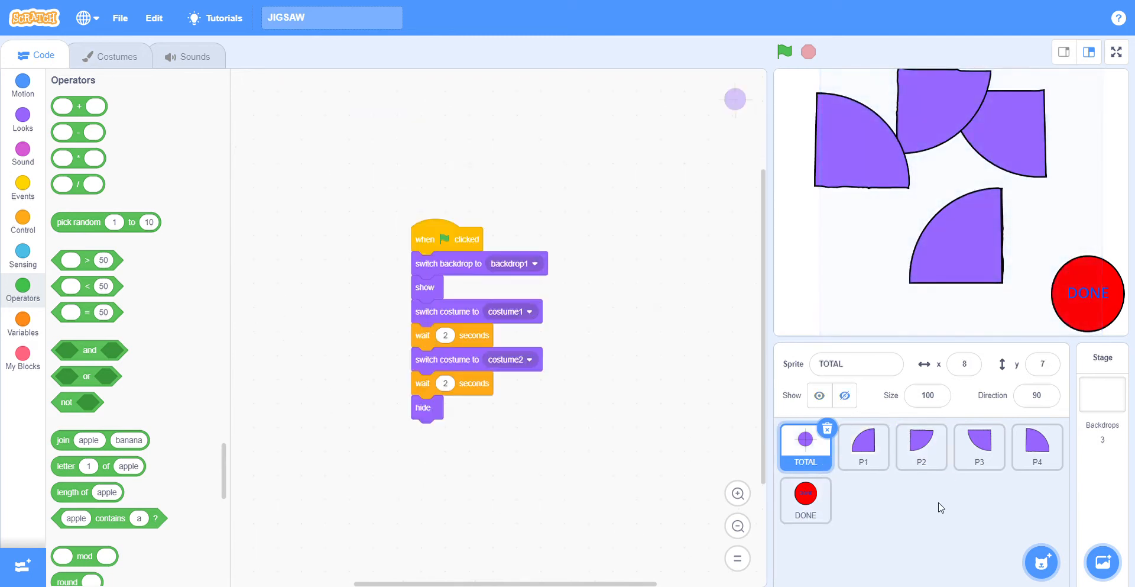
pyautogui.click(111, 55)
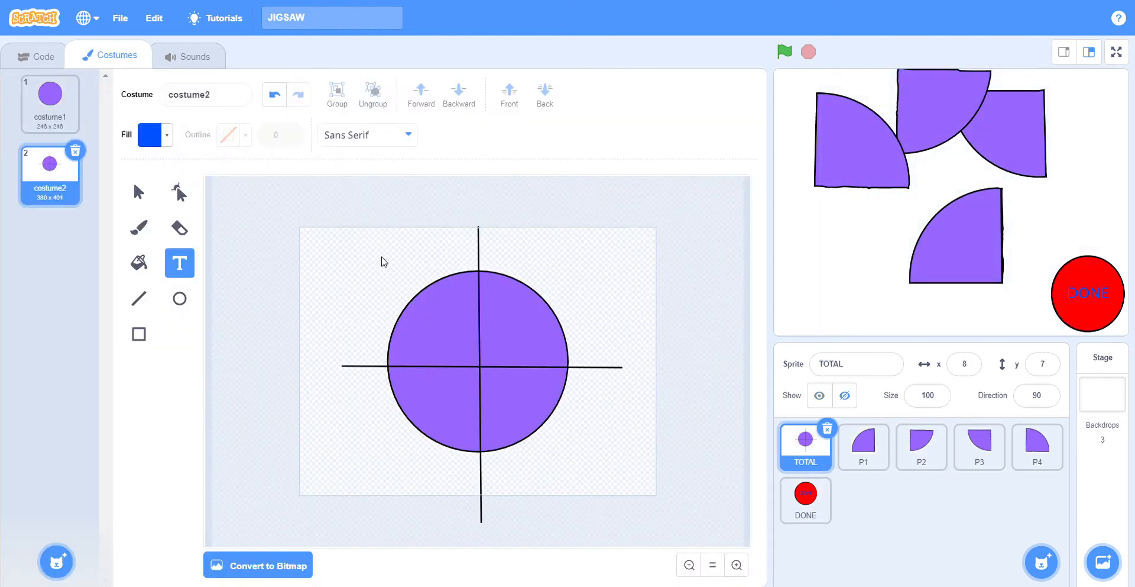
pyautogui.moveTo(428, 304)
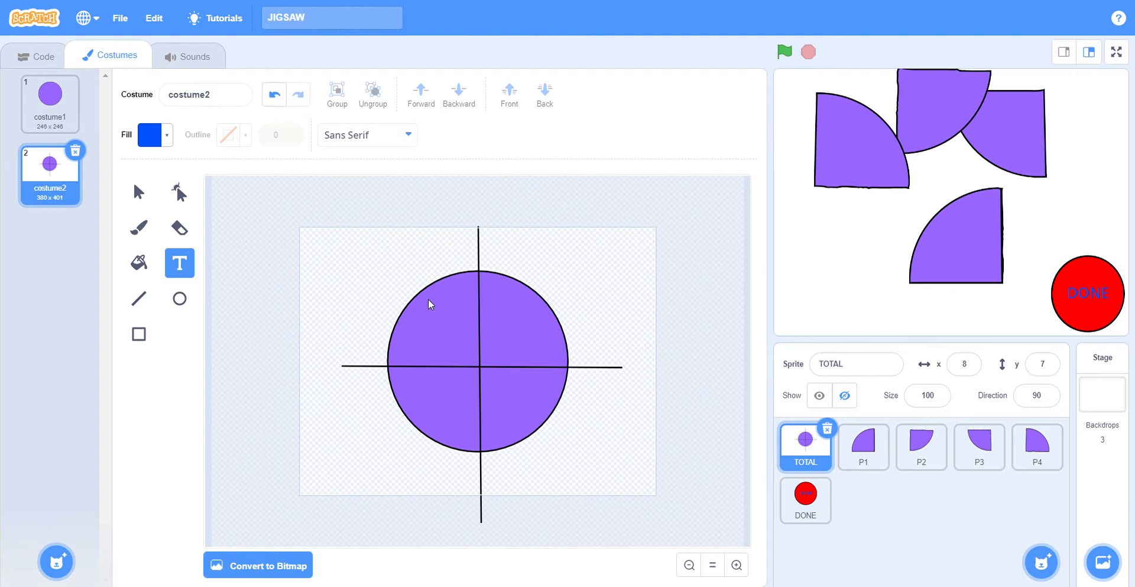
pyautogui.click(138, 191)
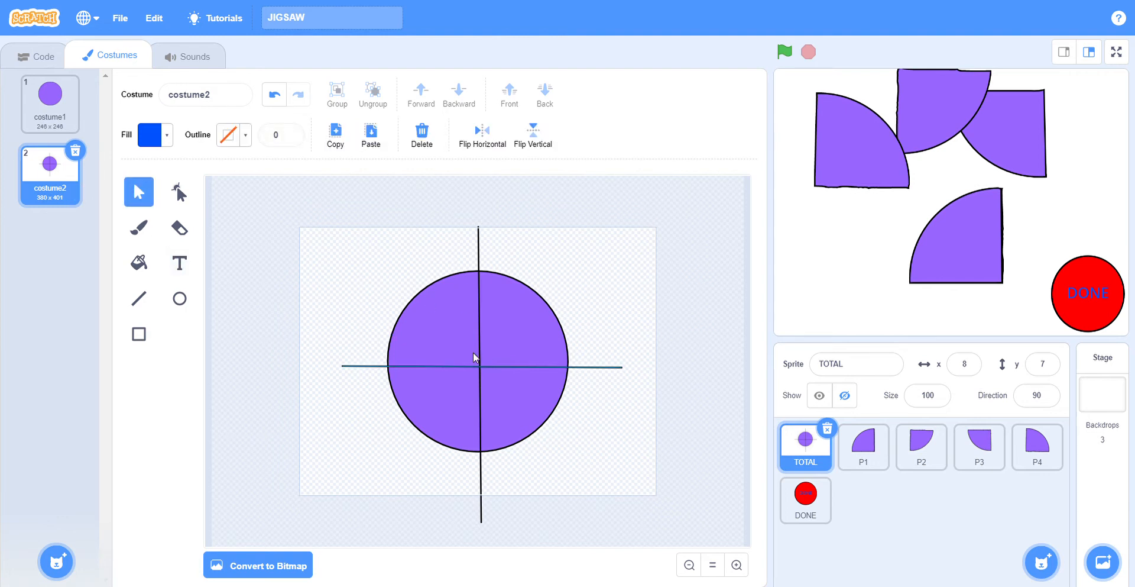
pyautogui.click(476, 357)
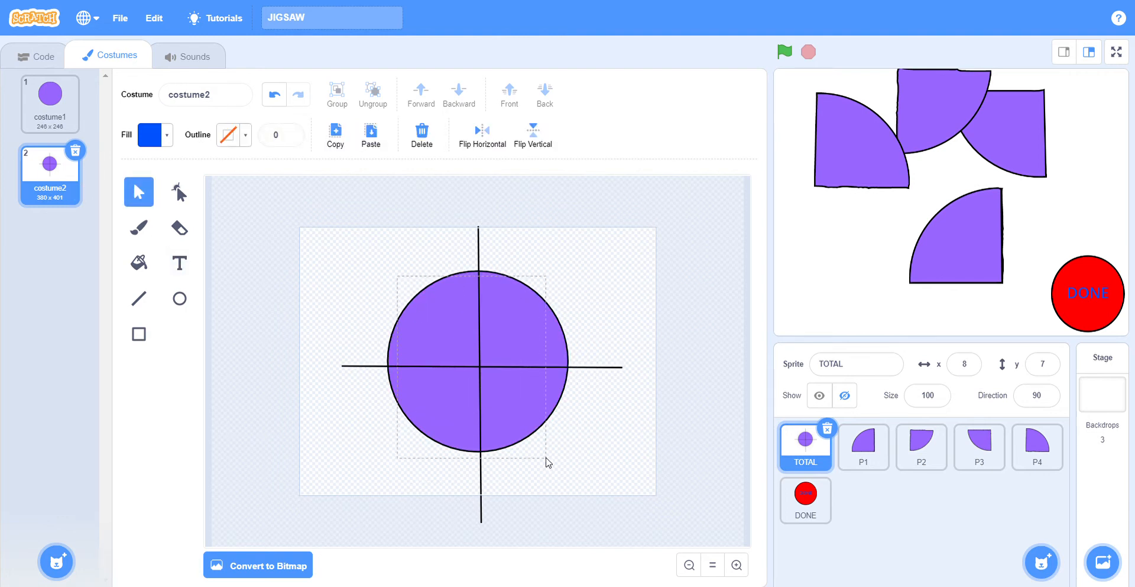
pyautogui.click(50, 104)
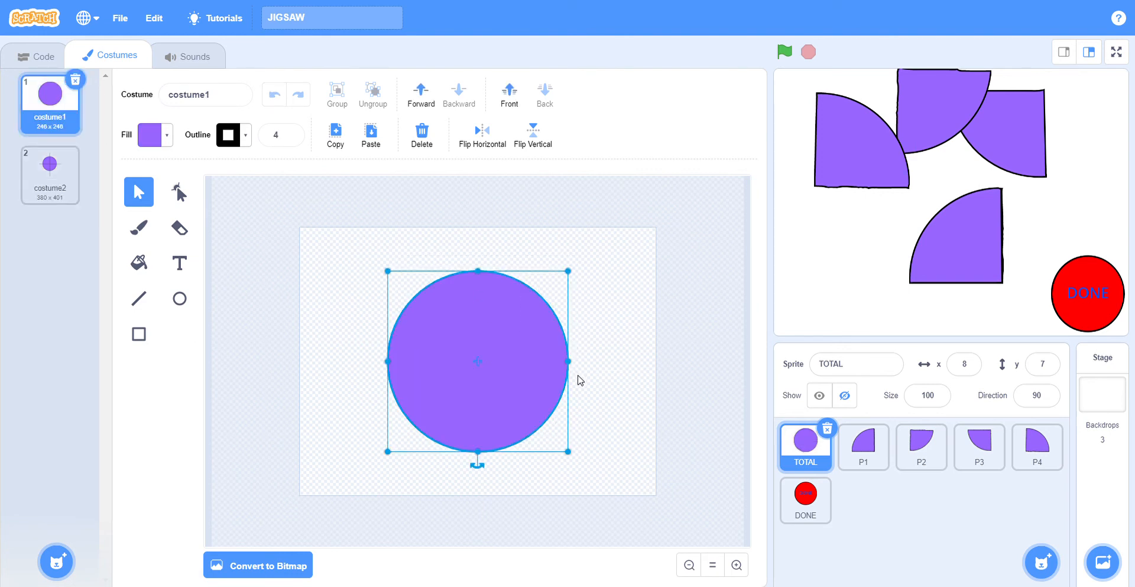
# Step: Show P1's quarter-circle costume, trying the eraser then the select tool
pyautogui.click(863, 446)
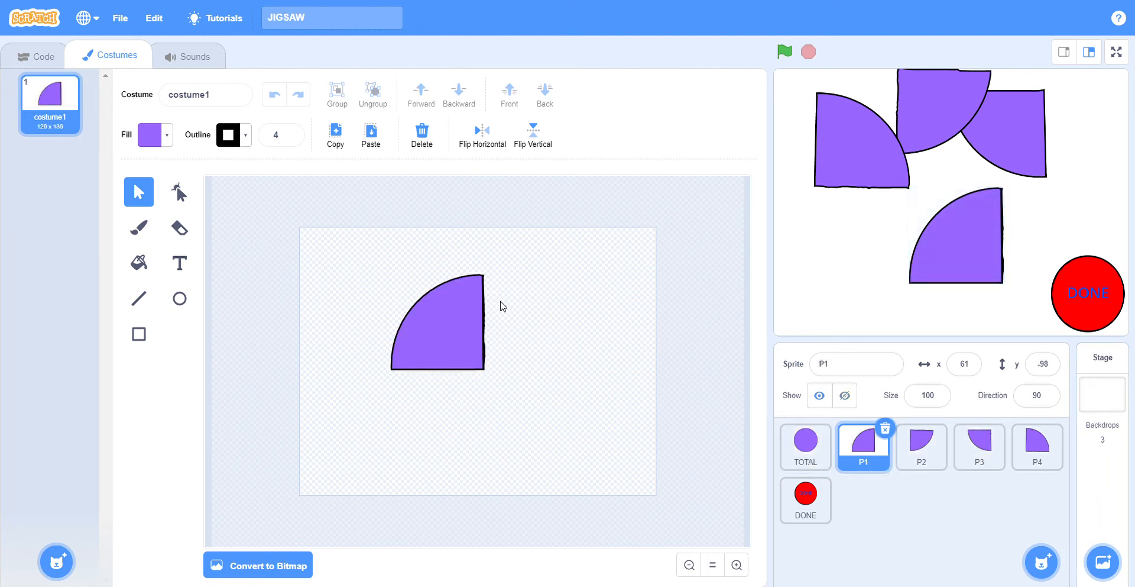
pyautogui.click(179, 227)
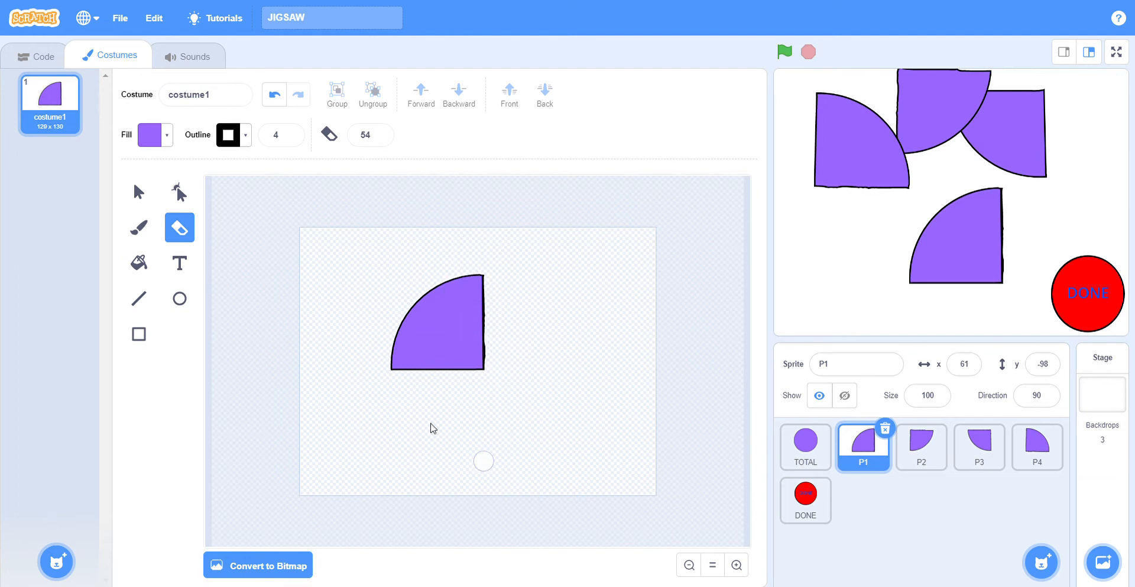
pyautogui.click(139, 192)
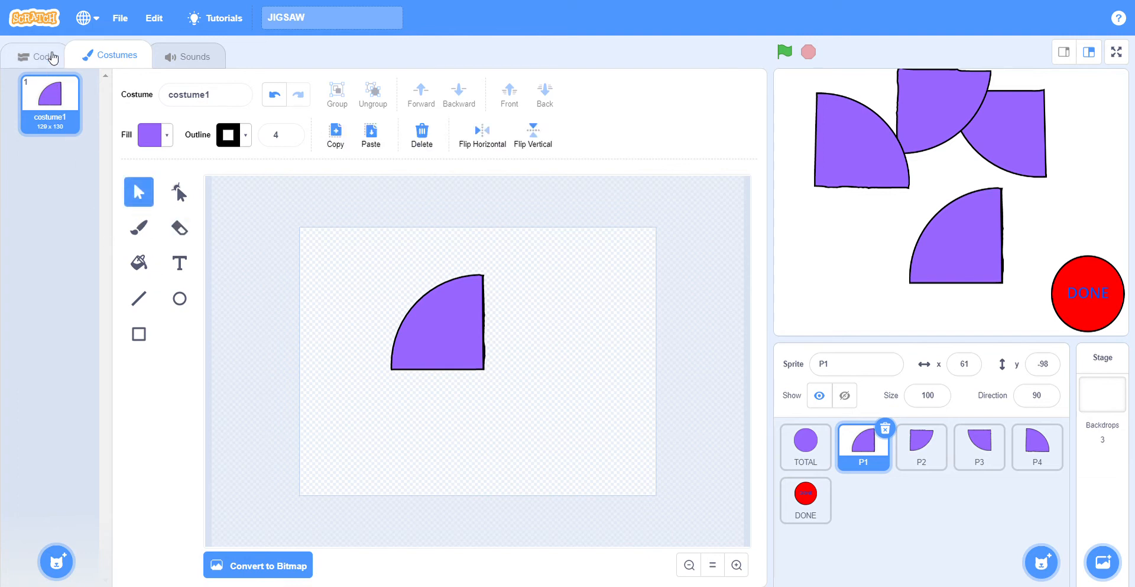
# Step: Compare P1's scripts with the P4 piece's scripts in the Code view
pyautogui.click(33, 56)
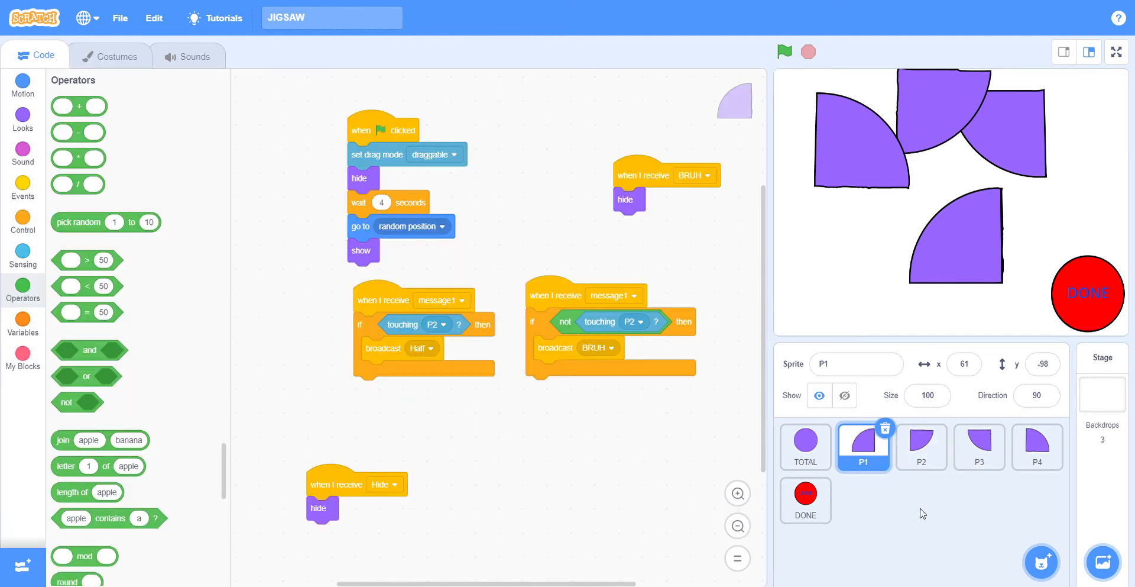
pyautogui.moveTo(922, 447)
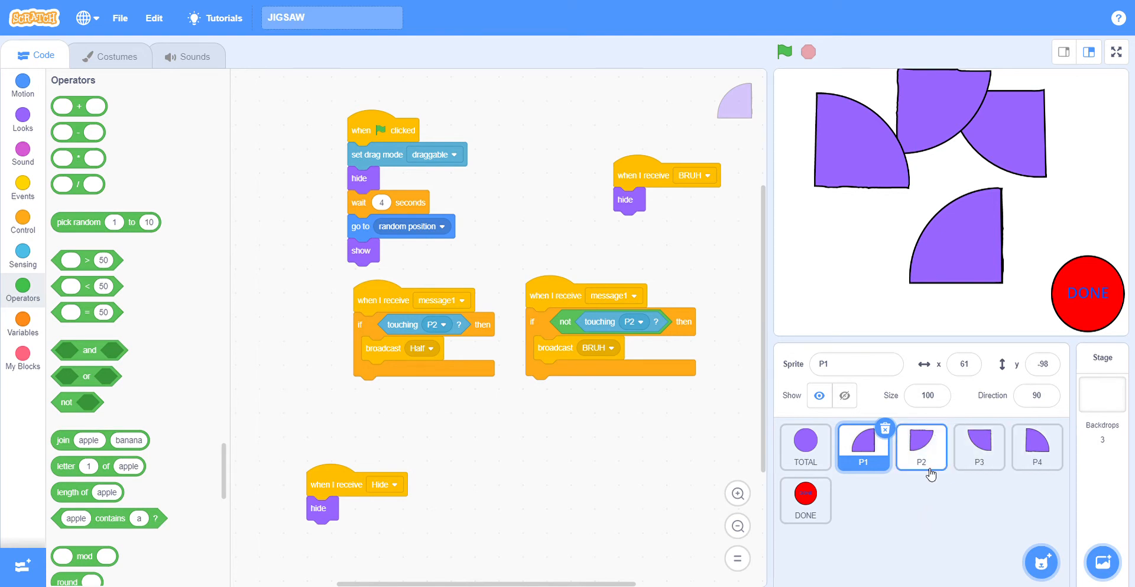
pyautogui.click(862, 447)
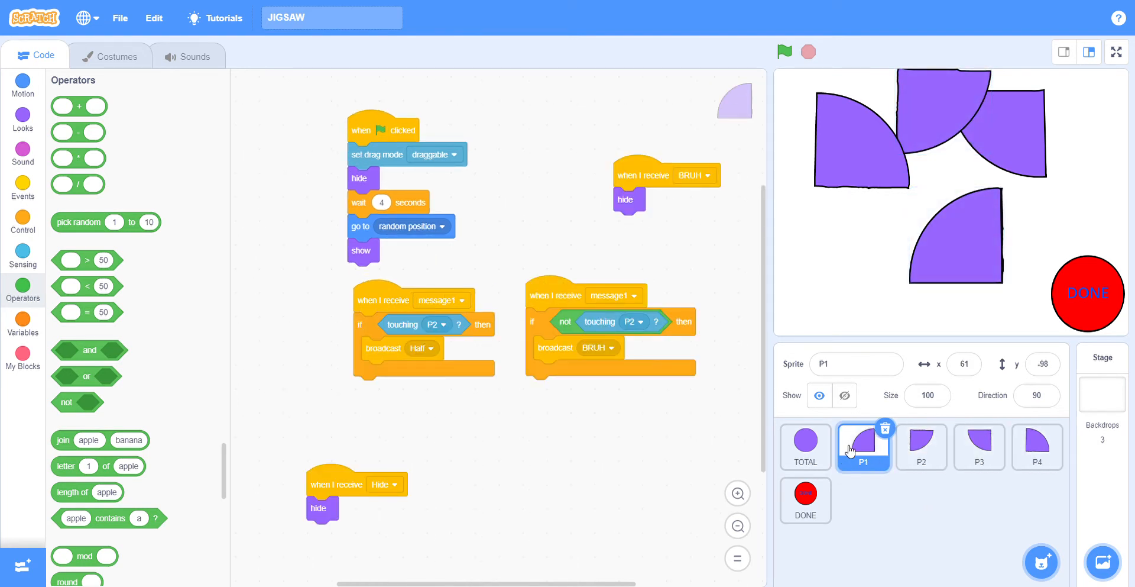
pyautogui.scroll(3)
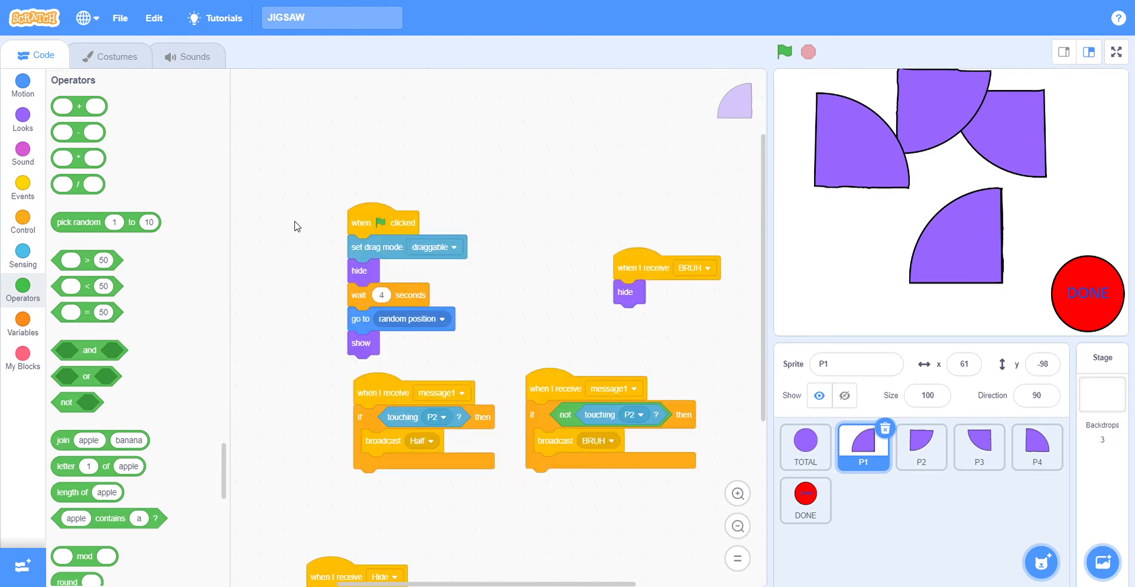
pyautogui.moveTo(328, 219)
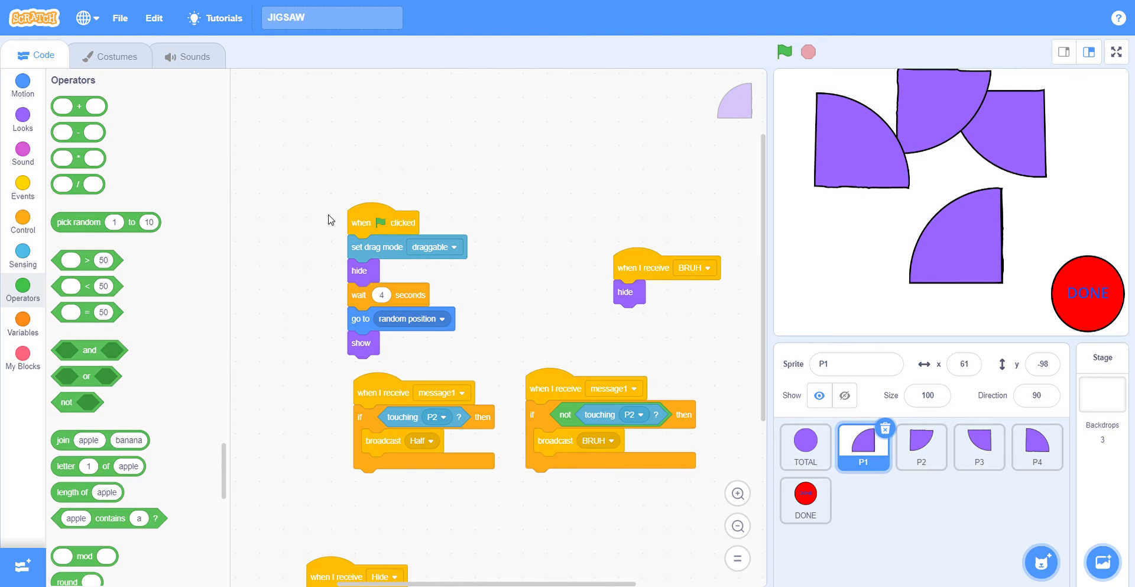
pyautogui.moveTo(1004, 65)
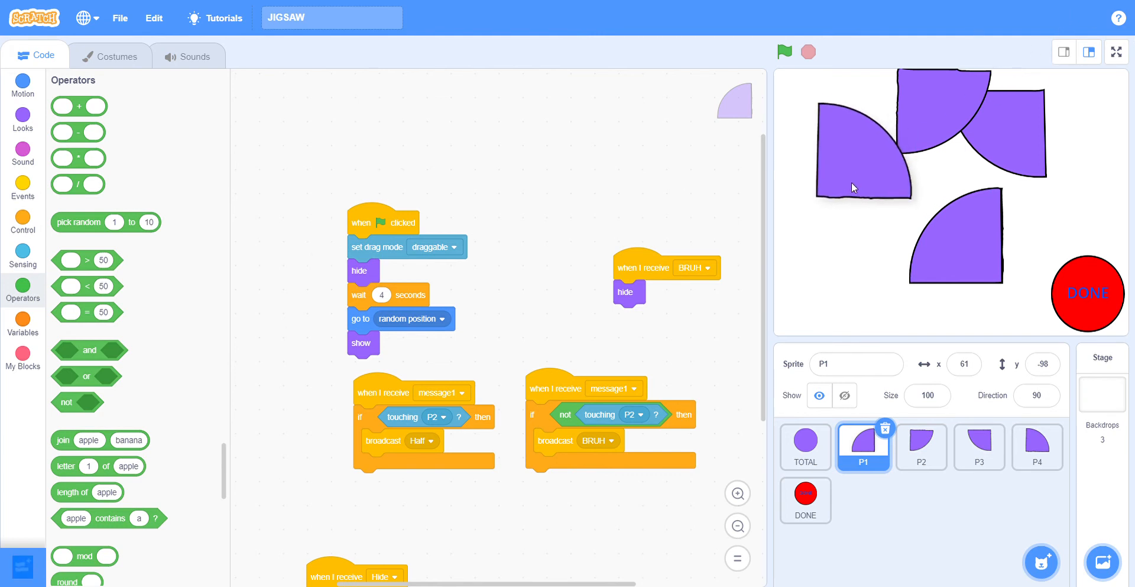
pyautogui.click(1037, 446)
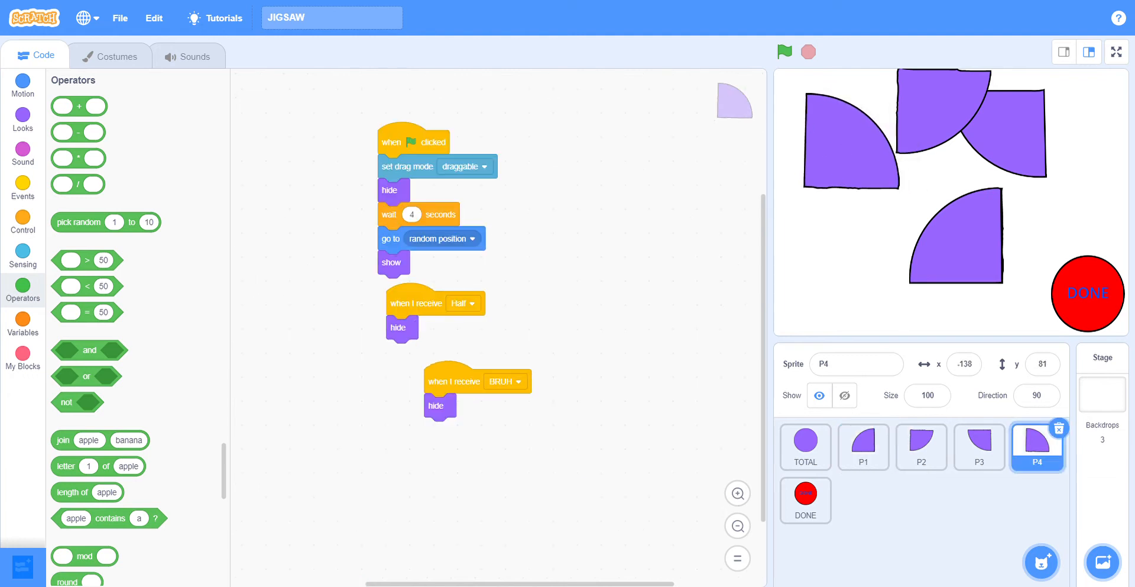
pyautogui.click(862, 447)
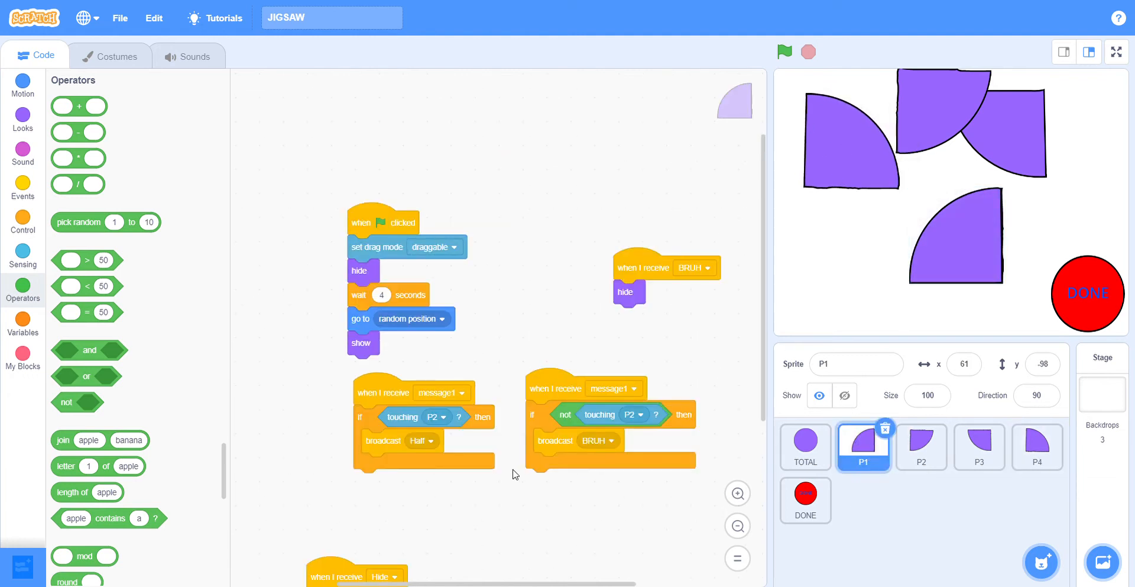
pyautogui.moveTo(348, 292)
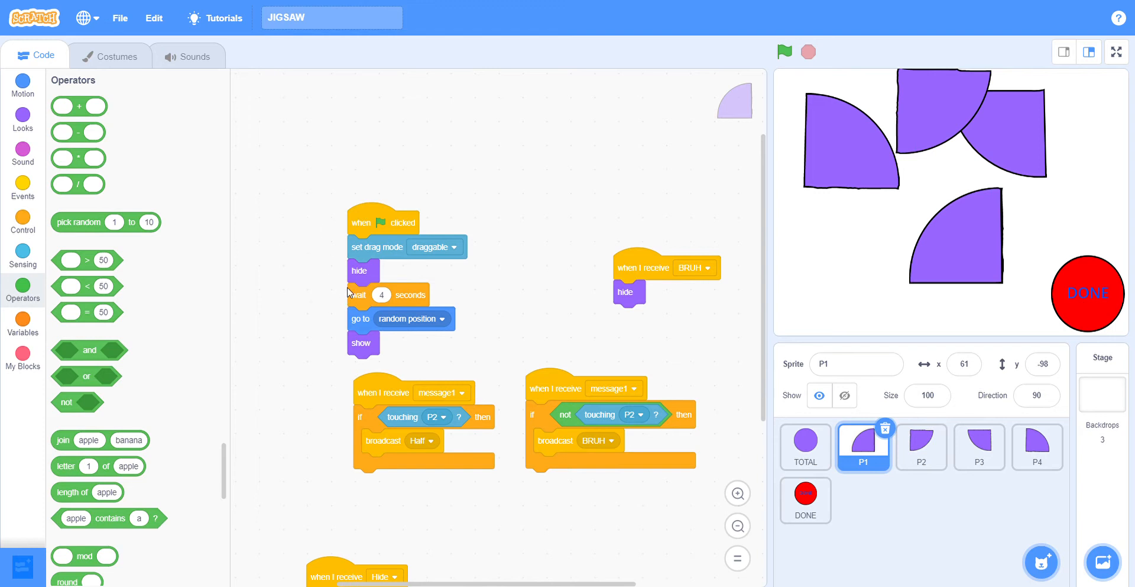
pyautogui.moveTo(450, 276)
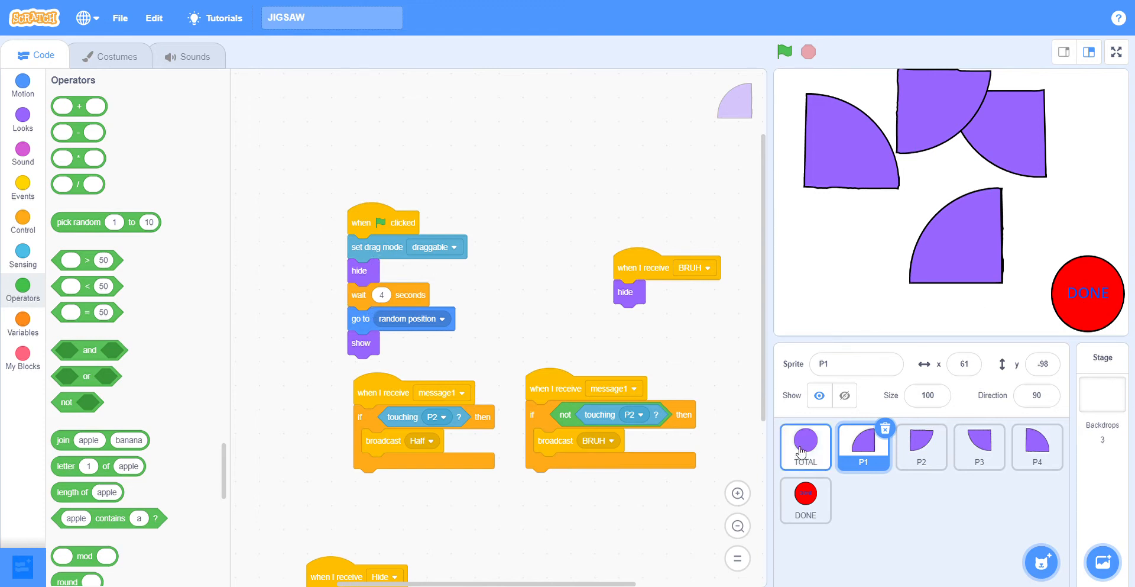
# Step: Compare TOTAL's scripts with P1's, ending back on P1's scripts
pyautogui.click(804, 447)
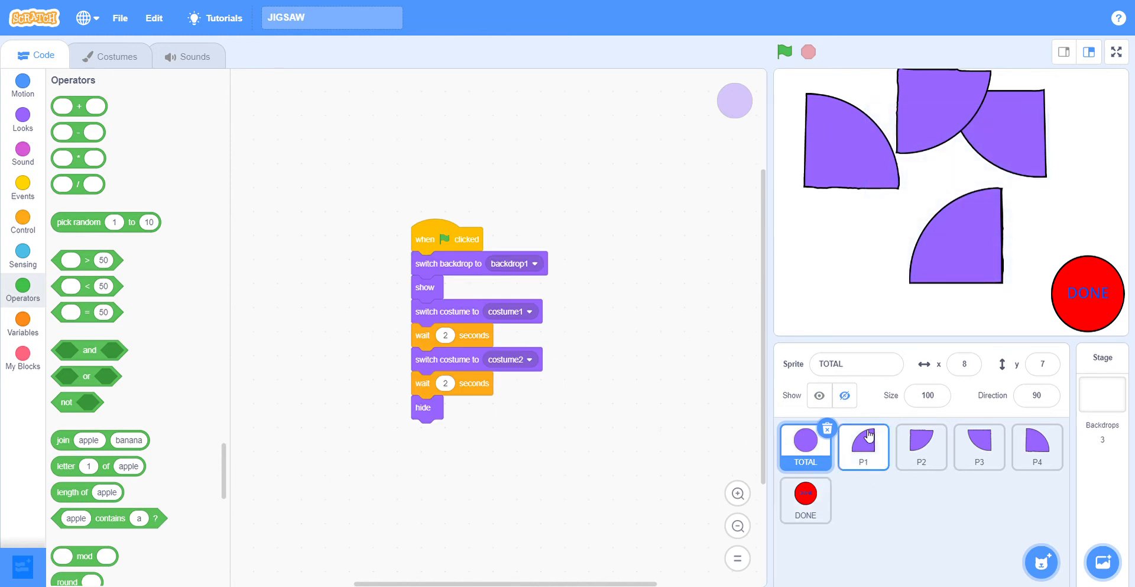
pyautogui.click(863, 447)
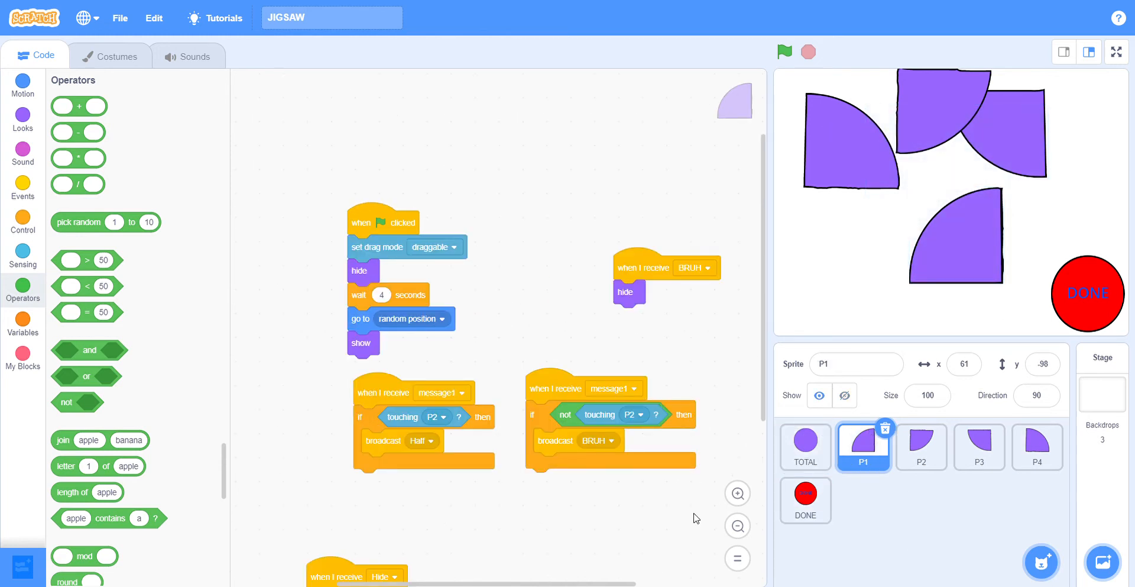
pyautogui.click(804, 446)
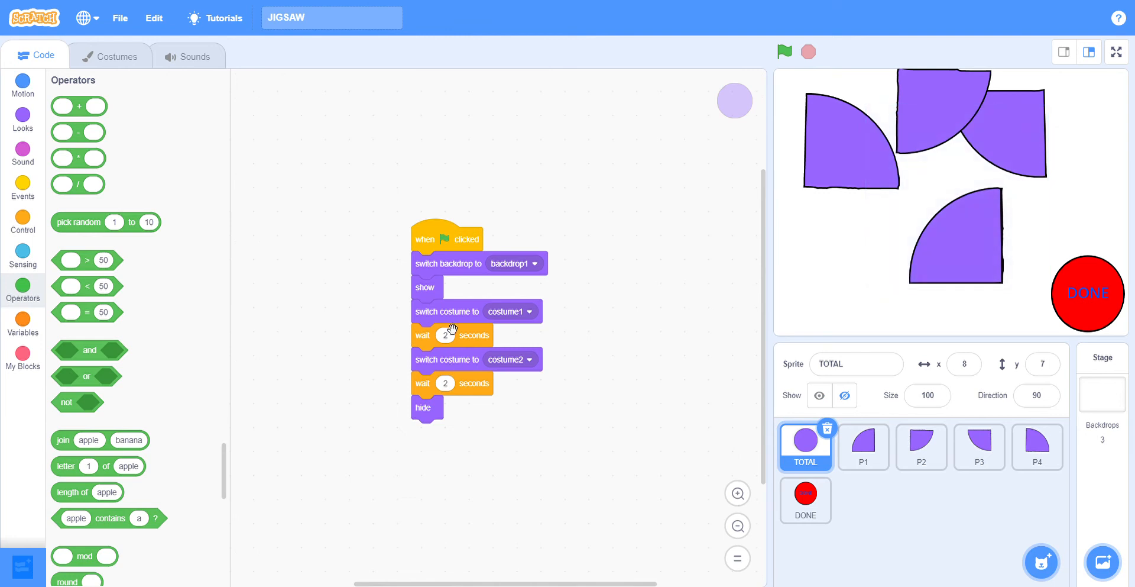
pyautogui.moveTo(1043, 537)
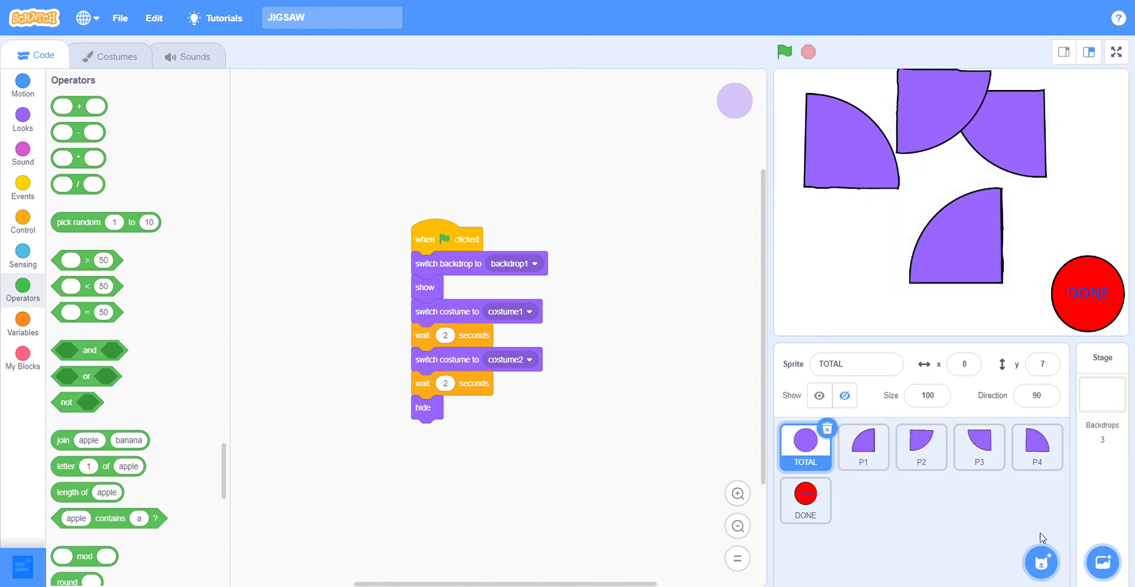
pyautogui.click(863, 446)
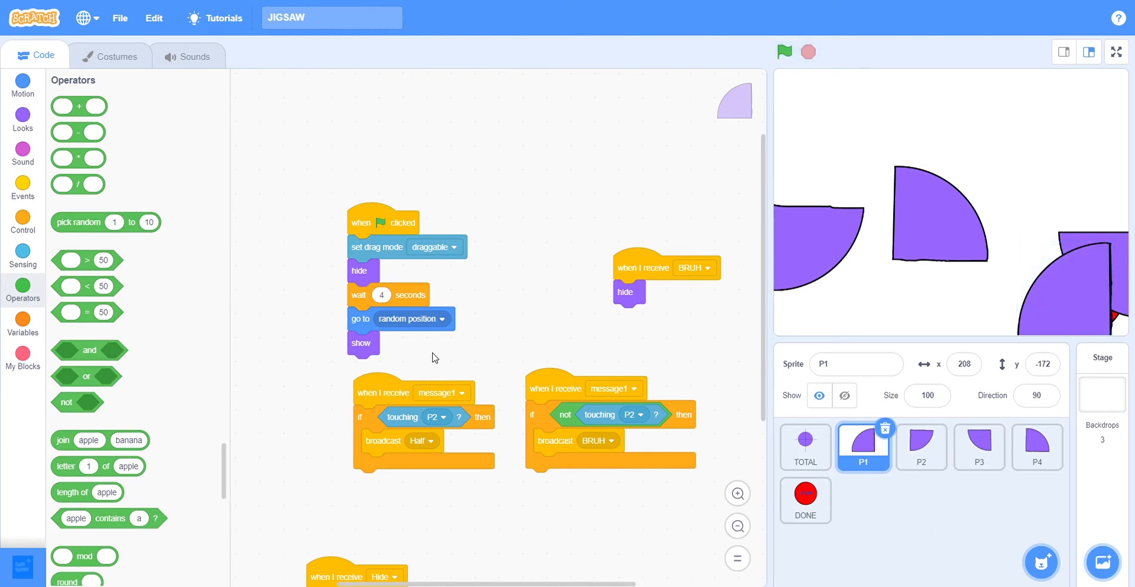
pyautogui.moveTo(395, 344)
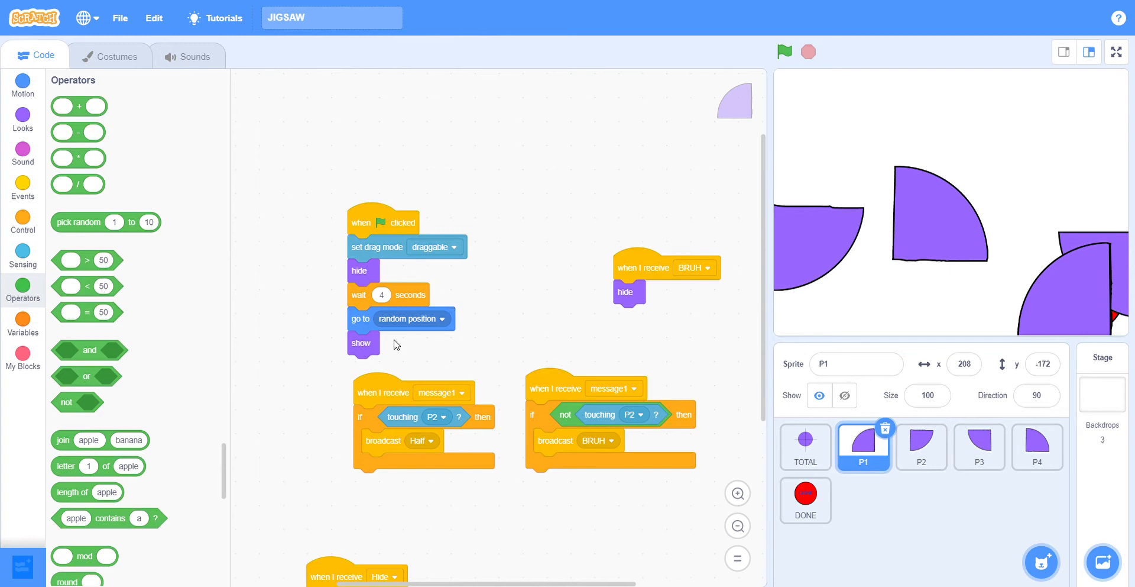
pyautogui.moveTo(276, 395)
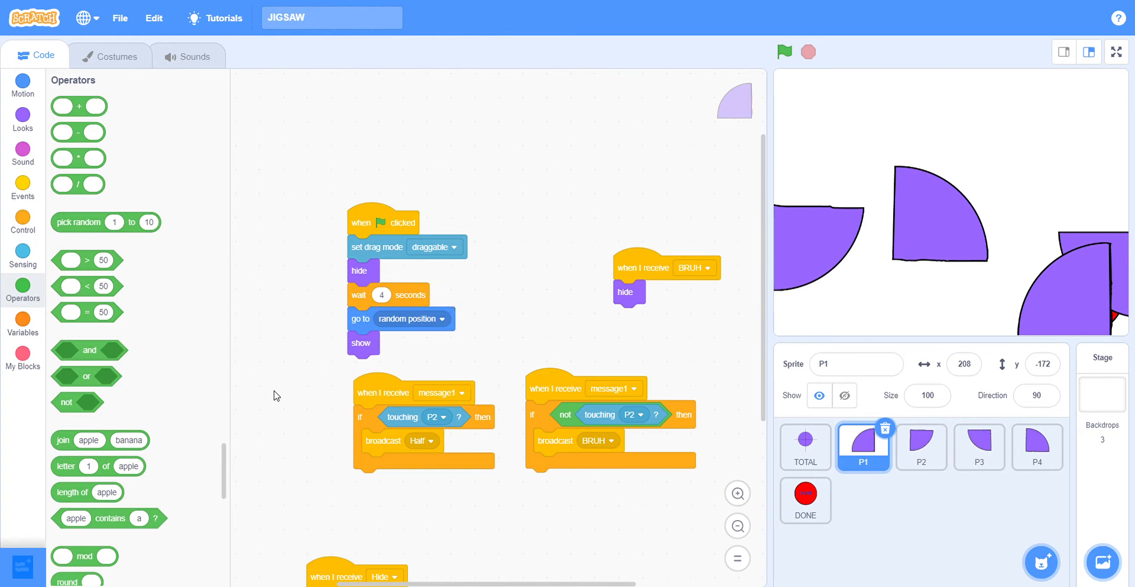
pyautogui.moveTo(482, 333)
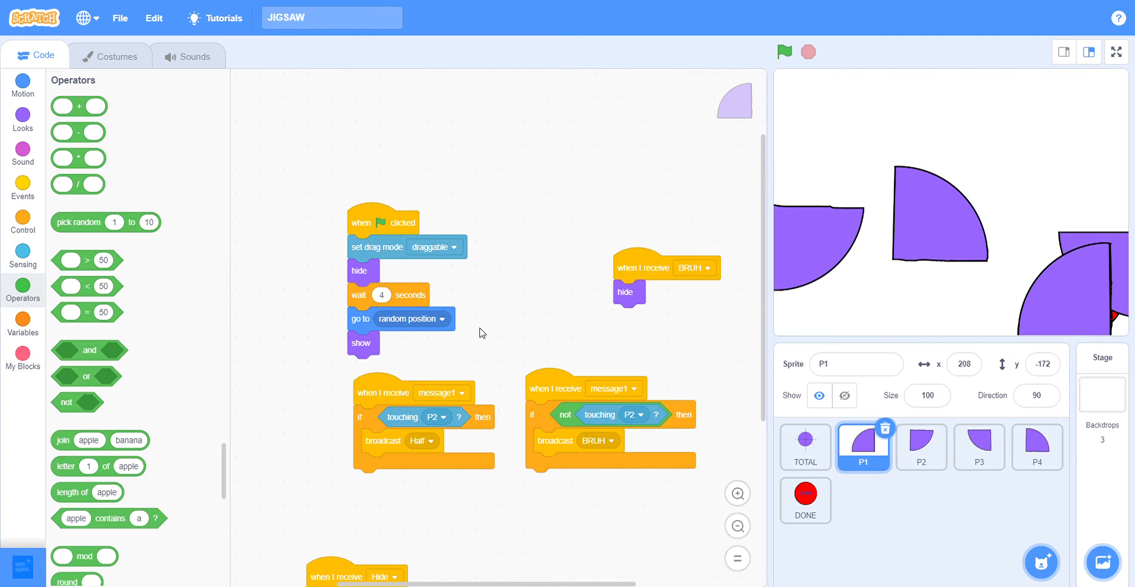
pyautogui.scroll(-3)
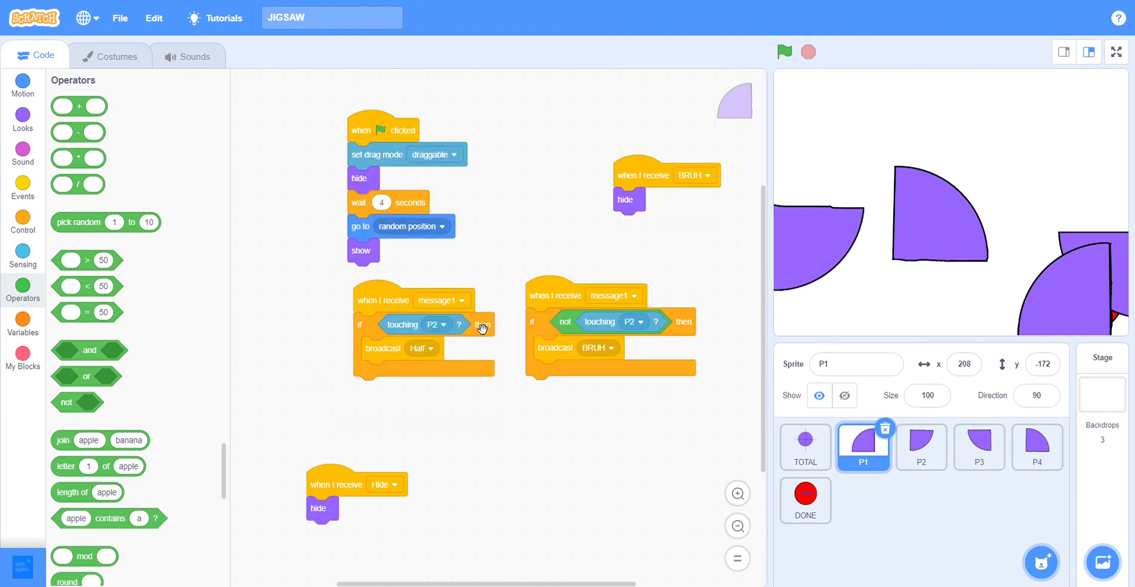
pyautogui.moveTo(477, 128)
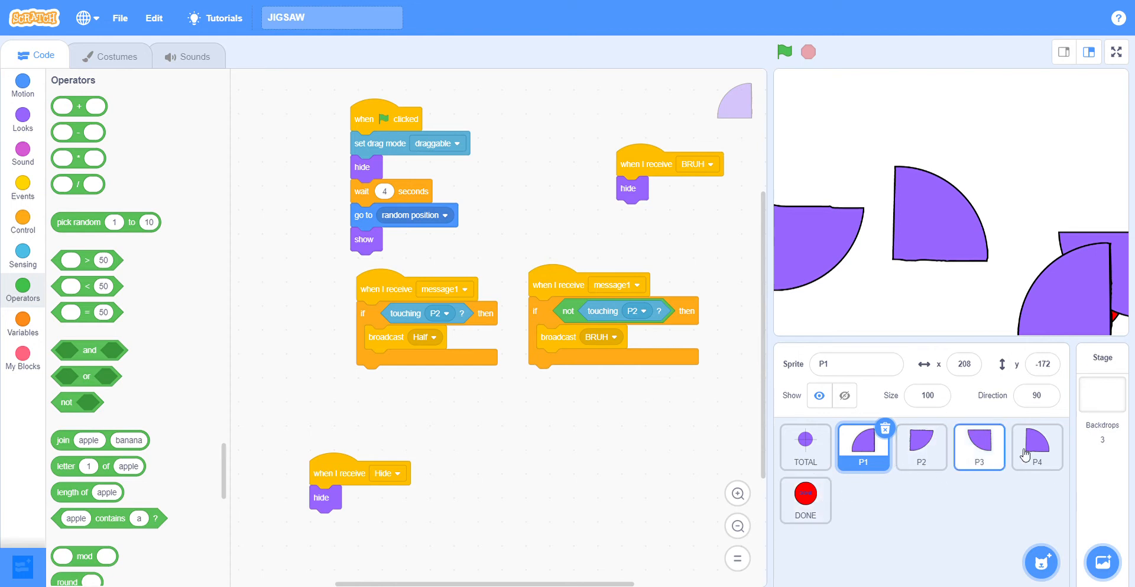
# Step: With pieces loosely joined, trigger DONE to get YOU LOSE, then select DONE's scripts
pyautogui.click(806, 500)
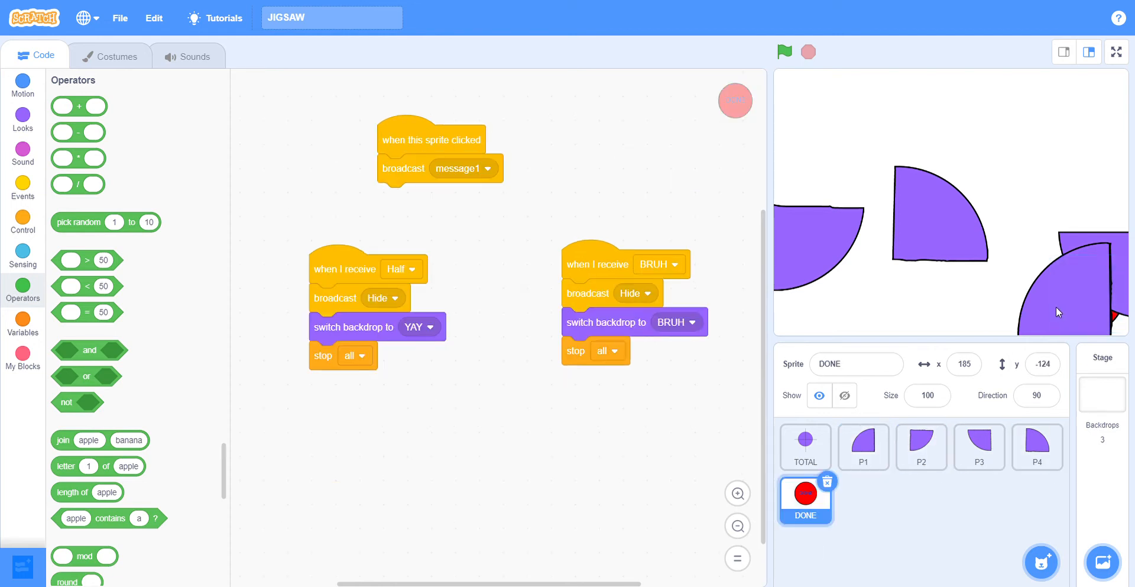
pyautogui.click(862, 447)
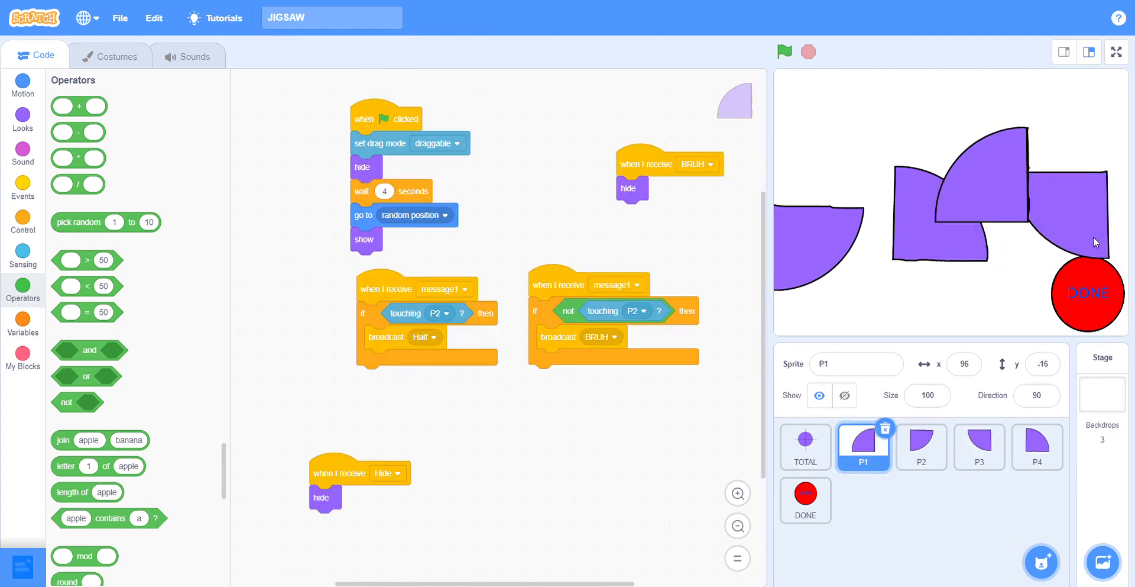
pyautogui.click(979, 447)
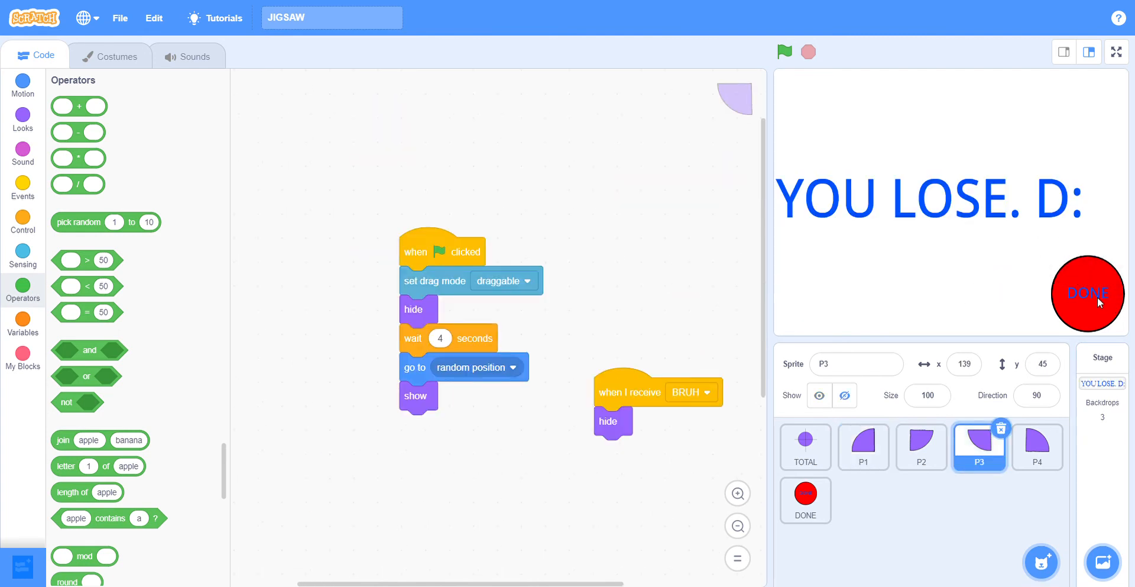
pyautogui.moveTo(956, 384)
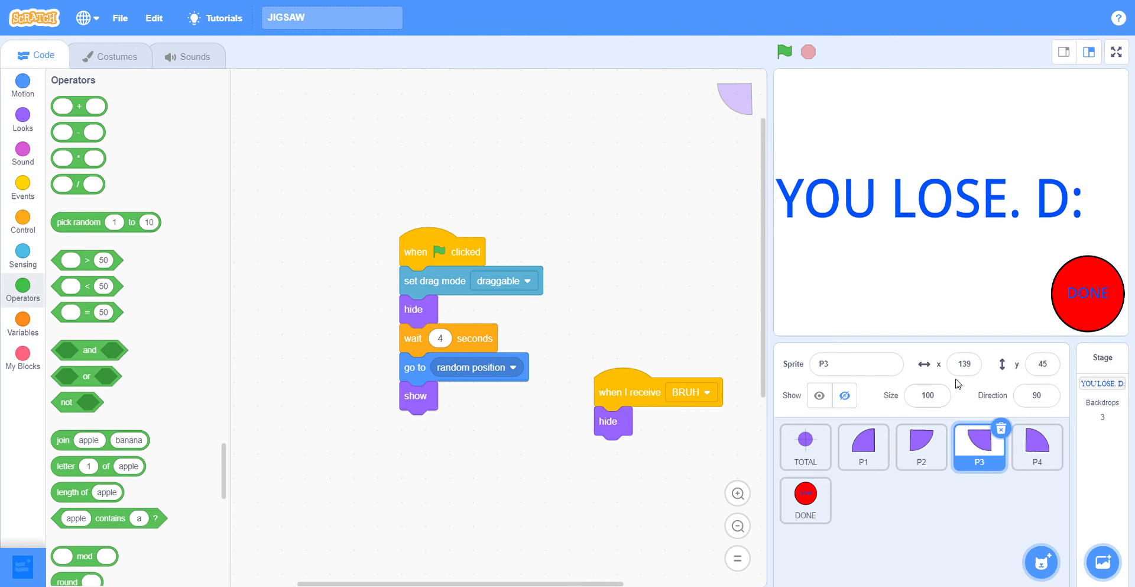
pyautogui.moveTo(958, 383)
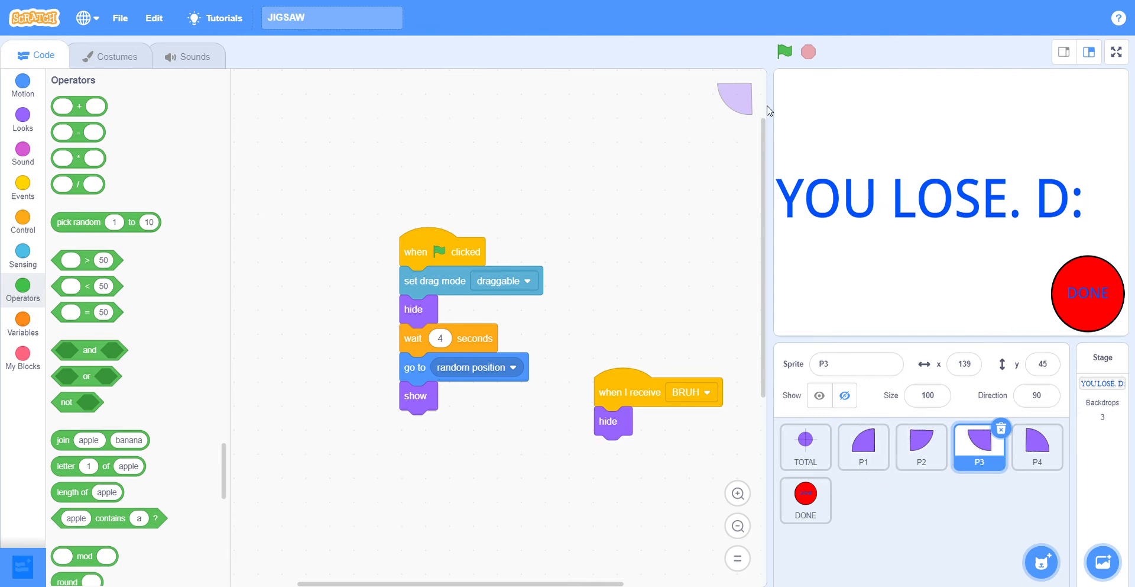
pyautogui.moveTo(545, 146)
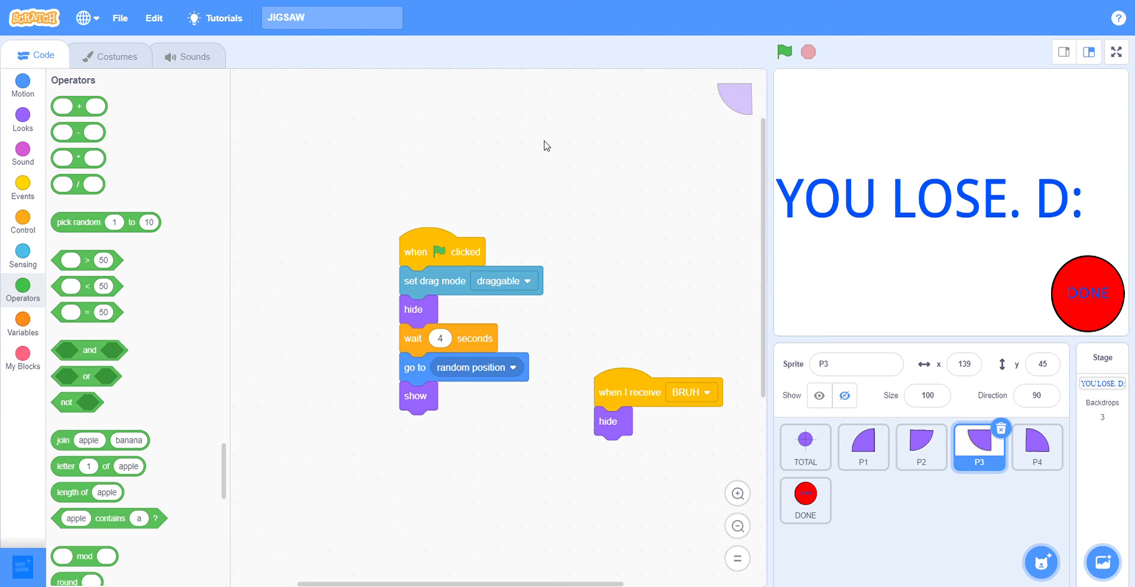
pyautogui.click(804, 500)
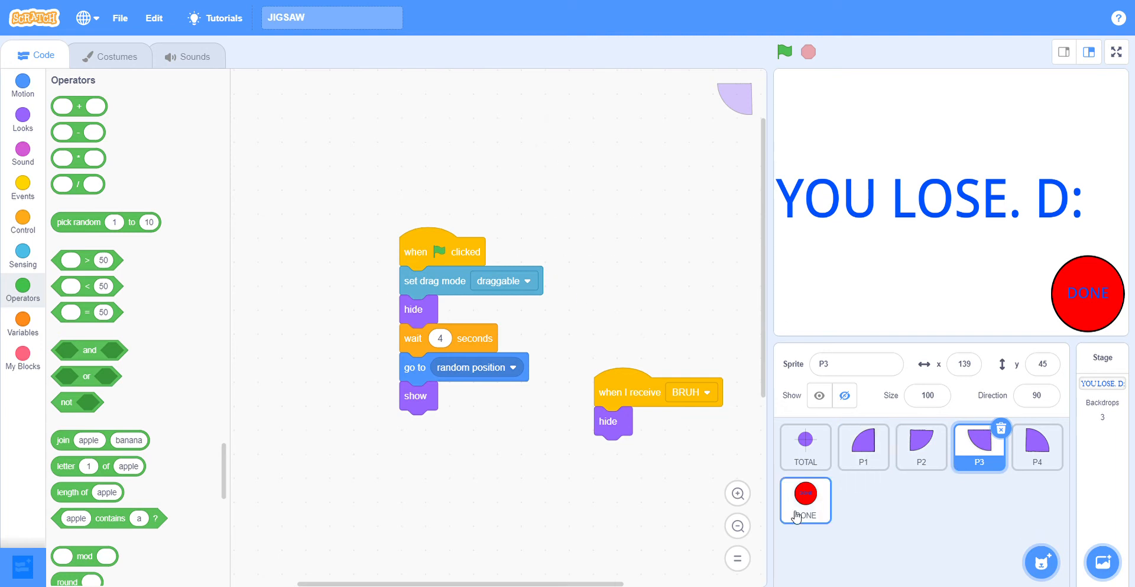
# Step: Review the DONE sprite's scripts, then select puzzle piece P1's scripts
pyautogui.click(806, 500)
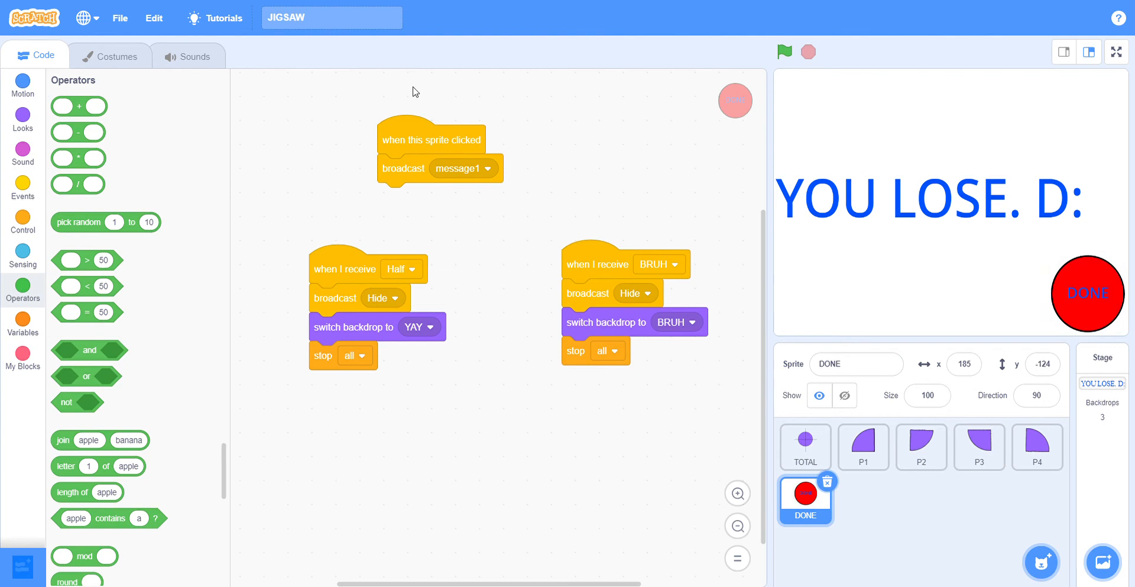
pyautogui.moveTo(415, 156)
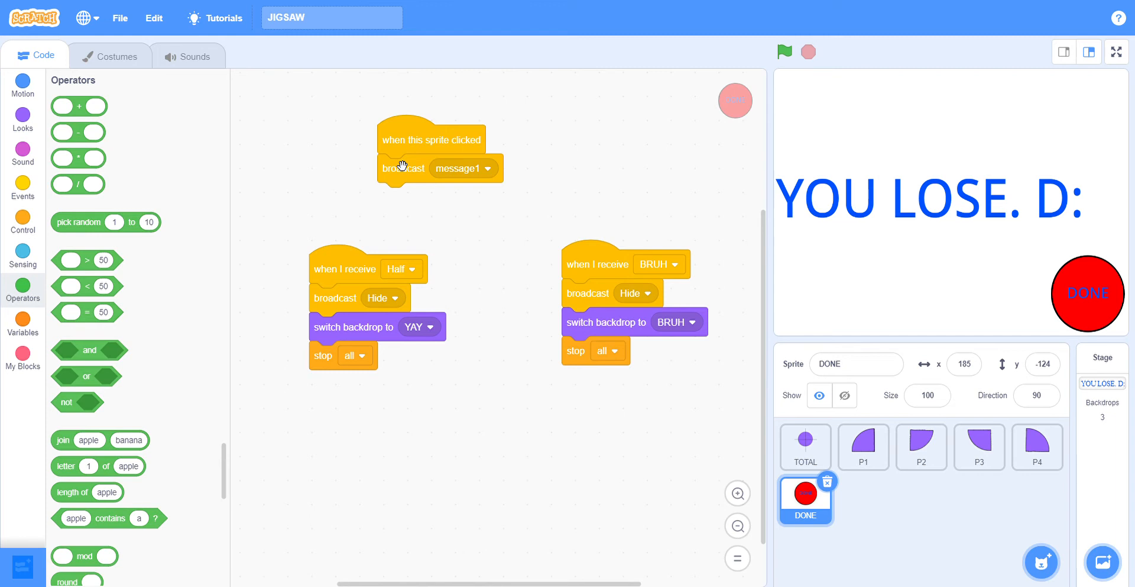
pyautogui.moveTo(765, 426)
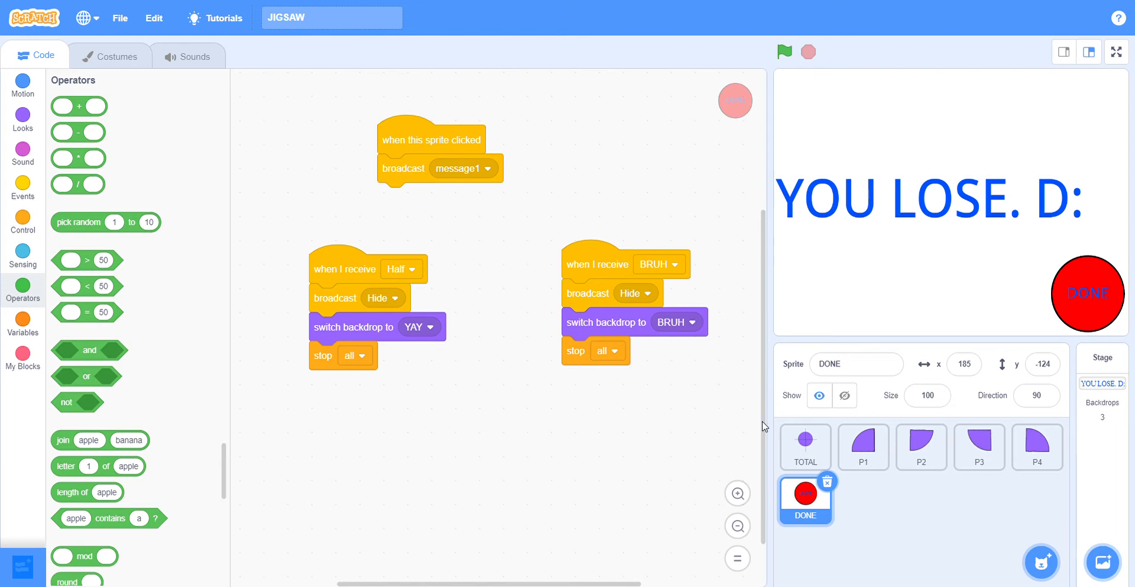
pyautogui.moveTo(1095, 304)
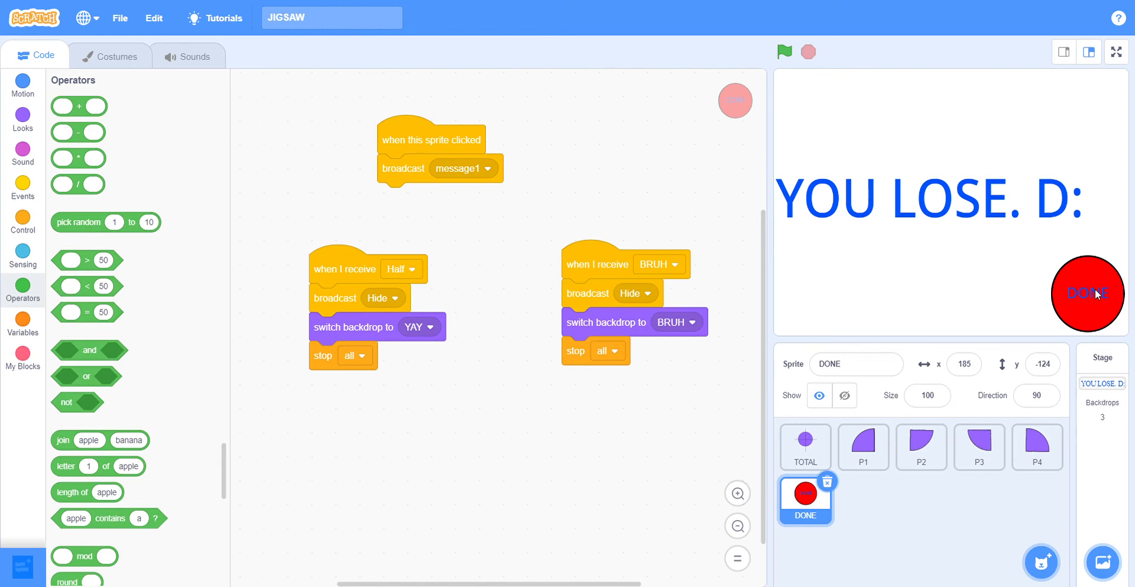
pyautogui.moveTo(1021, 279)
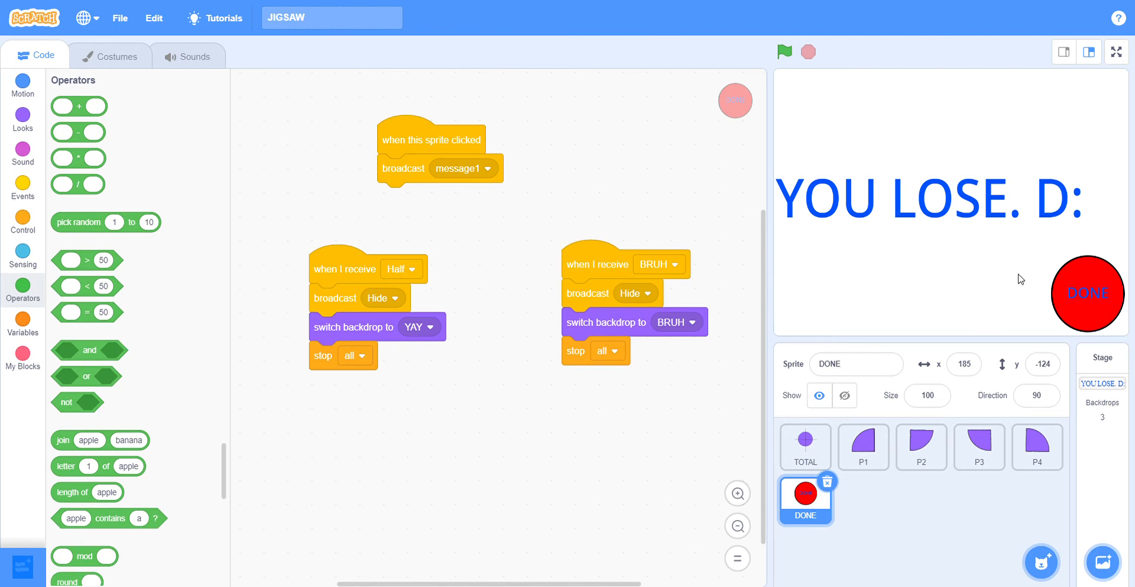
pyautogui.click(863, 446)
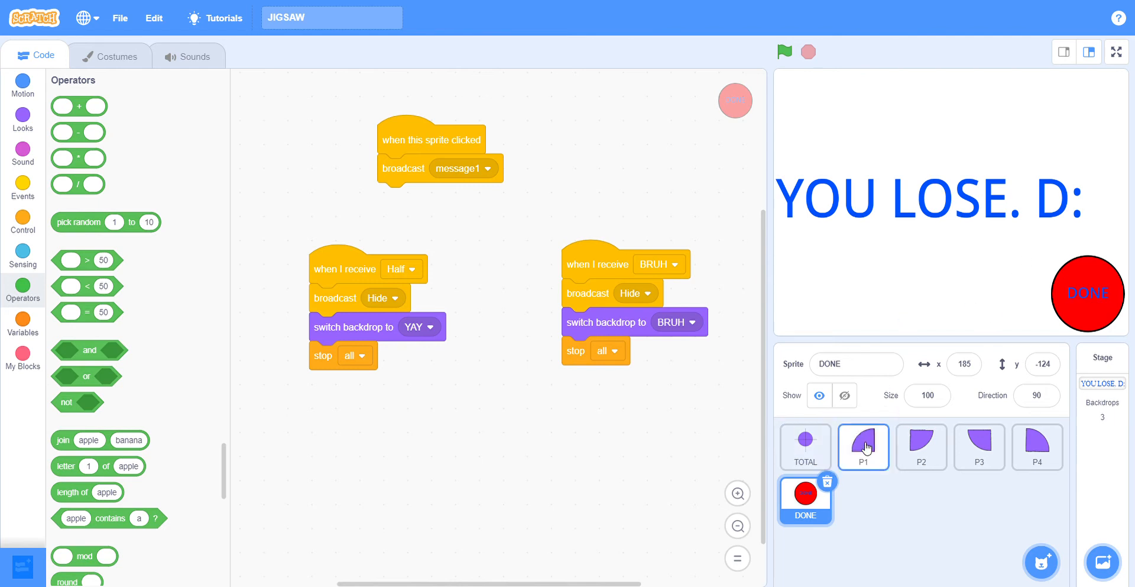
pyautogui.click(864, 446)
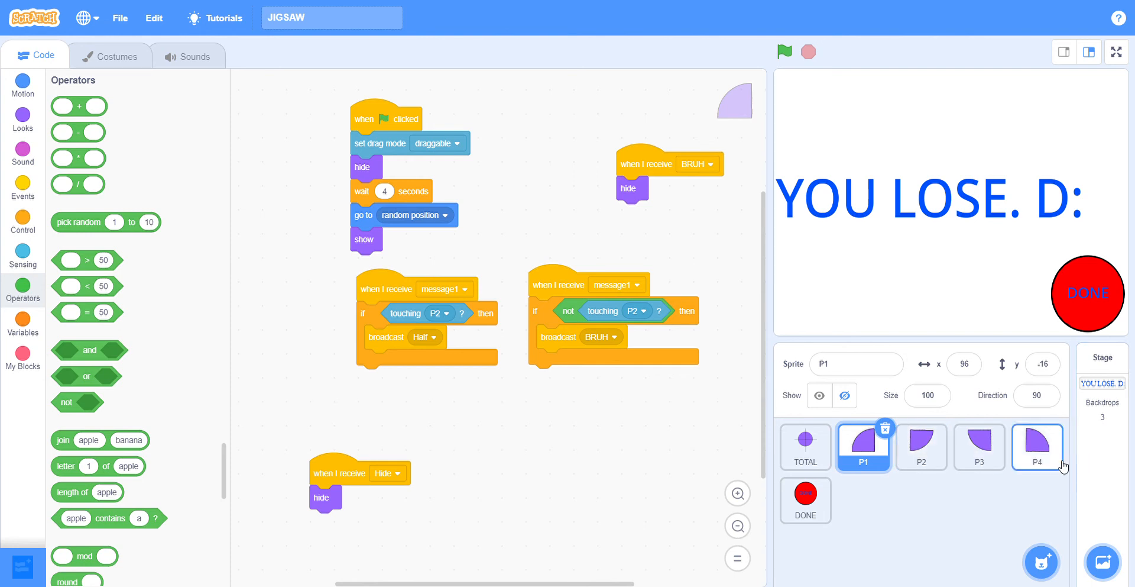
pyautogui.moveTo(761, 48)
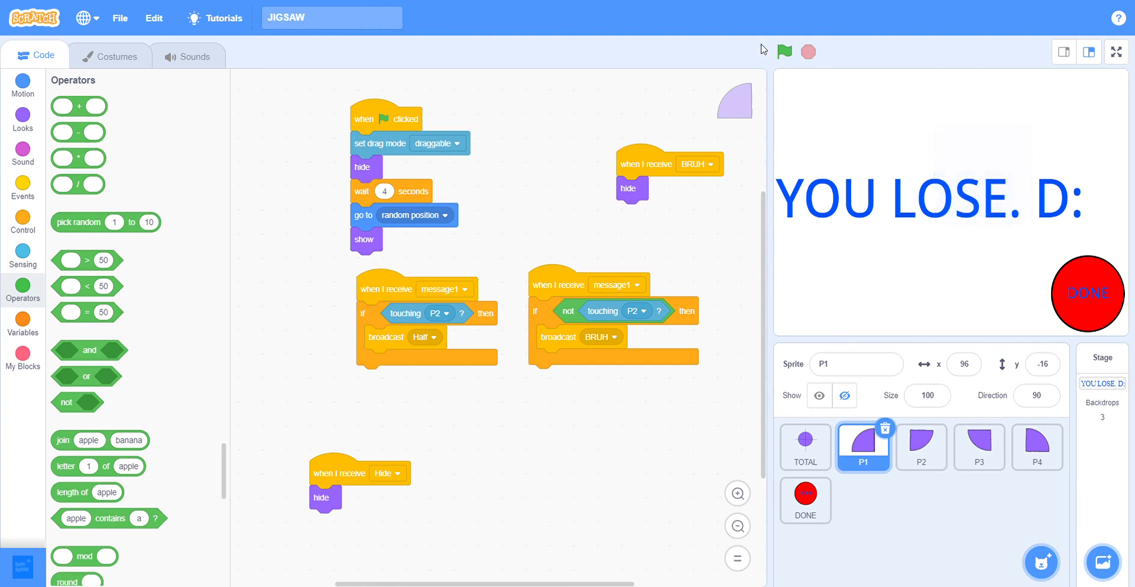
# Step: Restart the game and position all four quarters into a complete circle on the stage
pyautogui.click(784, 51)
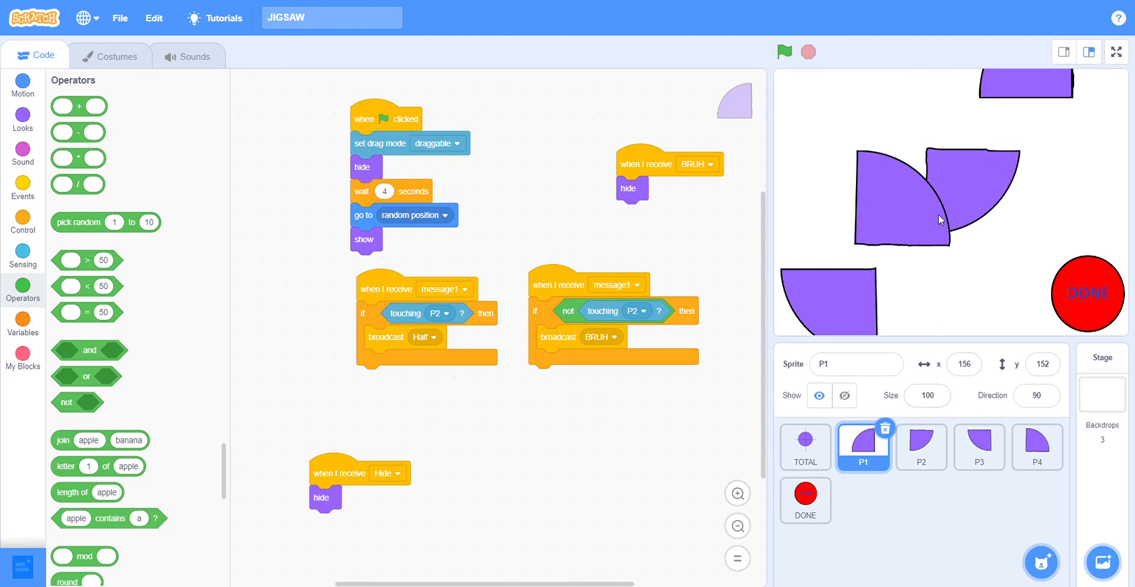
pyautogui.click(979, 447)
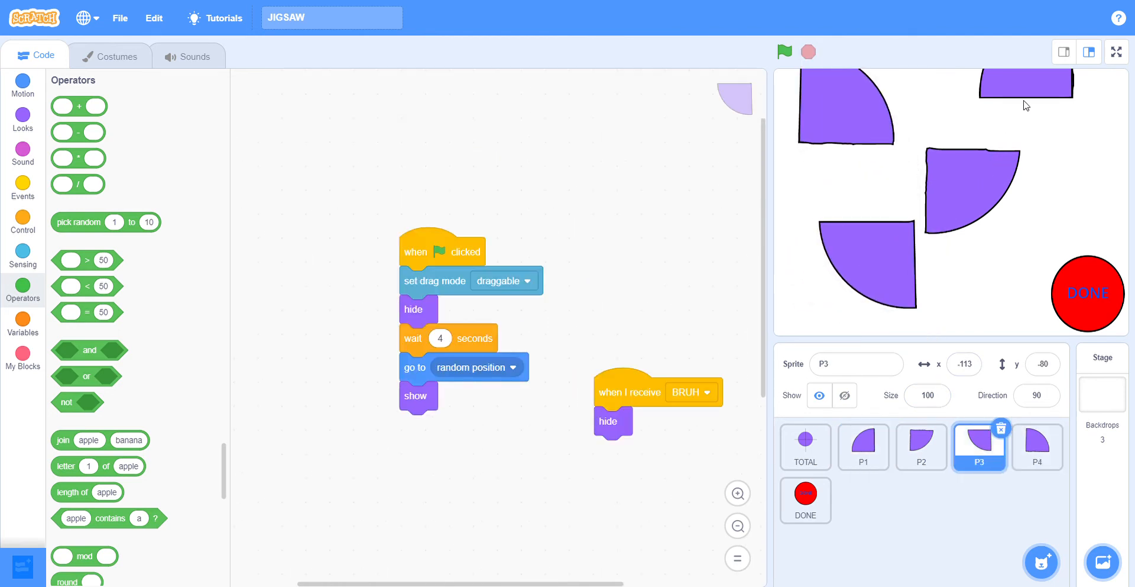
pyautogui.click(862, 447)
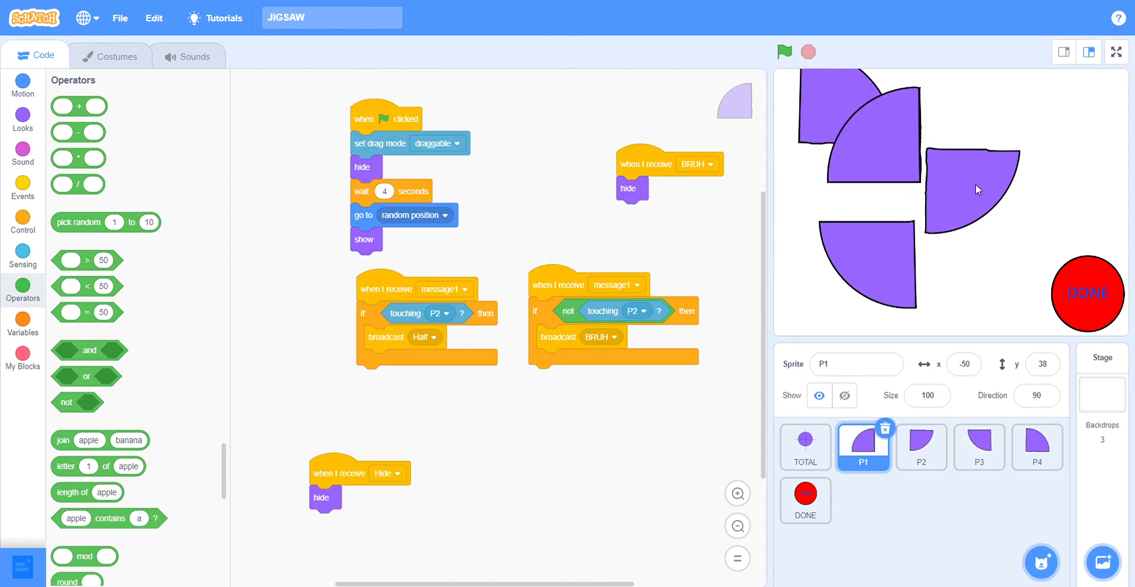
pyautogui.click(921, 446)
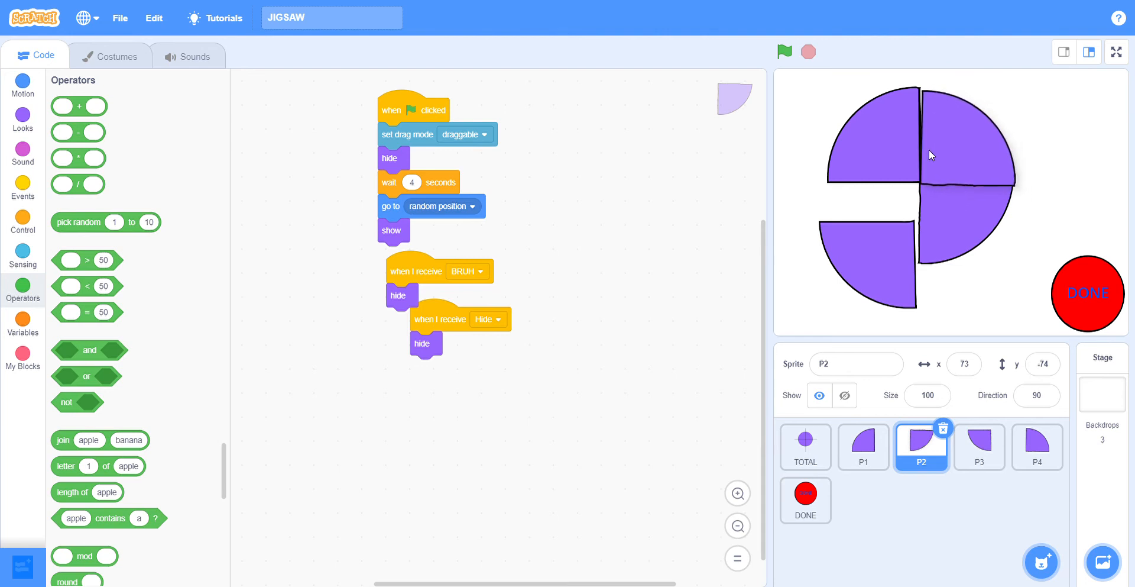
pyautogui.click(1037, 446)
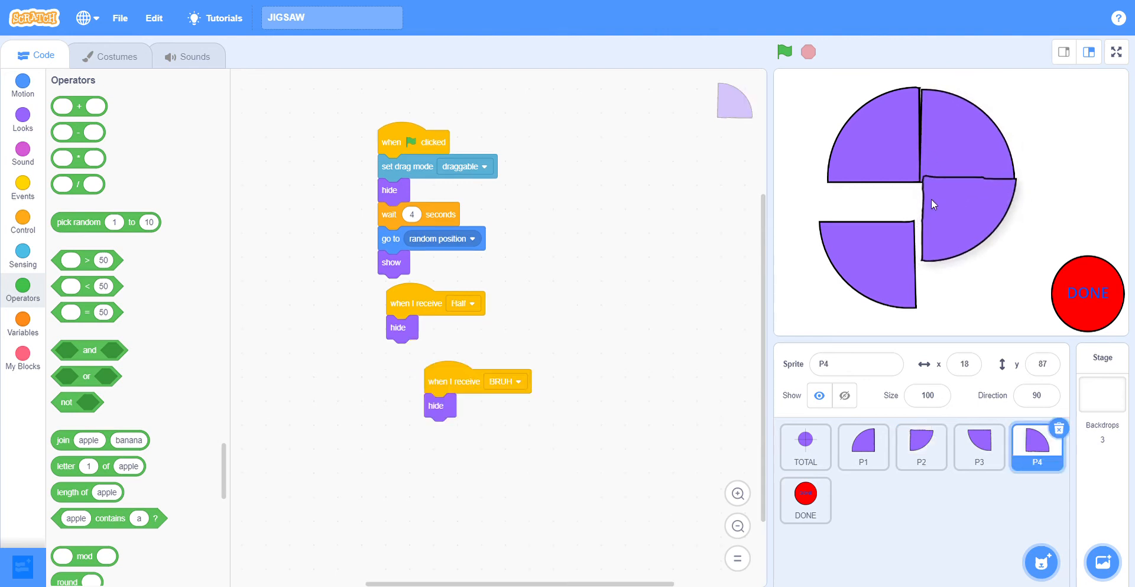
pyautogui.click(922, 446)
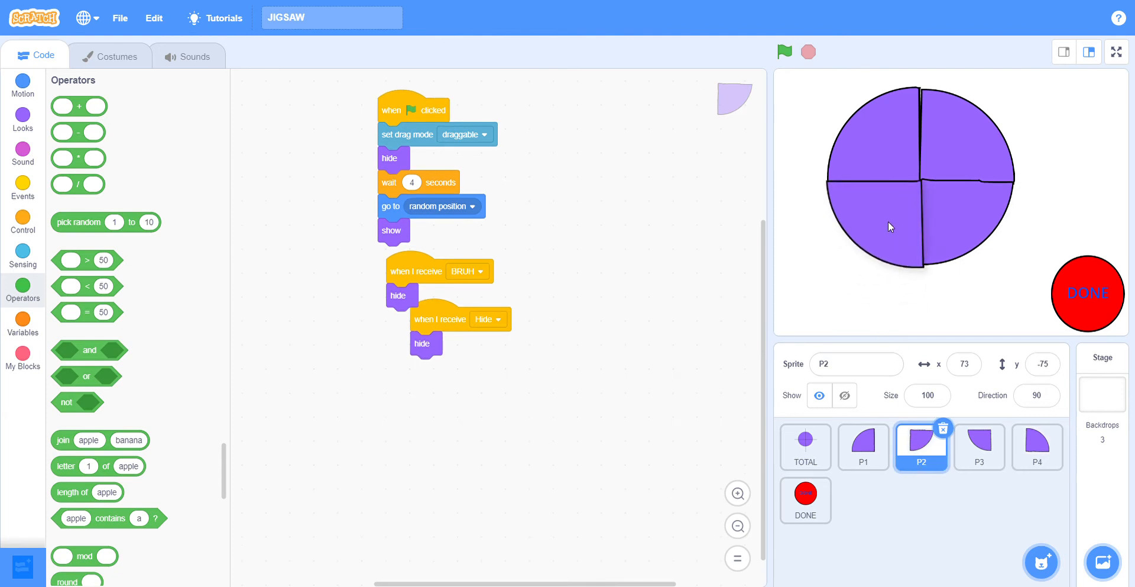
pyautogui.click(979, 447)
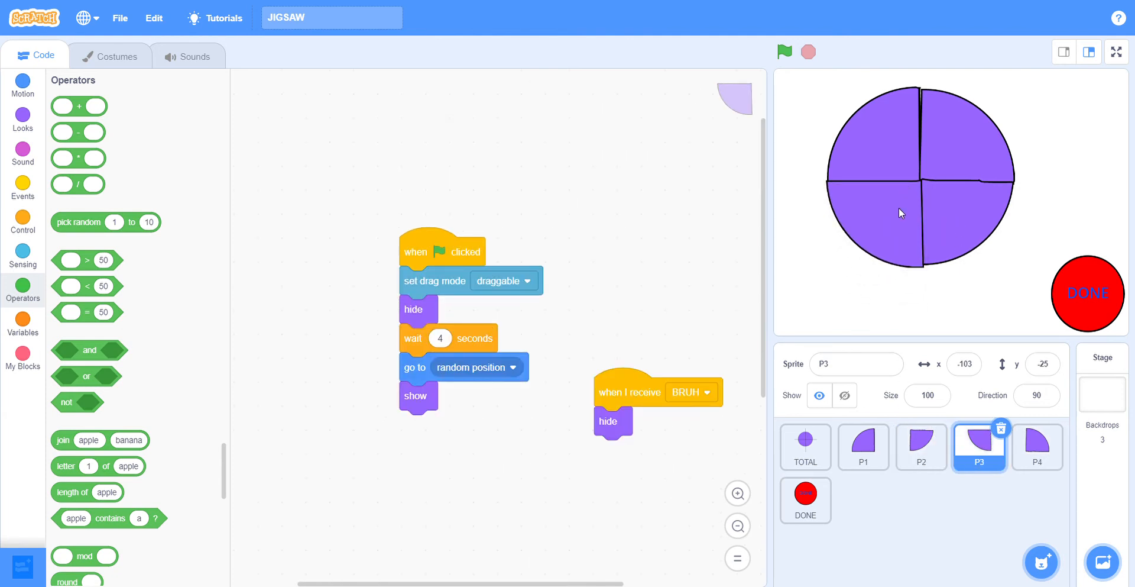
pyautogui.click(862, 447)
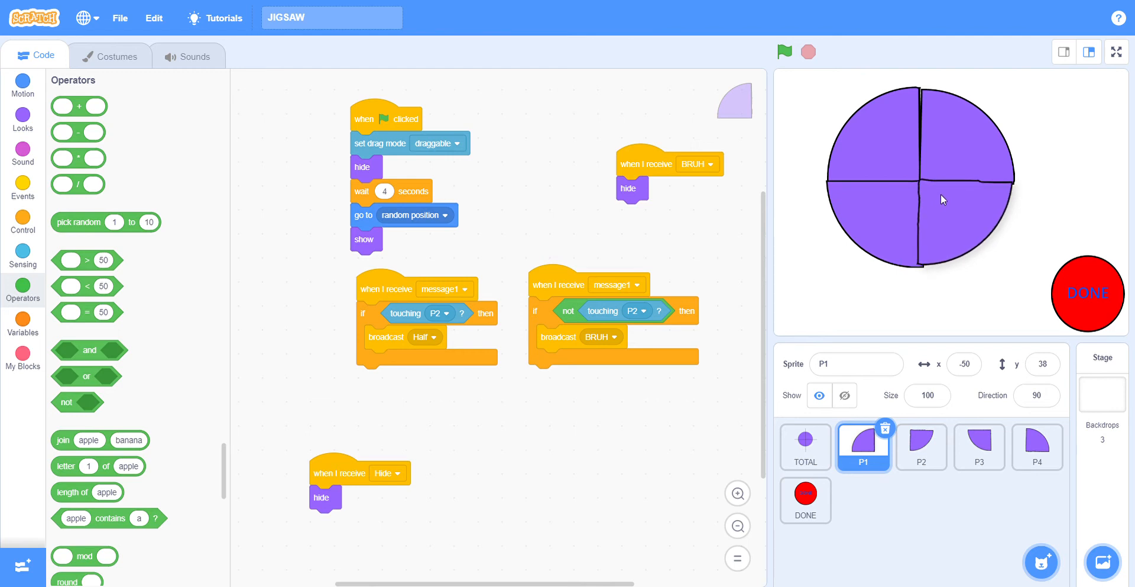
pyautogui.click(921, 447)
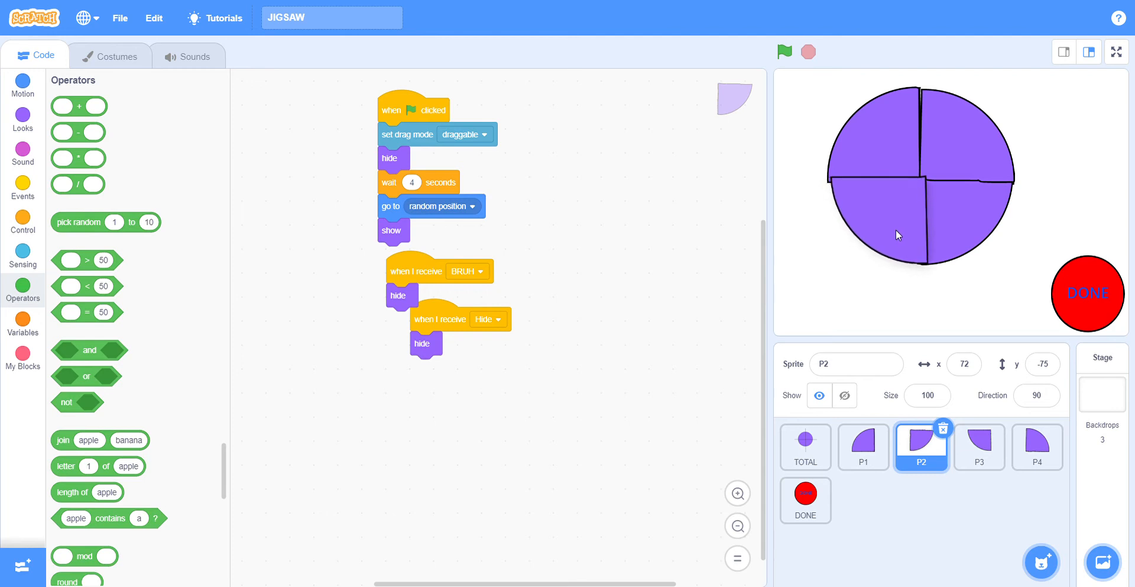
pyautogui.click(979, 446)
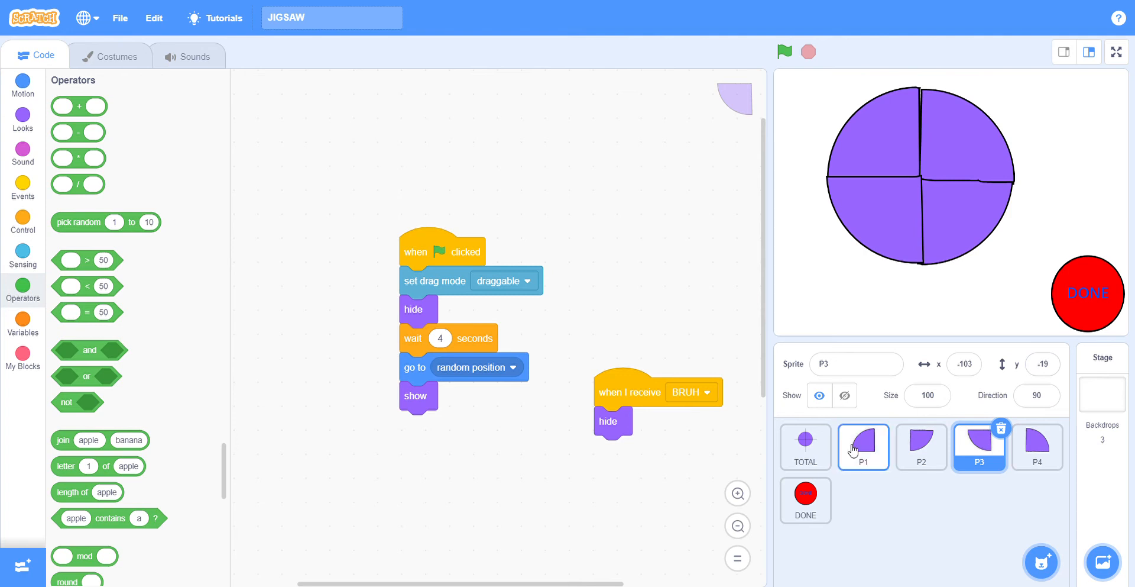
# Step: Switch between P1's touching-P2 scripts and nudging the lower-right quarter, ending on P1's code
pyautogui.click(862, 447)
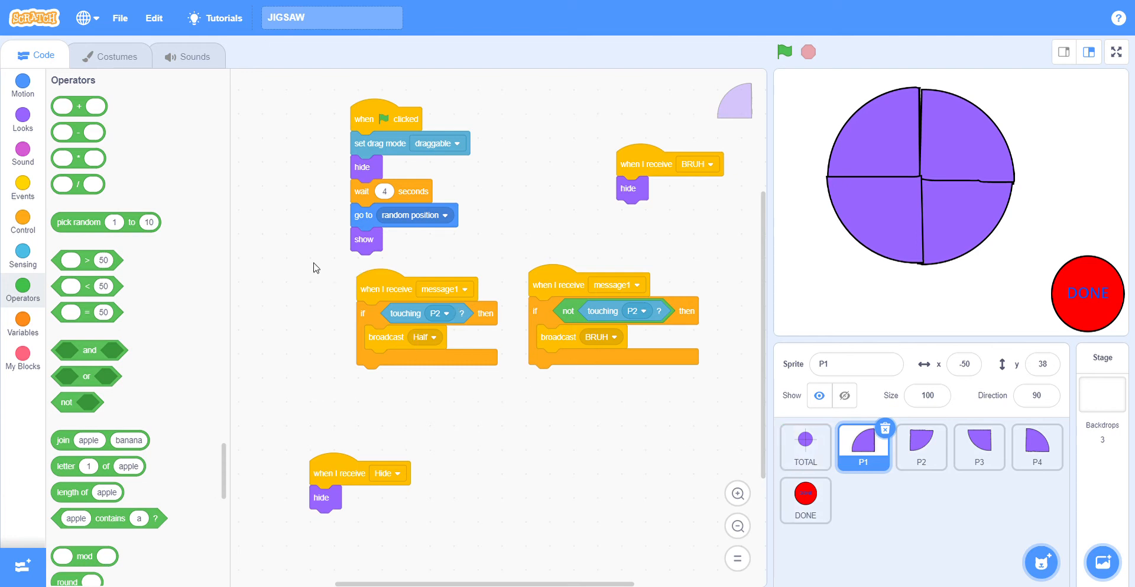
pyautogui.moveTo(849, 447)
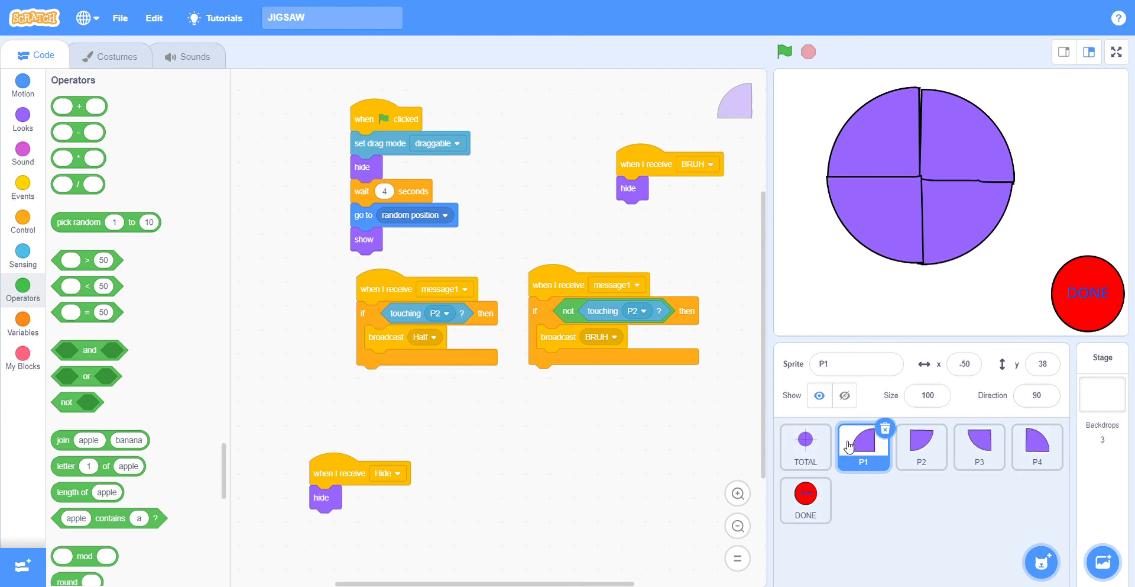
pyautogui.click(921, 447)
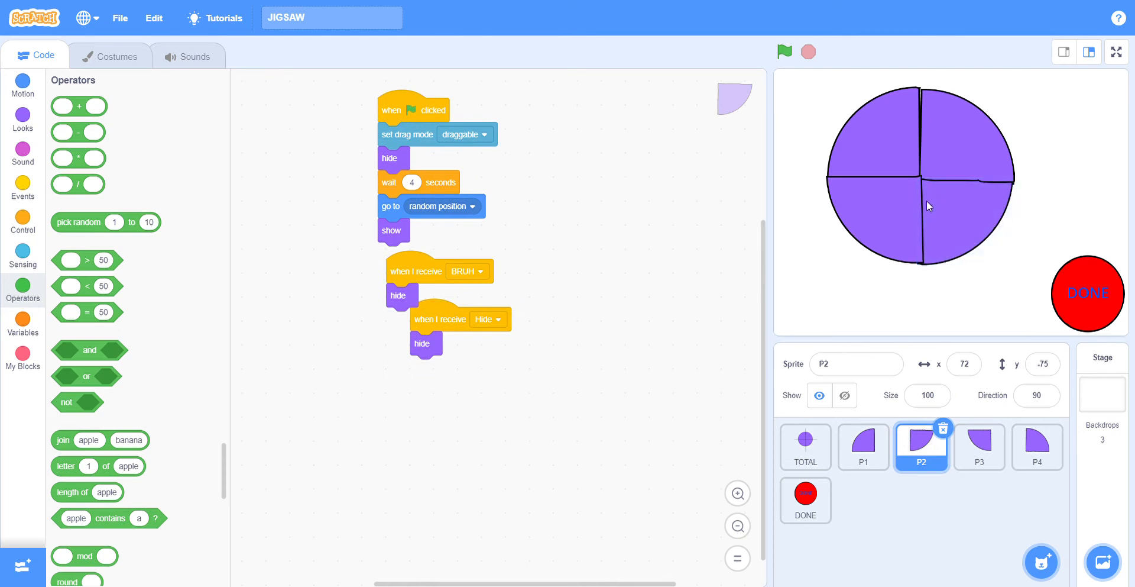
pyautogui.click(862, 447)
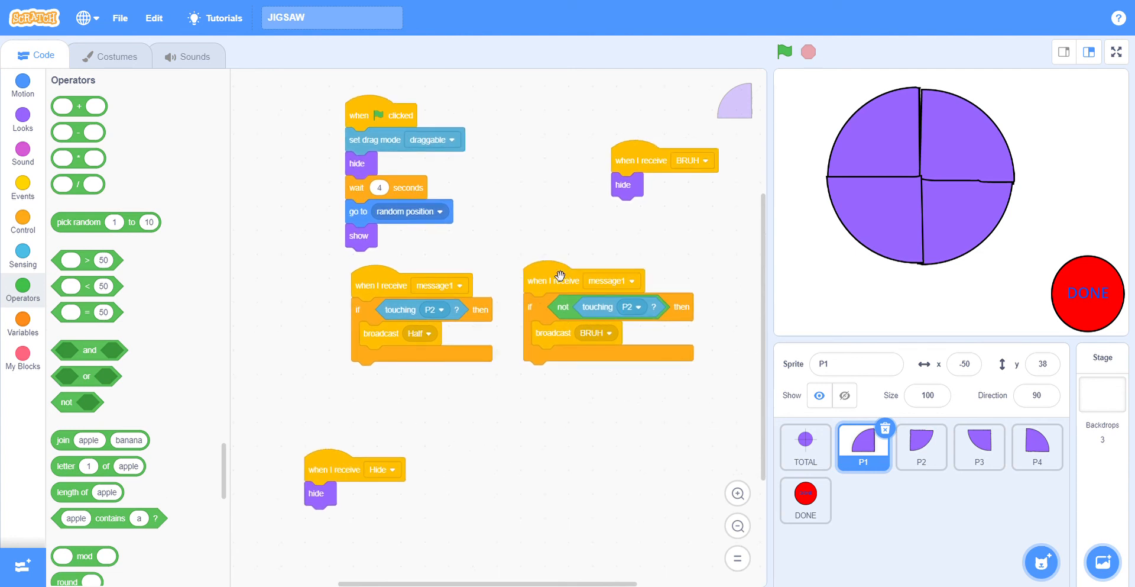
pyautogui.moveTo(511, 276)
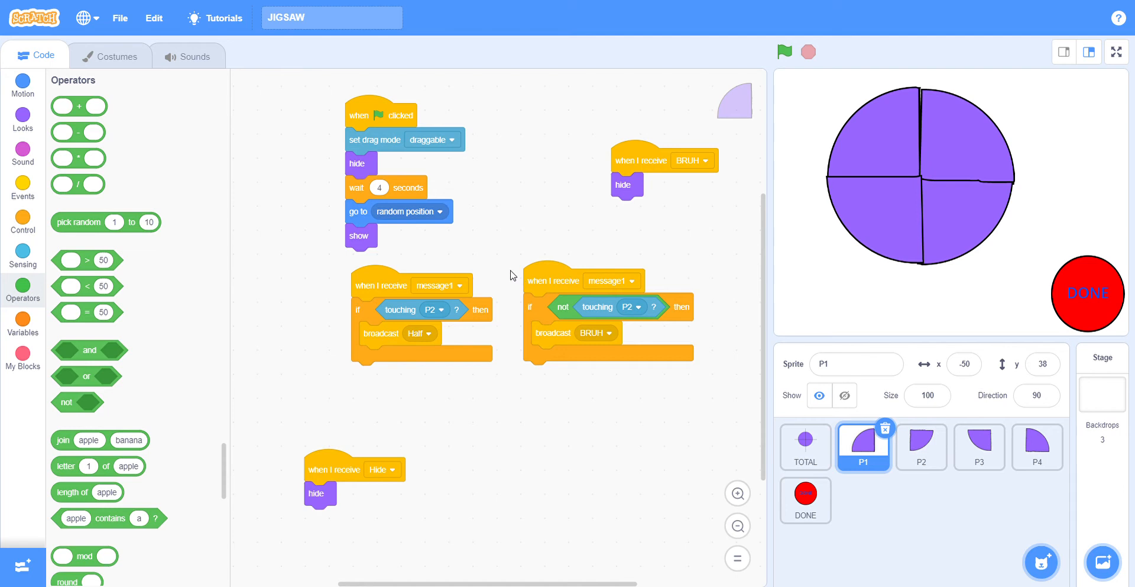
pyautogui.moveTo(644, 324)
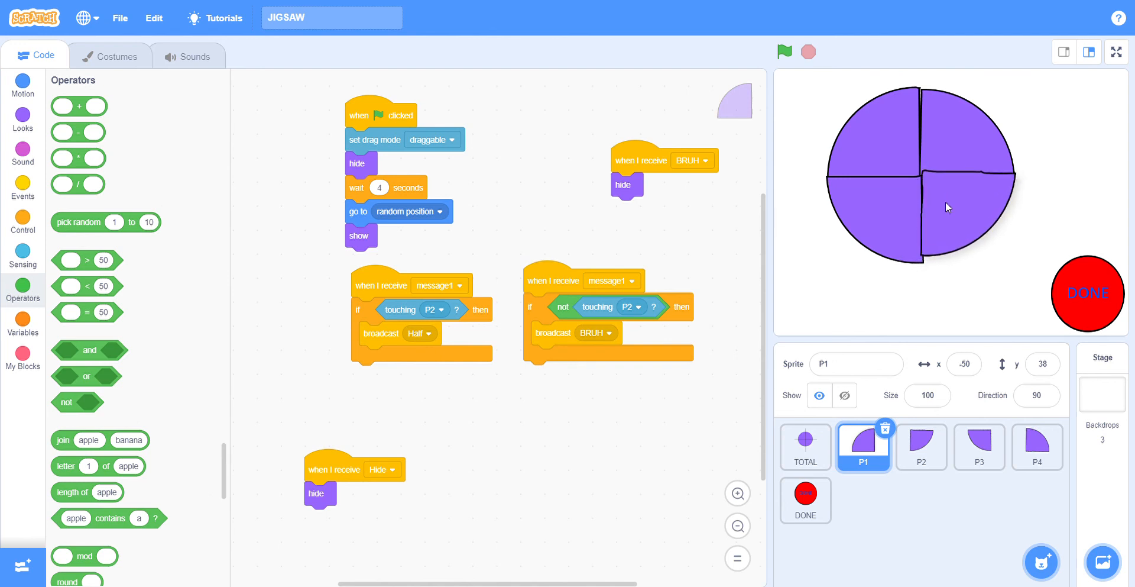
pyautogui.click(922, 446)
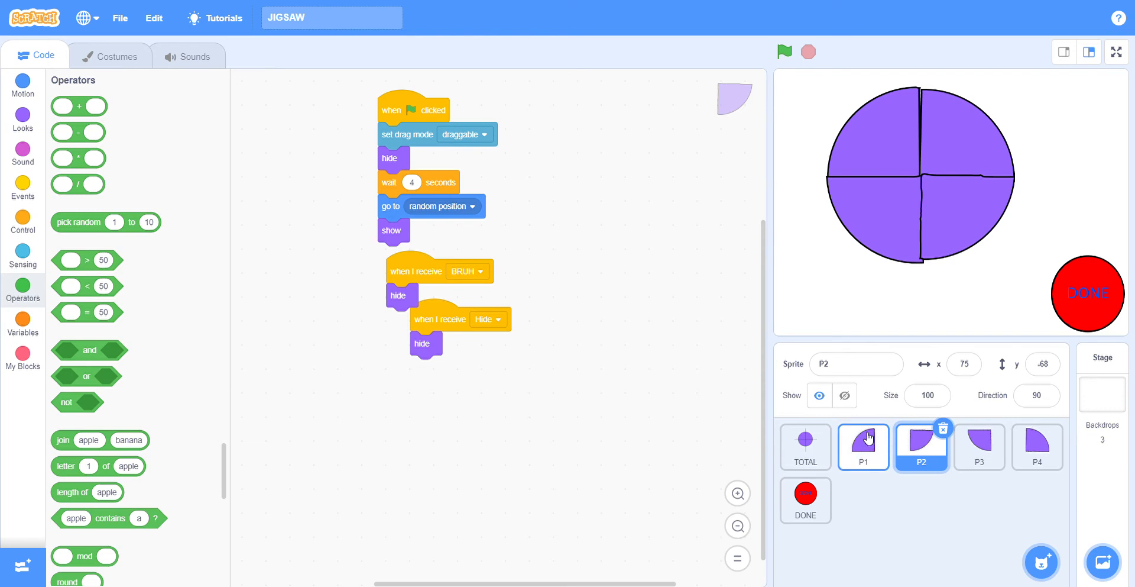
pyautogui.click(862, 447)
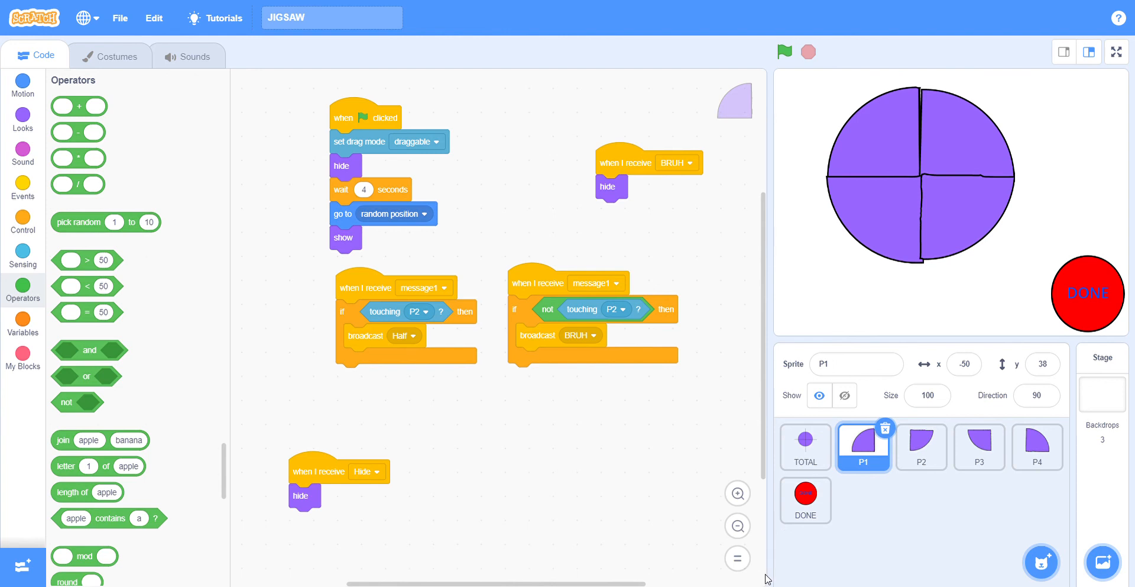
pyautogui.moveTo(1038, 446)
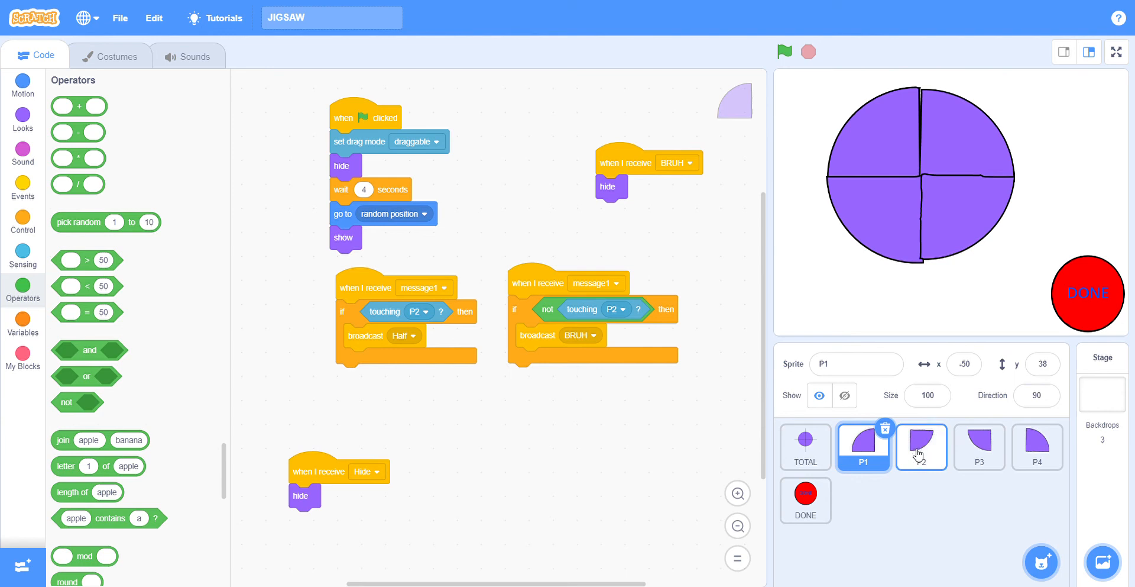
pyautogui.click(921, 447)
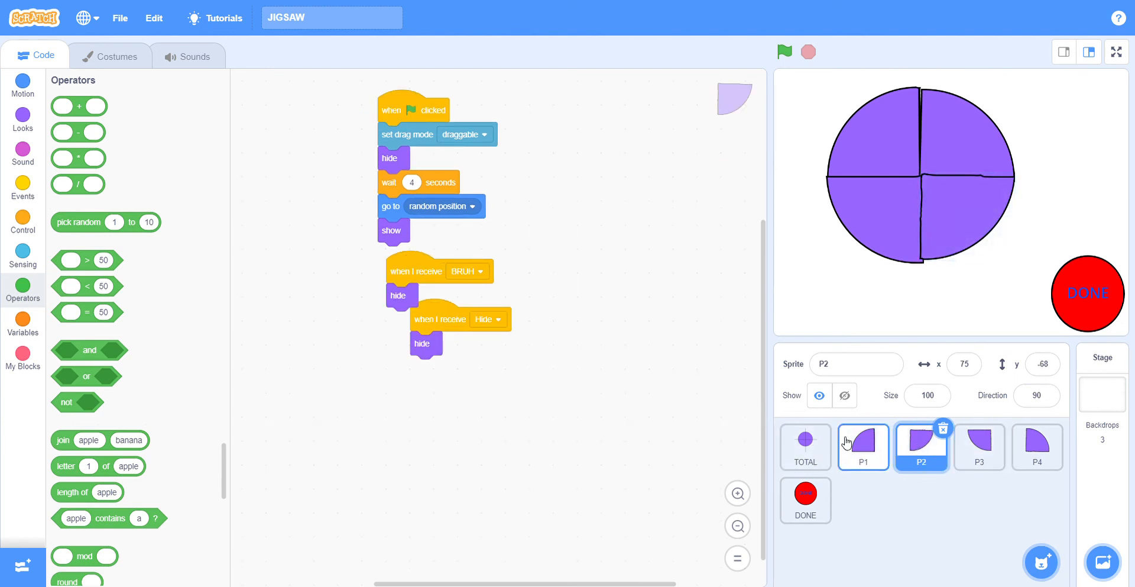
pyautogui.click(862, 447)
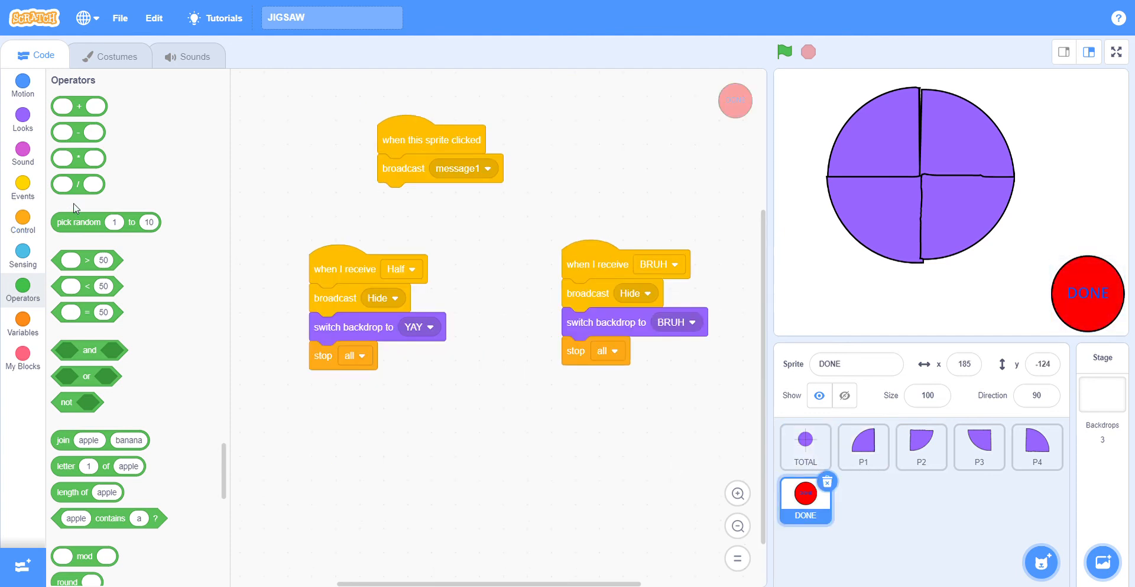
pyautogui.click(864, 447)
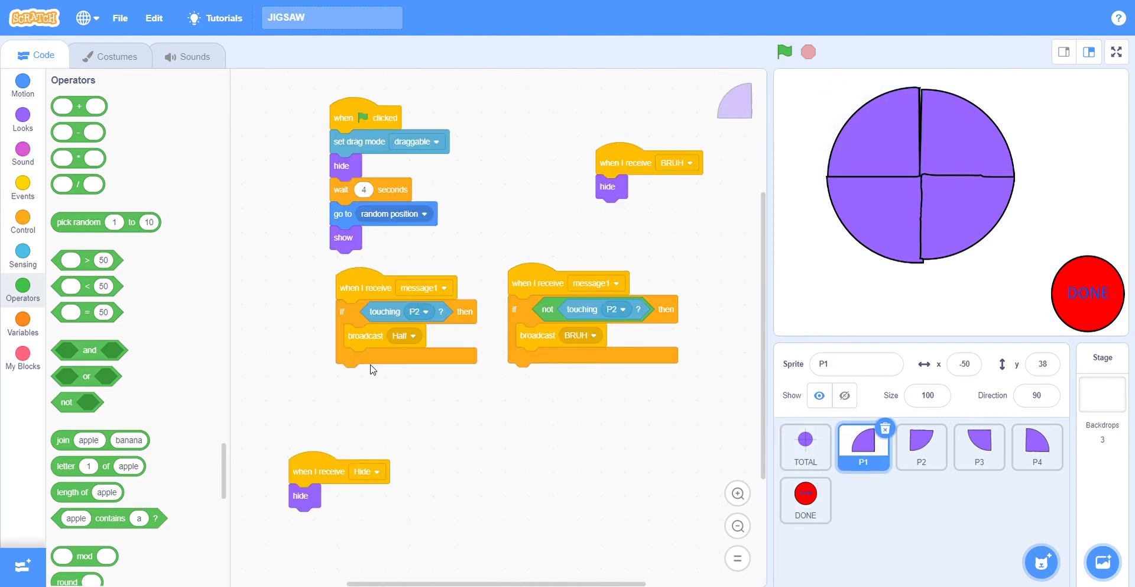
pyautogui.click(804, 500)
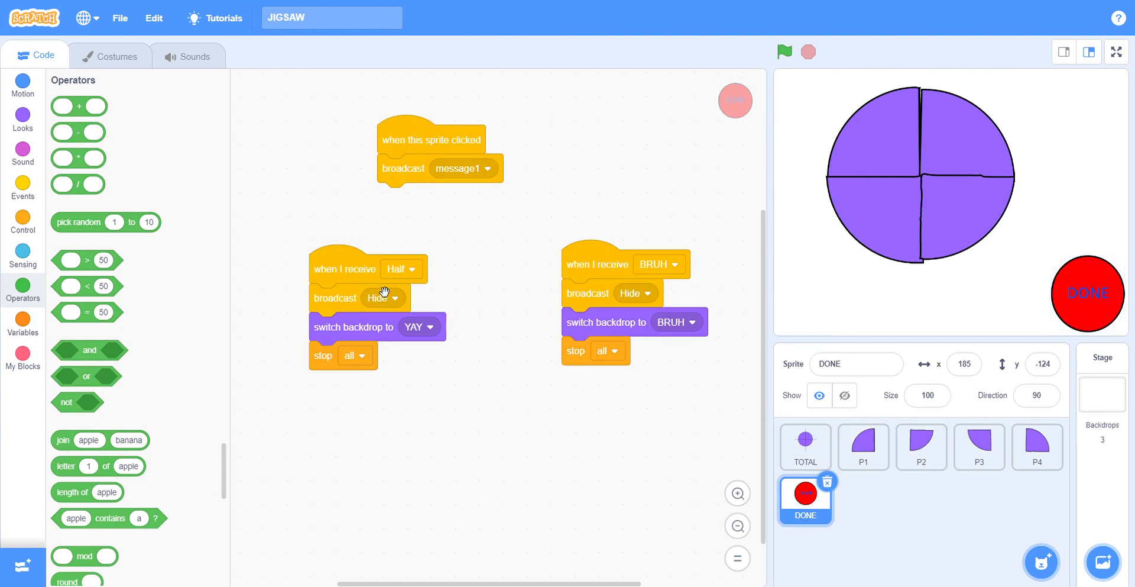
pyautogui.moveTo(385, 270)
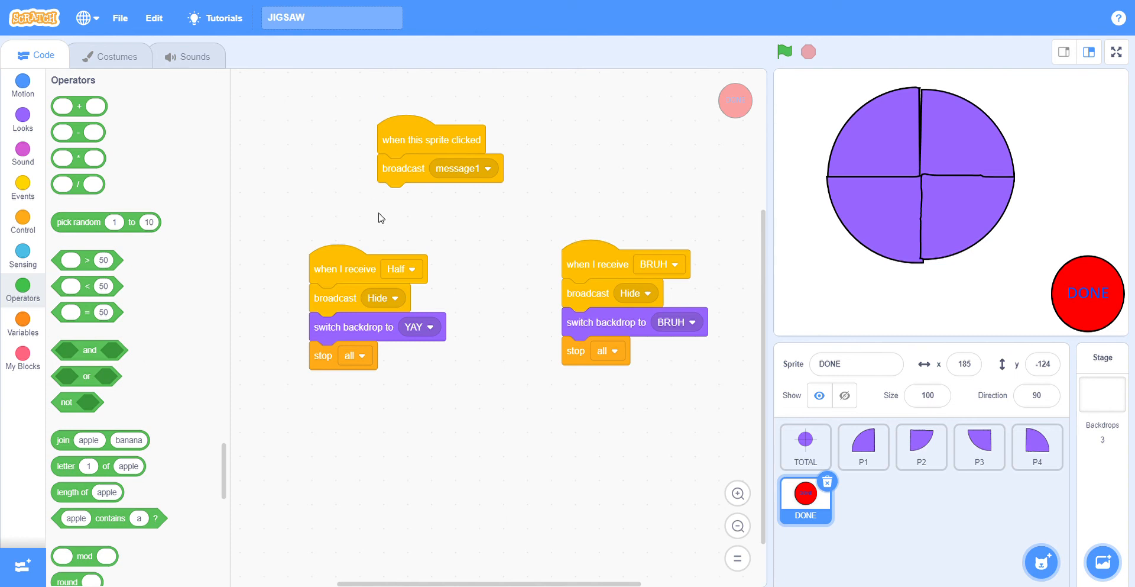
pyautogui.moveTo(777, 219)
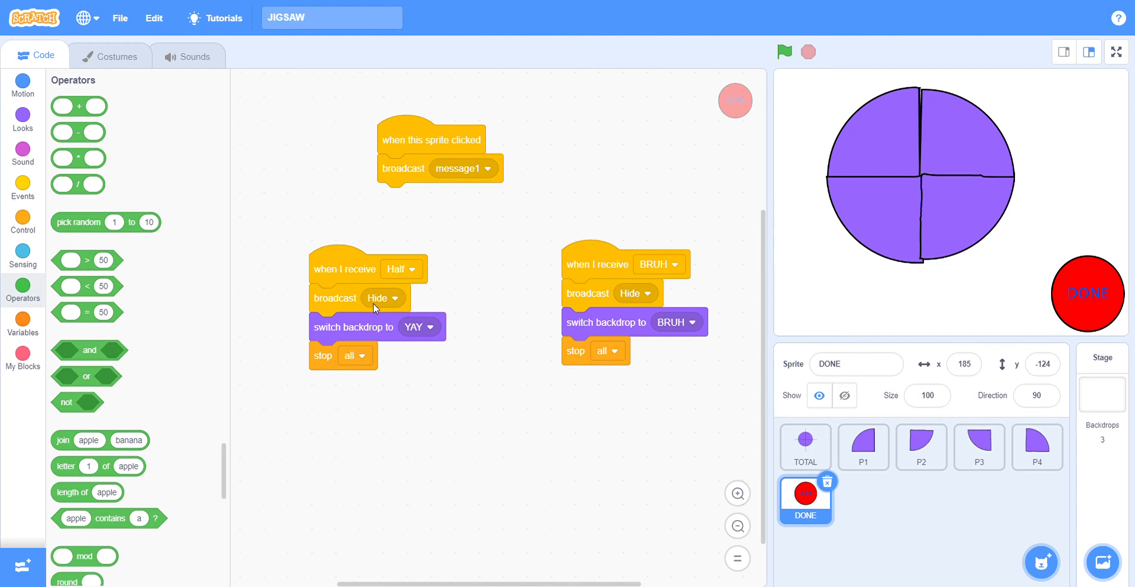
pyautogui.moveTo(392, 315)
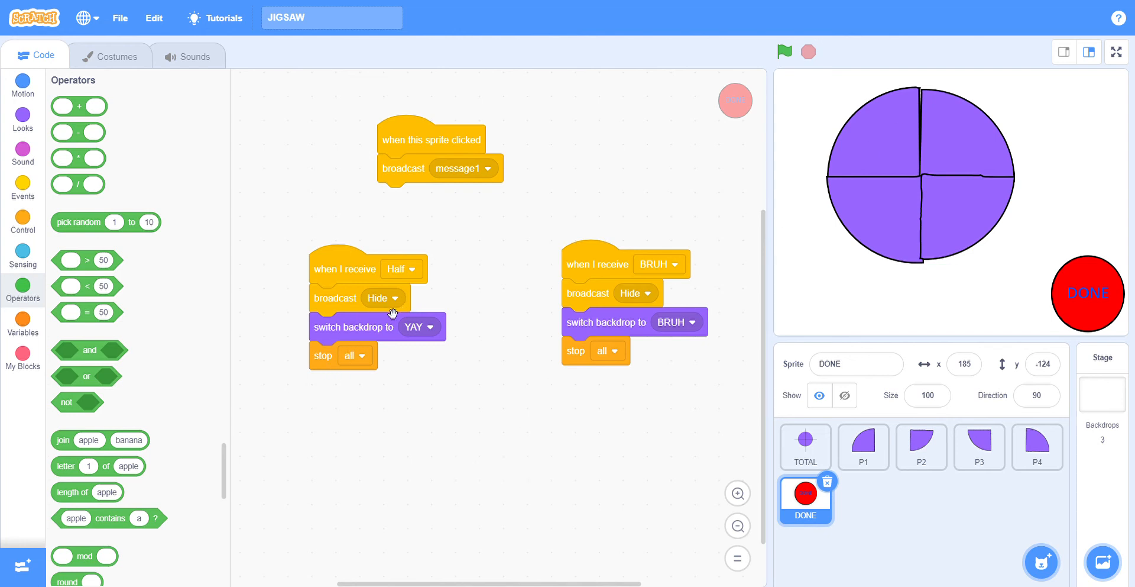
pyautogui.moveTo(424, 472)
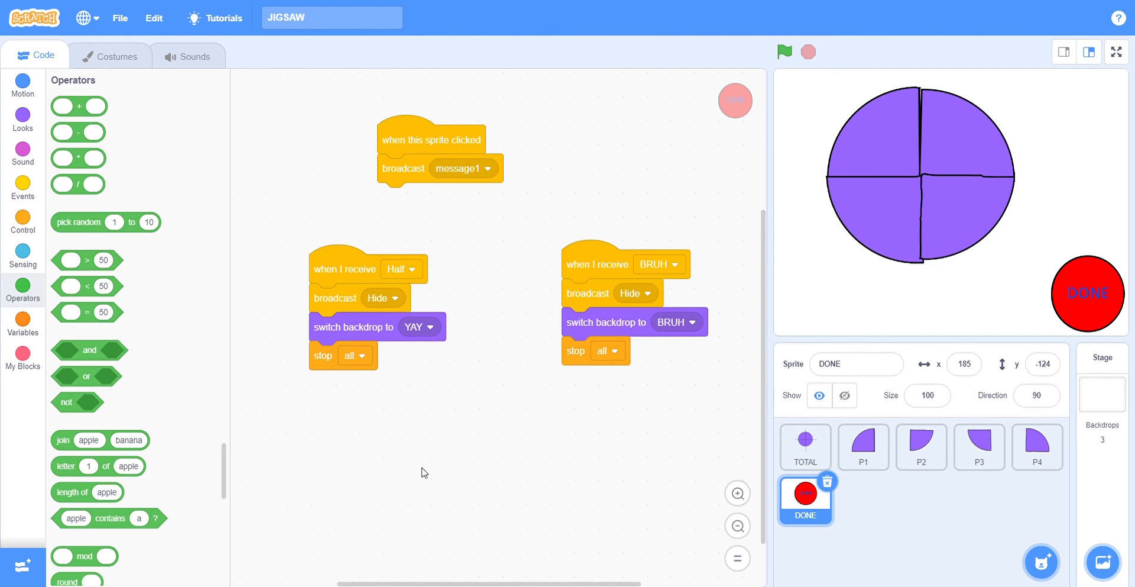
pyautogui.moveTo(104, 285)
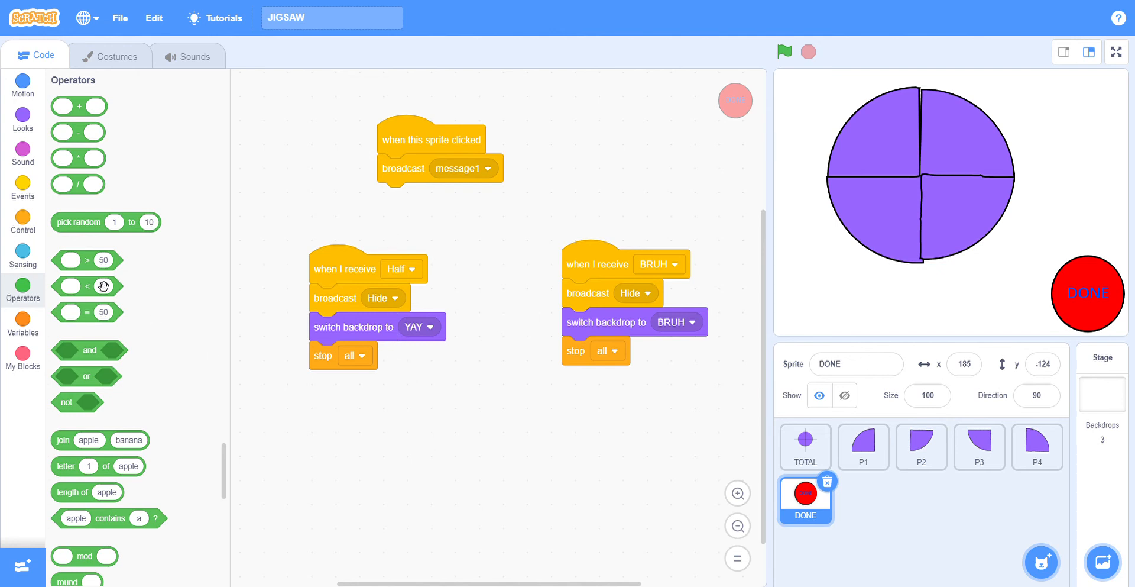
pyautogui.click(979, 447)
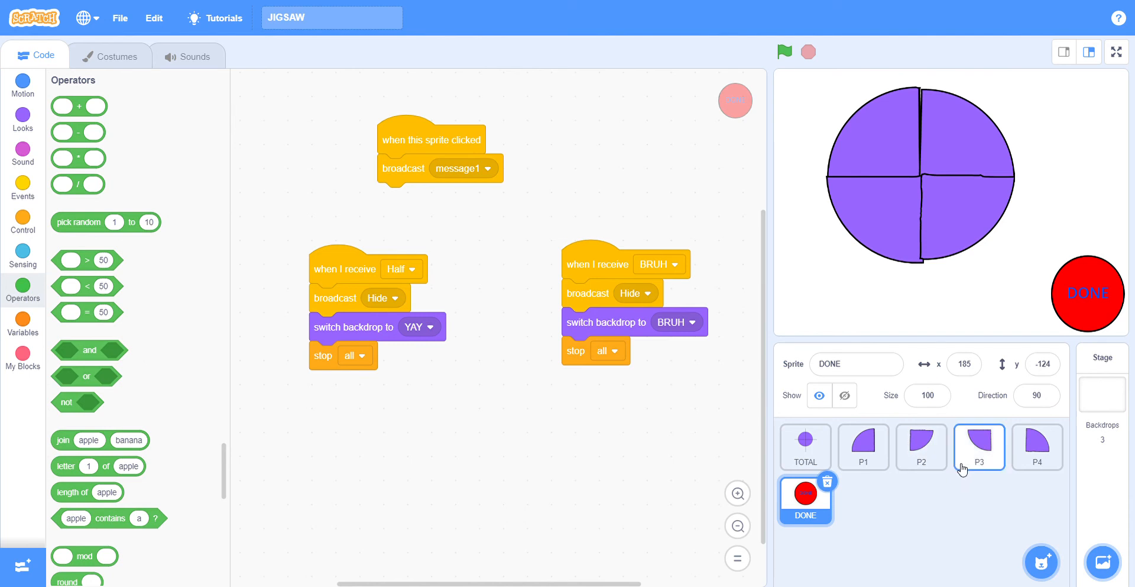
pyautogui.moveTo(1022, 172)
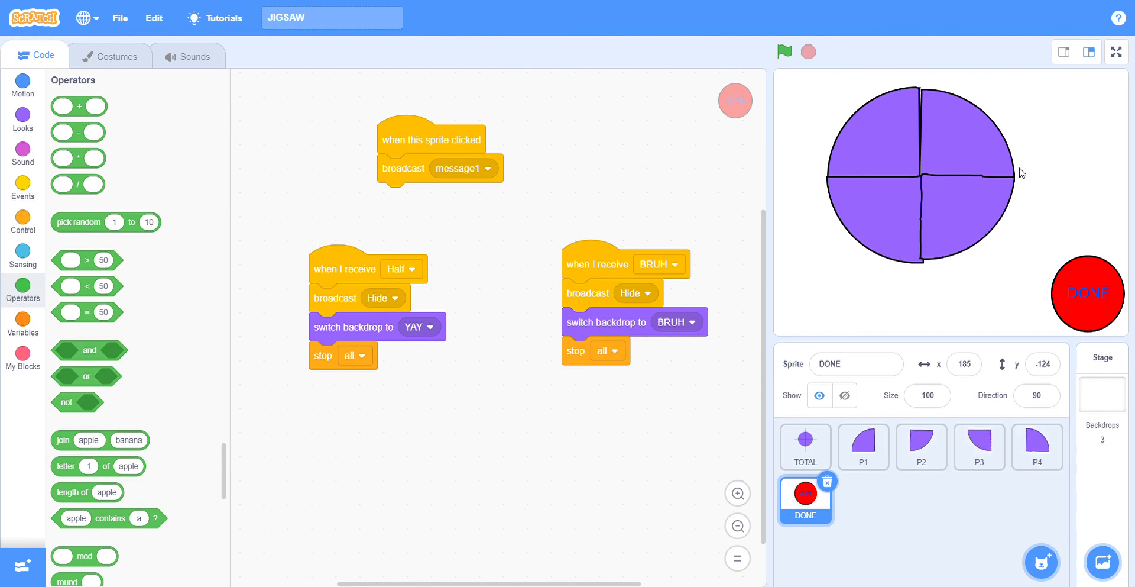
pyautogui.moveTo(958, 193)
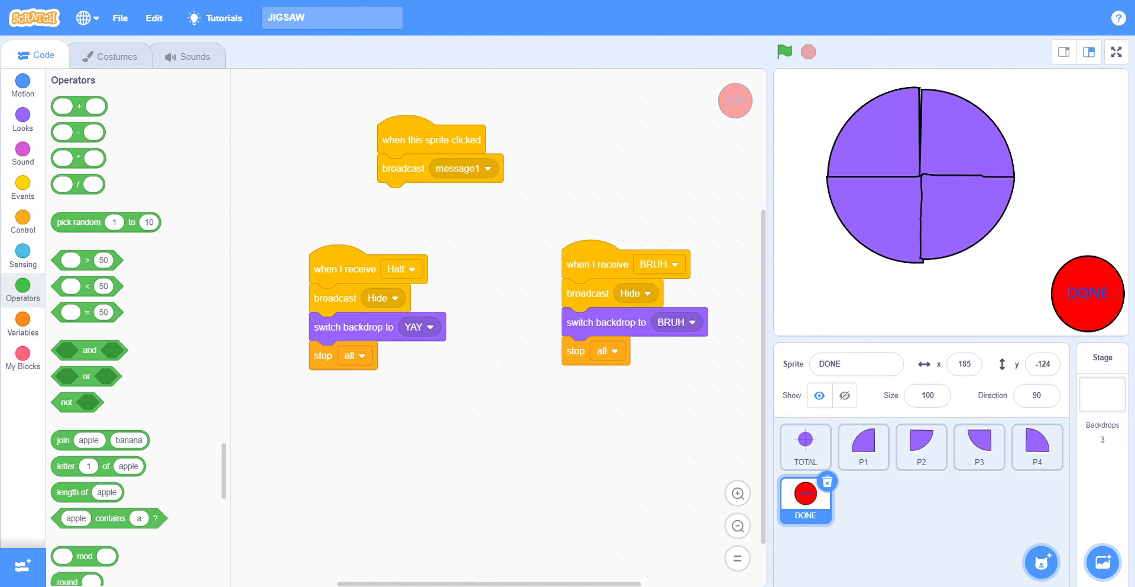
pyautogui.moveTo(1105, 74)
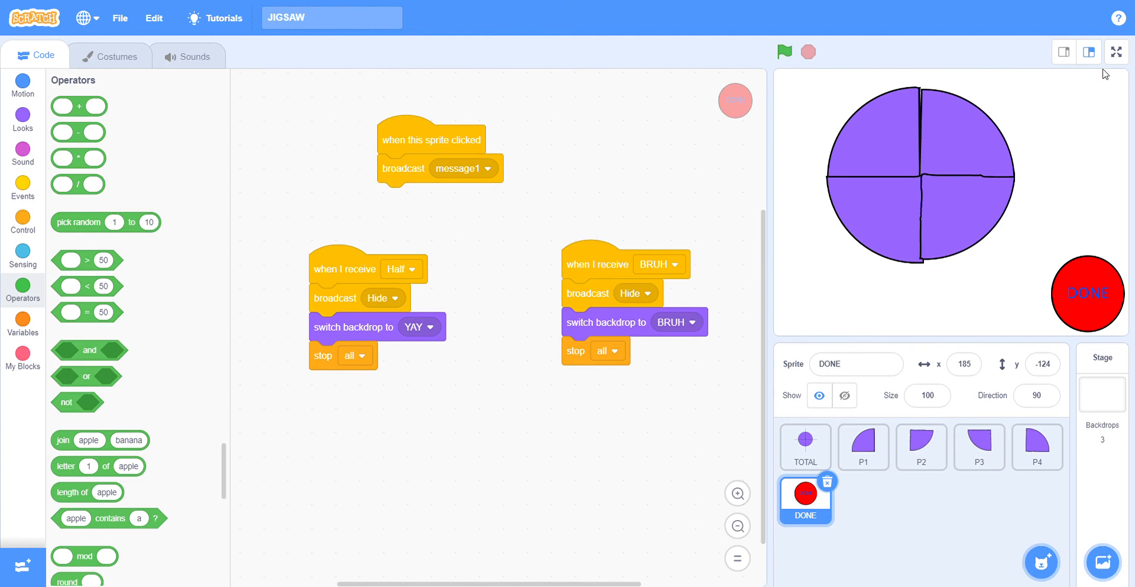
pyautogui.moveTo(1101, 69)
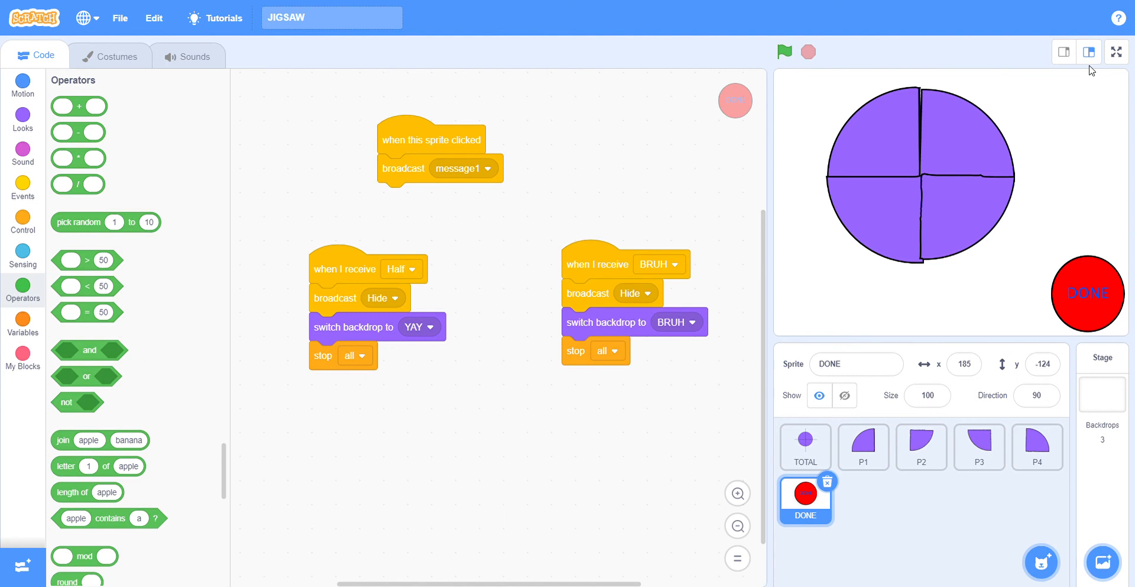
pyautogui.moveTo(1092, 68)
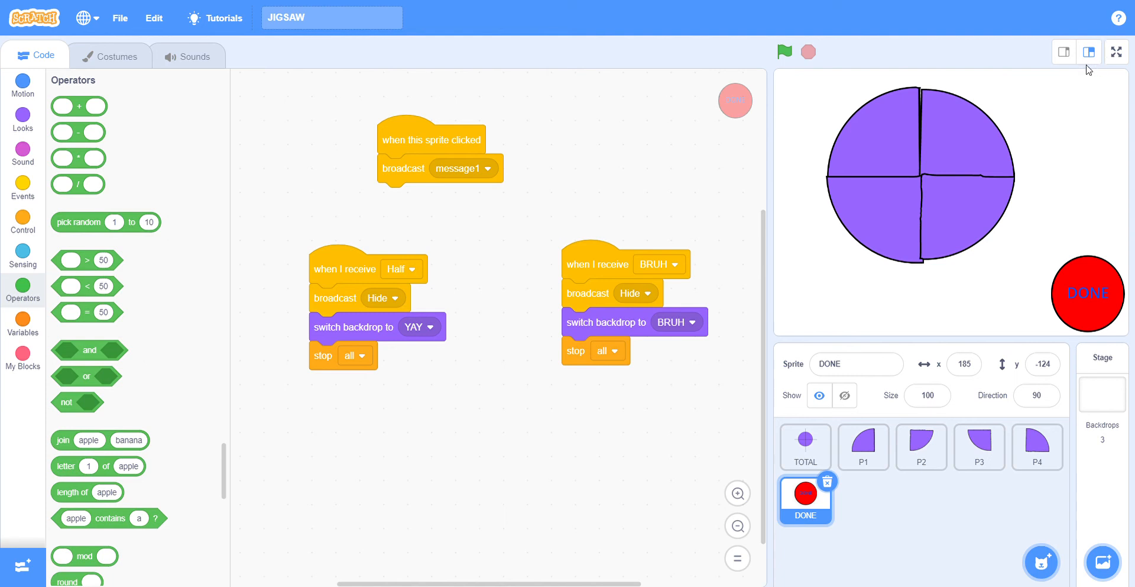
pyautogui.moveTo(1096, 67)
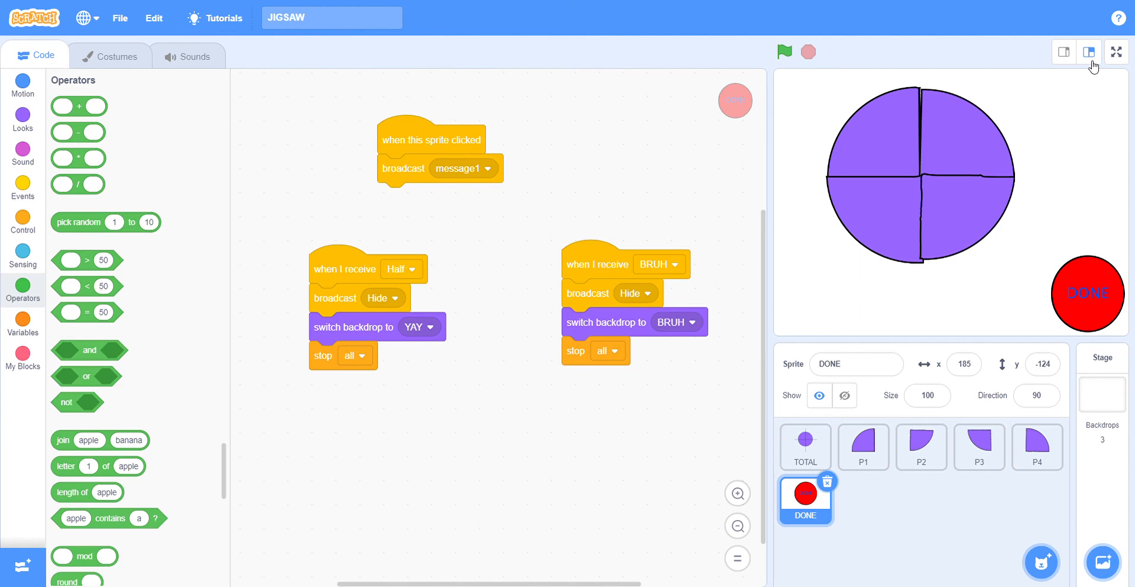
pyautogui.moveTo(982, 278)
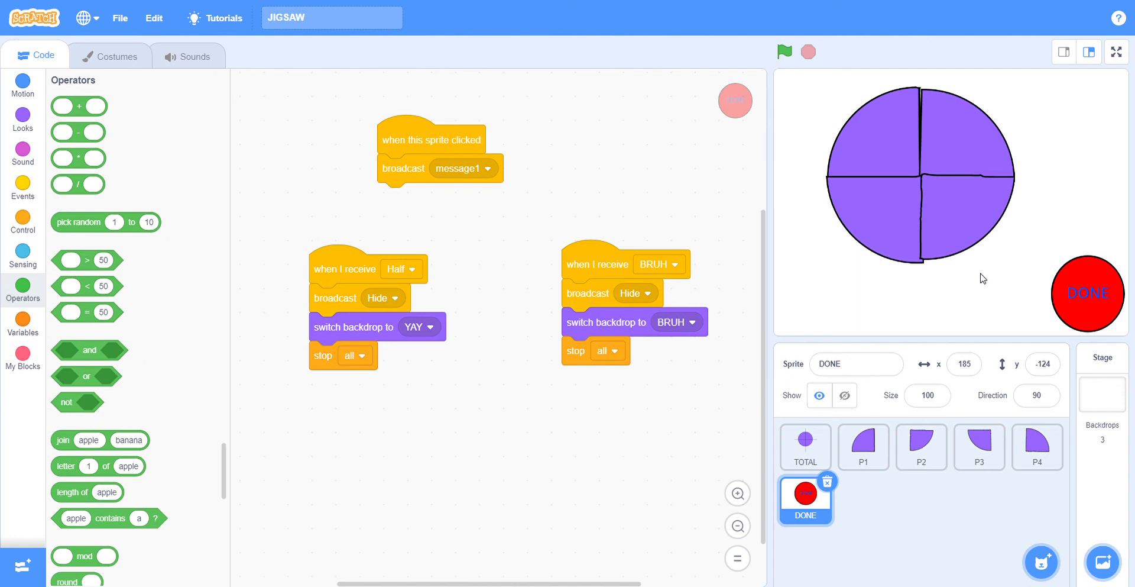
pyautogui.moveTo(983, 218)
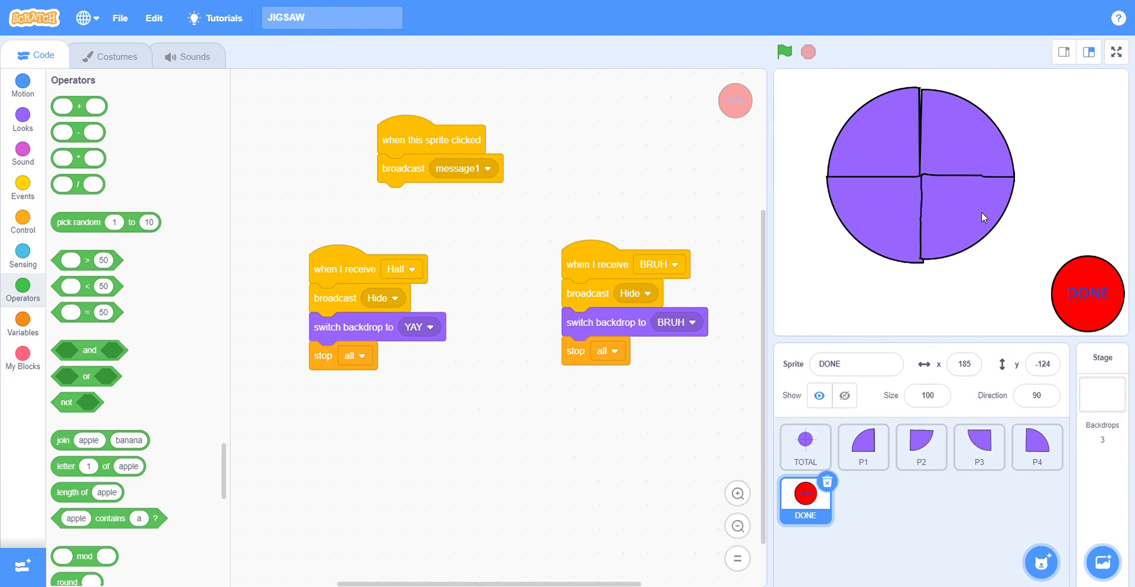
pyautogui.moveTo(982, 207)
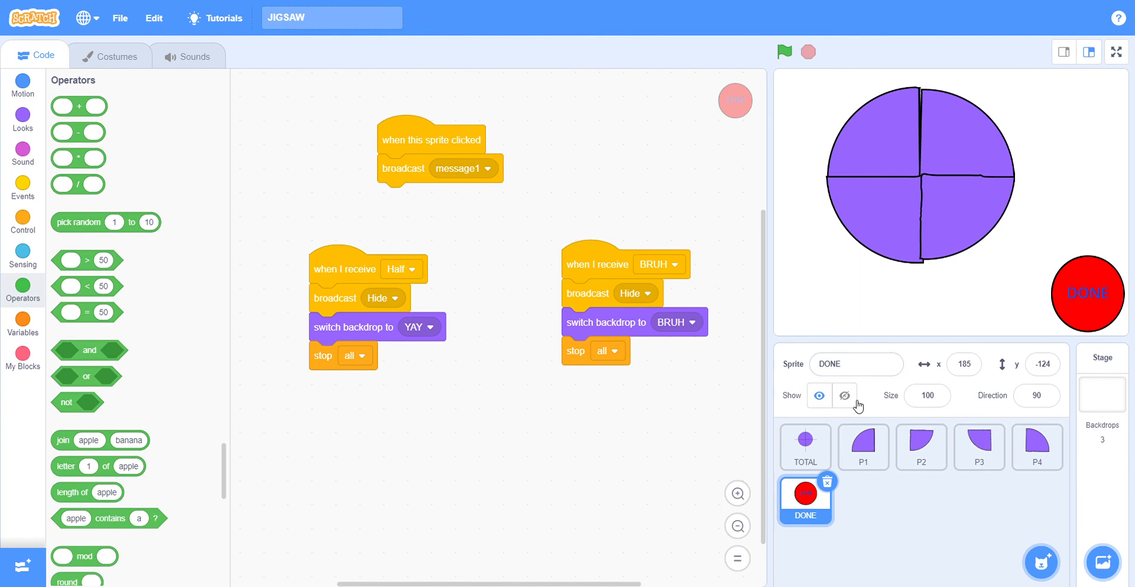
pyautogui.click(862, 445)
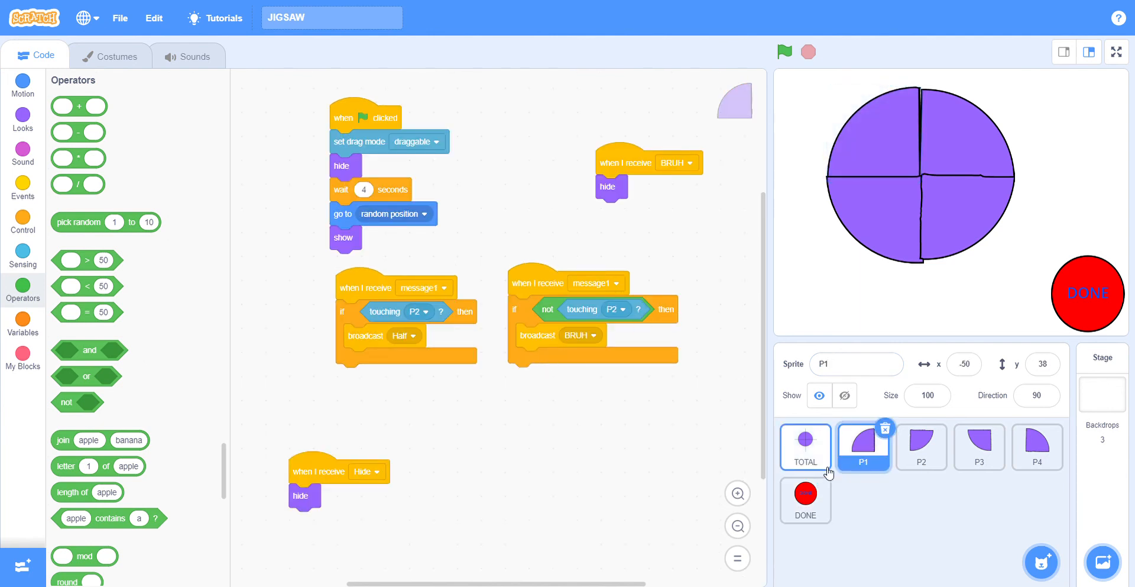
pyautogui.click(806, 500)
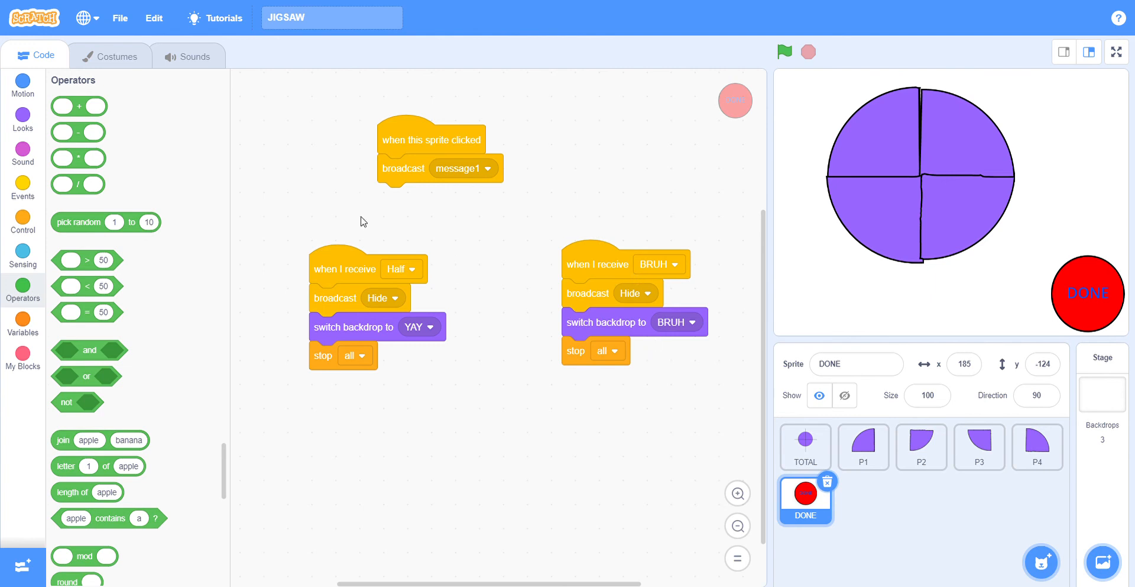
pyautogui.moveTo(363, 221)
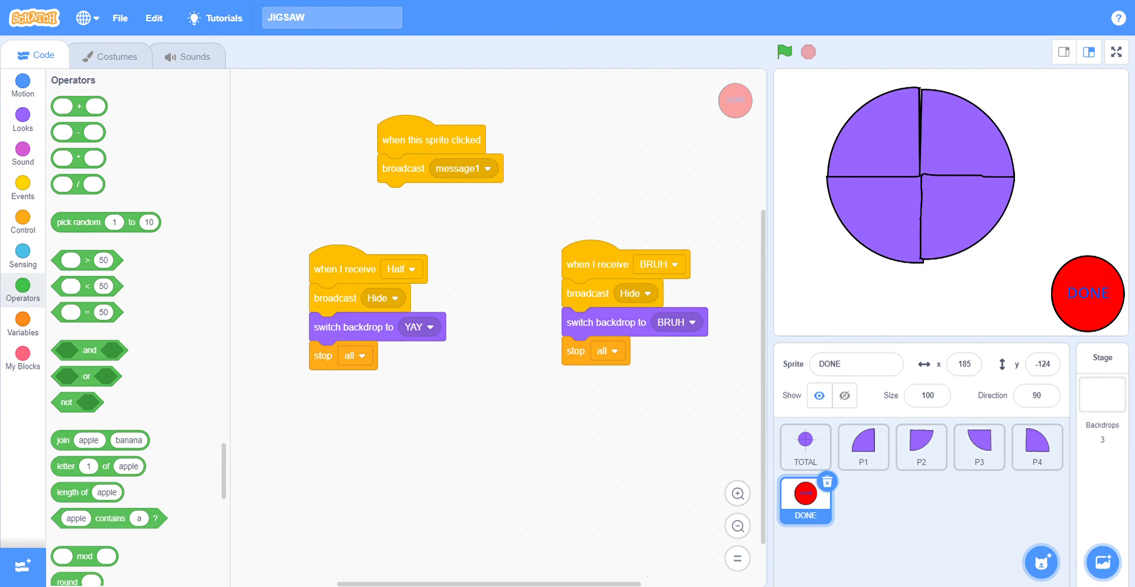
pyautogui.moveTo(507, 371)
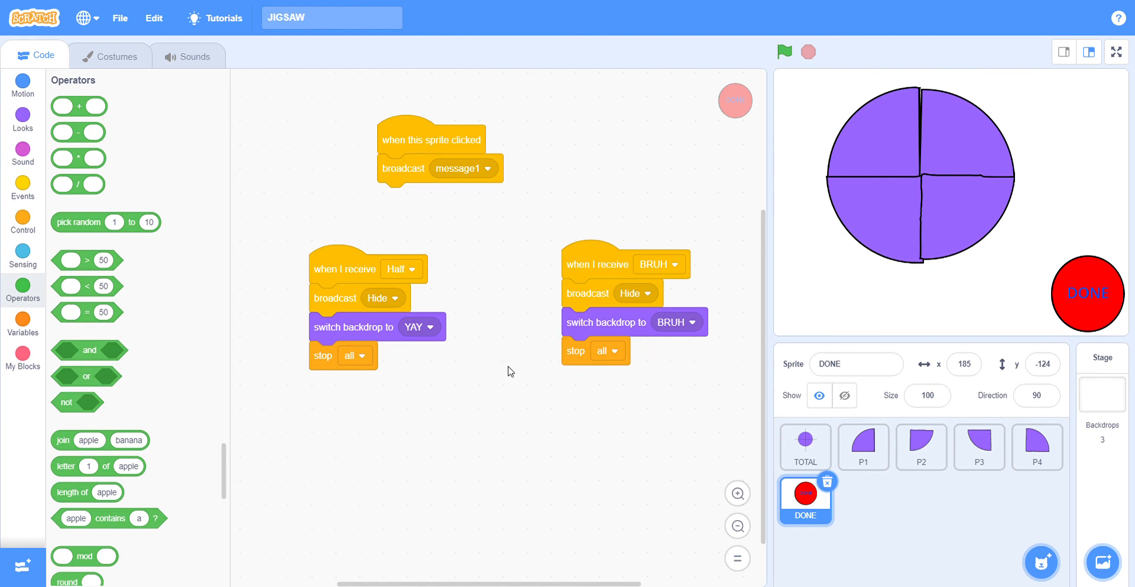
pyautogui.moveTo(746, 396)
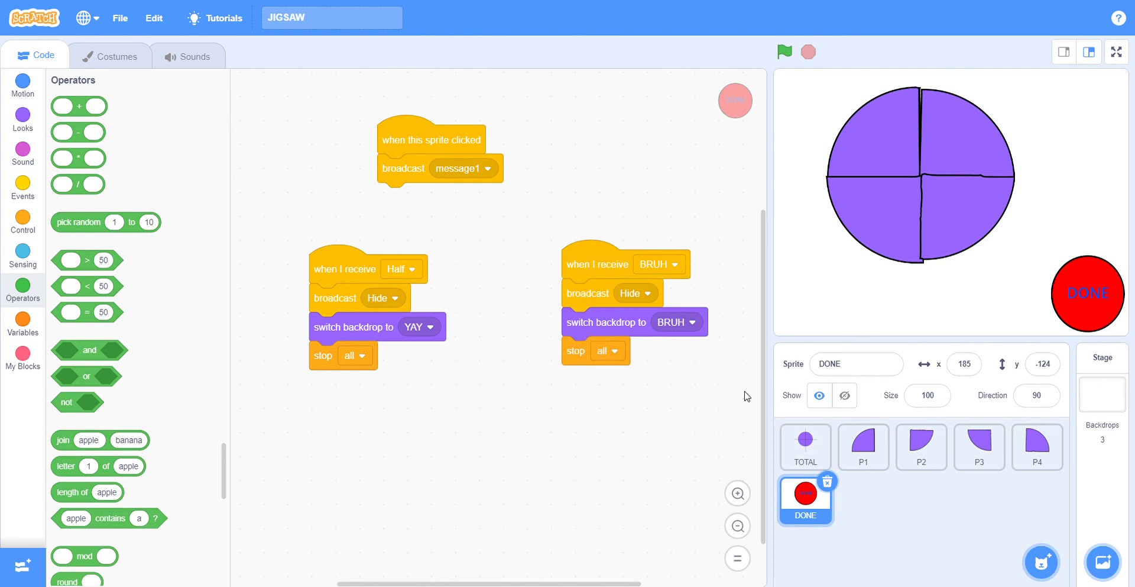
pyautogui.click(979, 446)
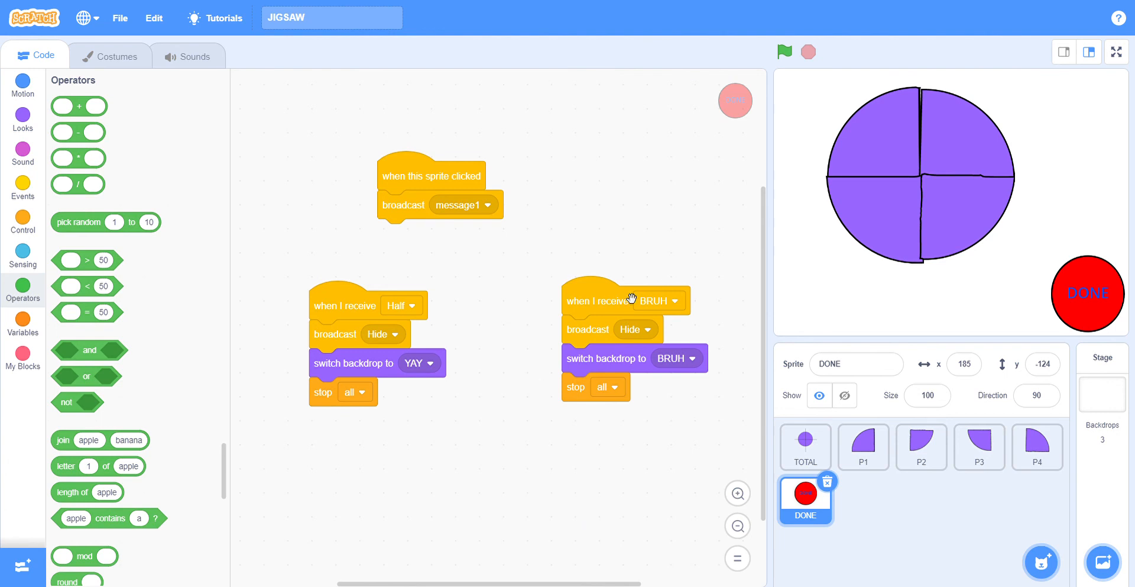
pyautogui.click(864, 446)
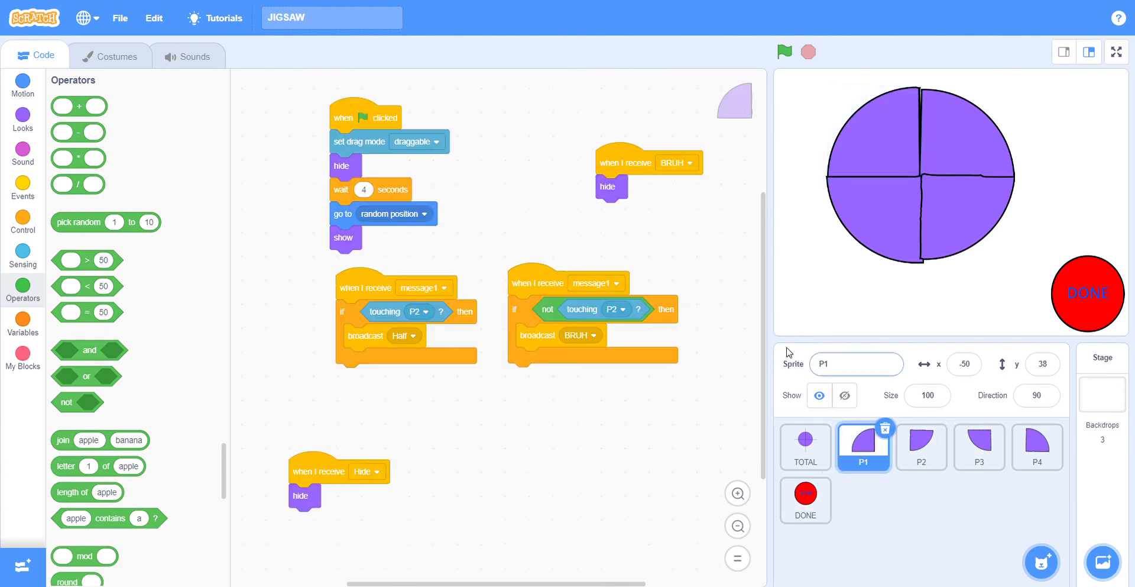
pyautogui.moveTo(576, 288)
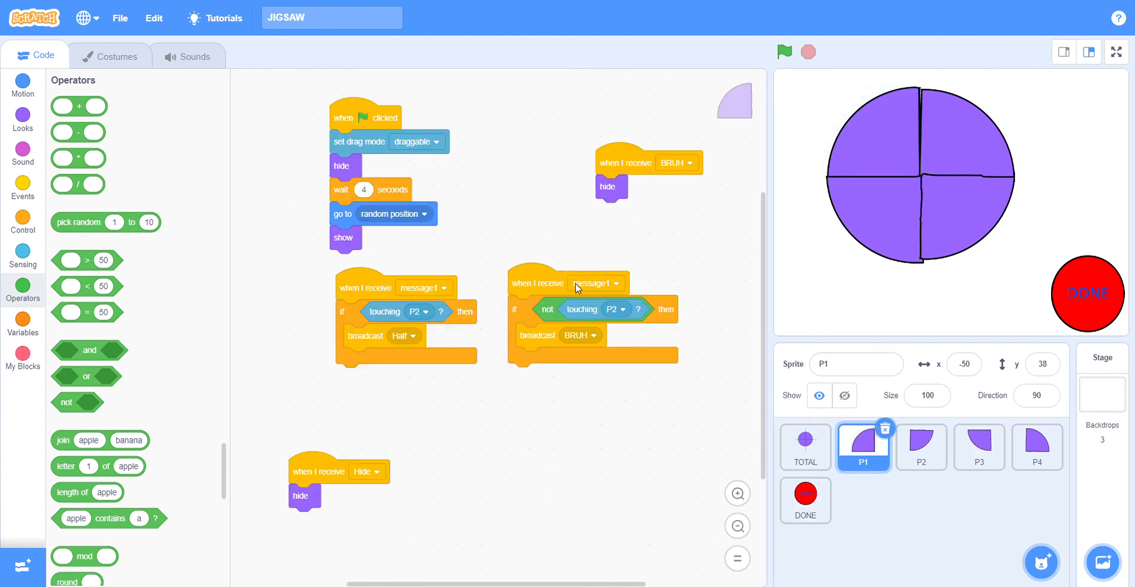
pyautogui.moveTo(424, 475)
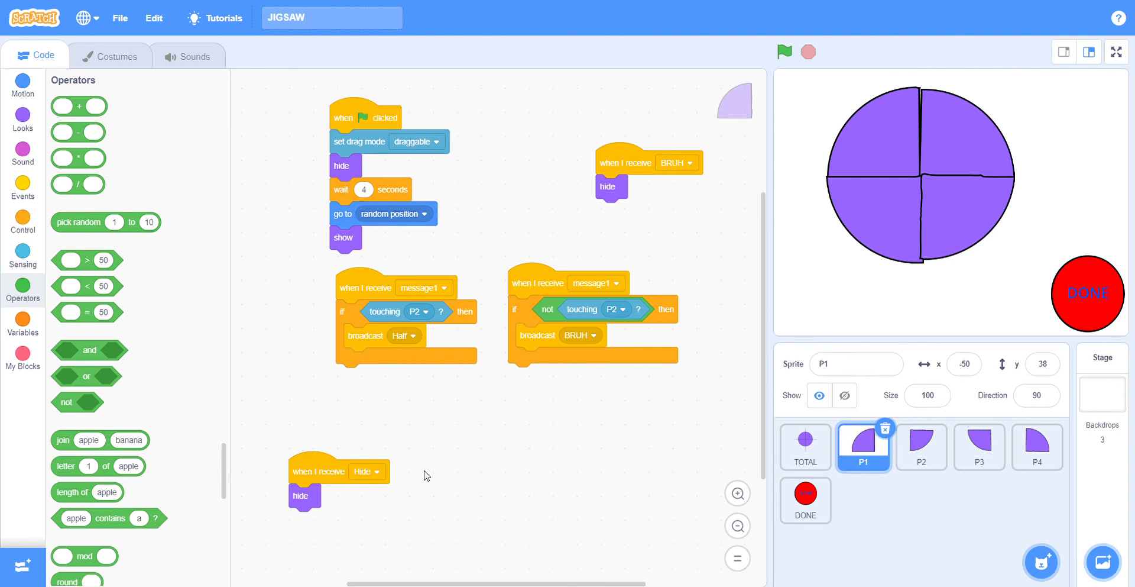
pyautogui.moveTo(721, 496)
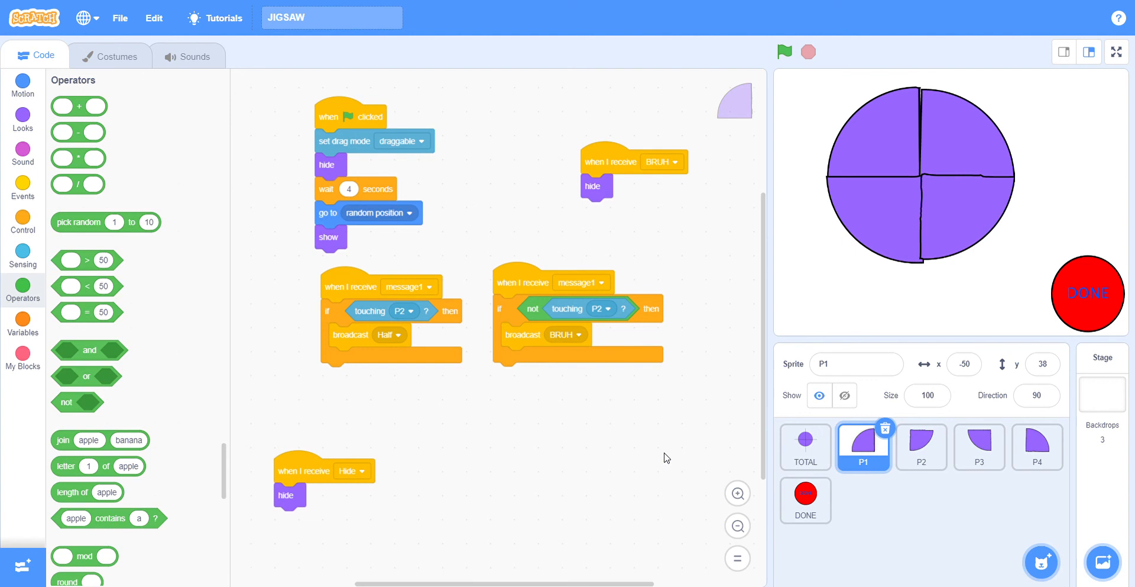
pyautogui.moveTo(784, 137)
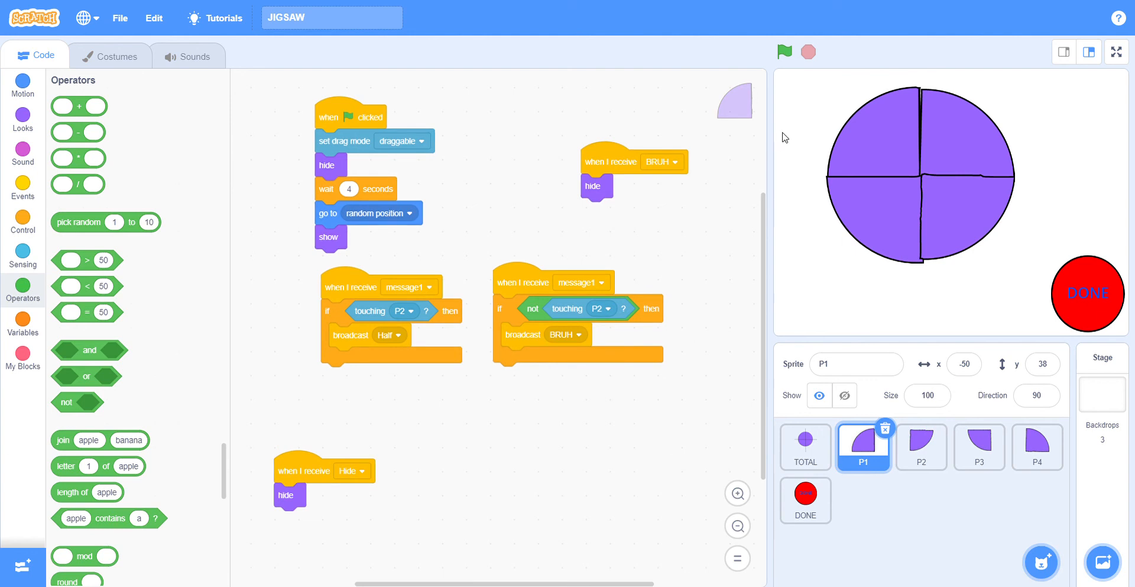
pyautogui.moveTo(661, 166)
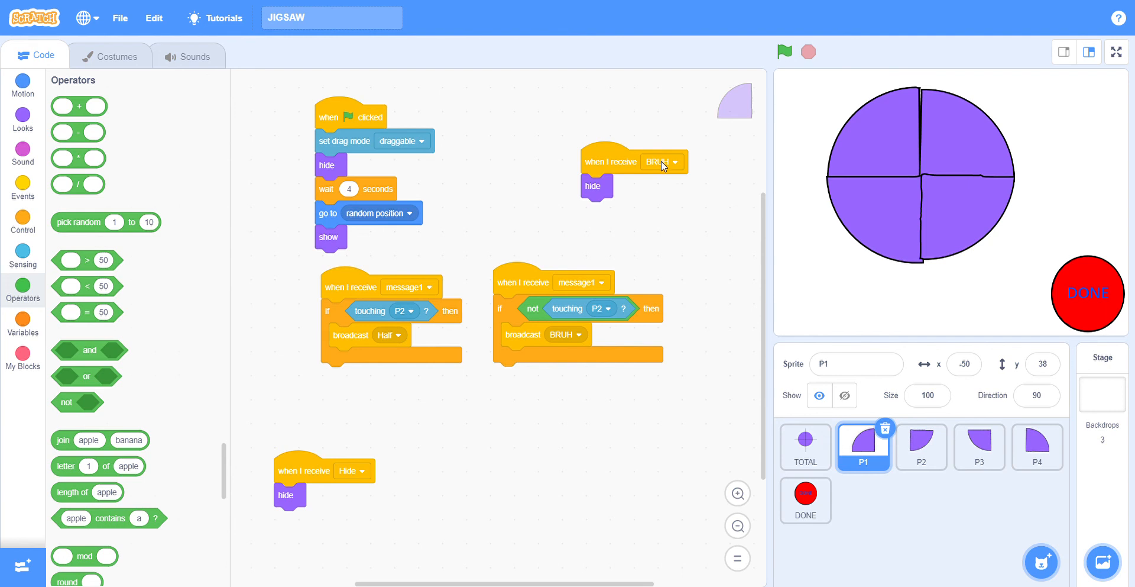
pyautogui.moveTo(550, 341)
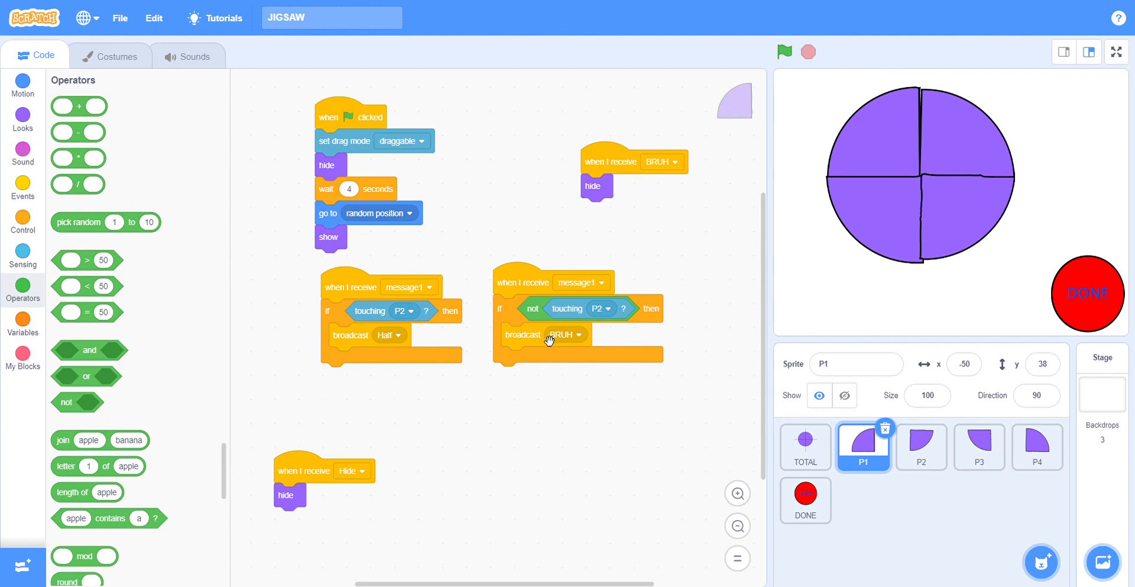
pyautogui.moveTo(611, 157)
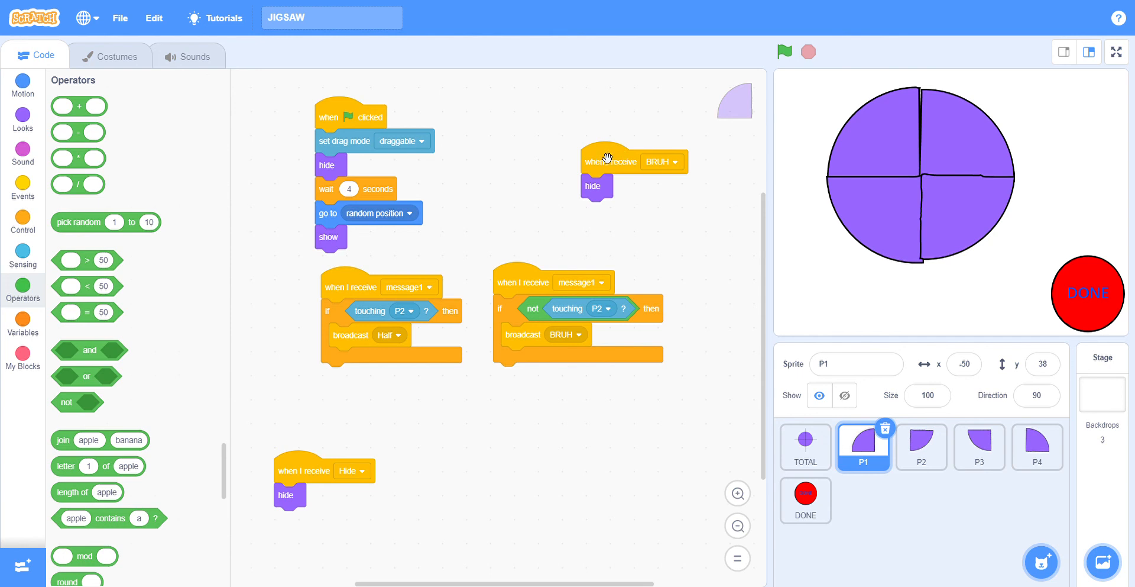
pyautogui.click(921, 447)
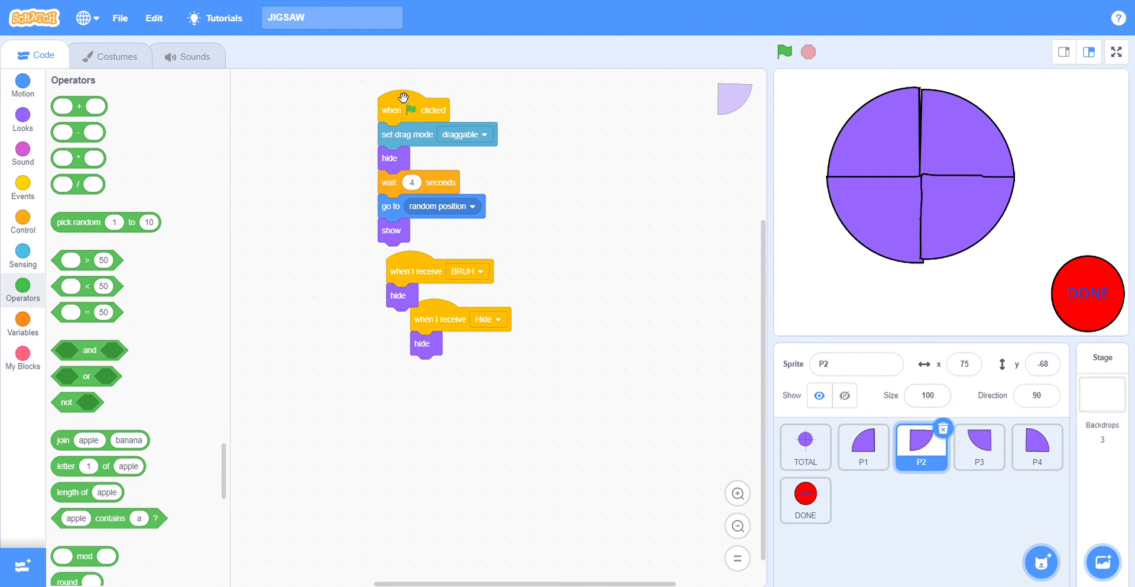
pyautogui.moveTo(441, 330)
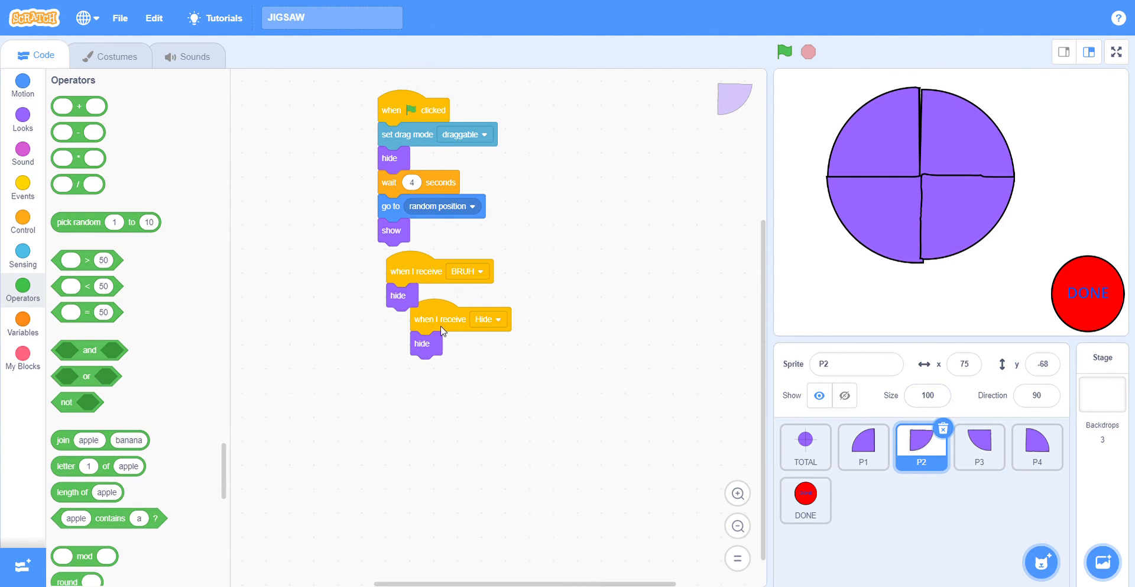
pyautogui.click(863, 445)
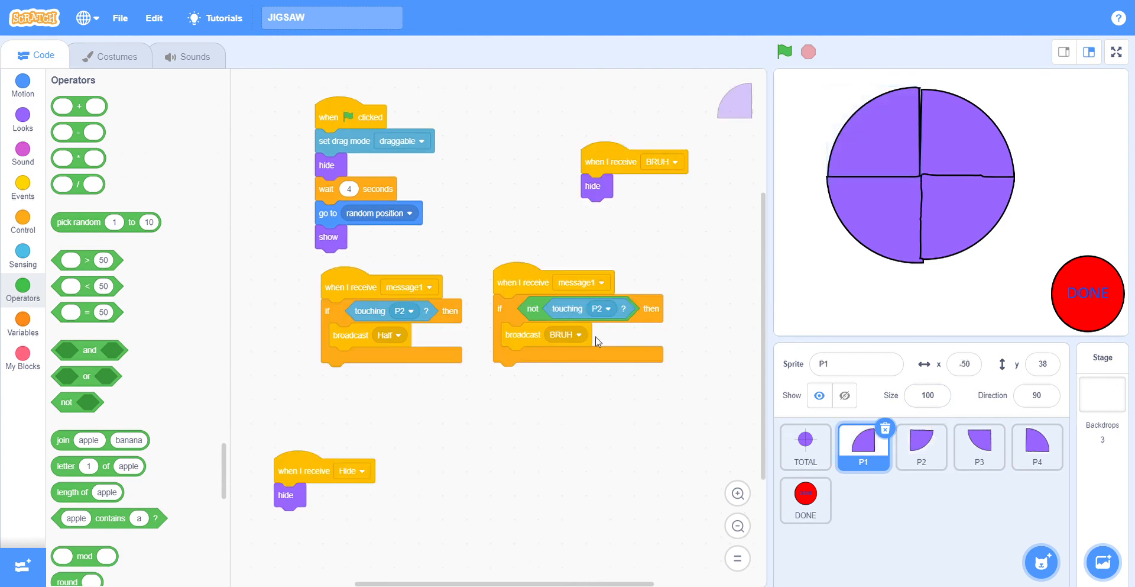
pyautogui.click(922, 447)
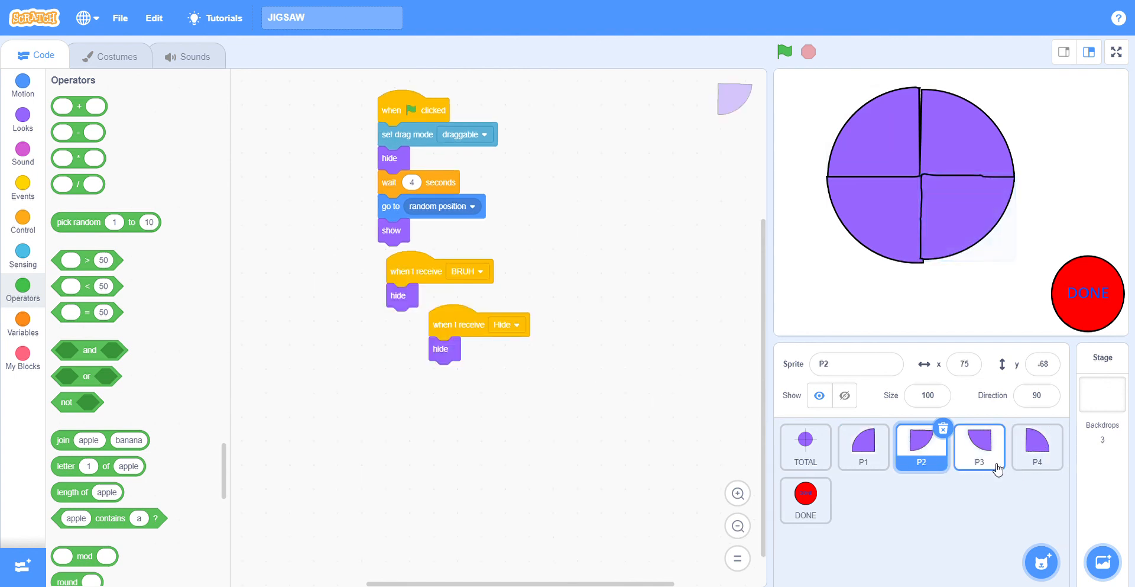
pyautogui.click(979, 446)
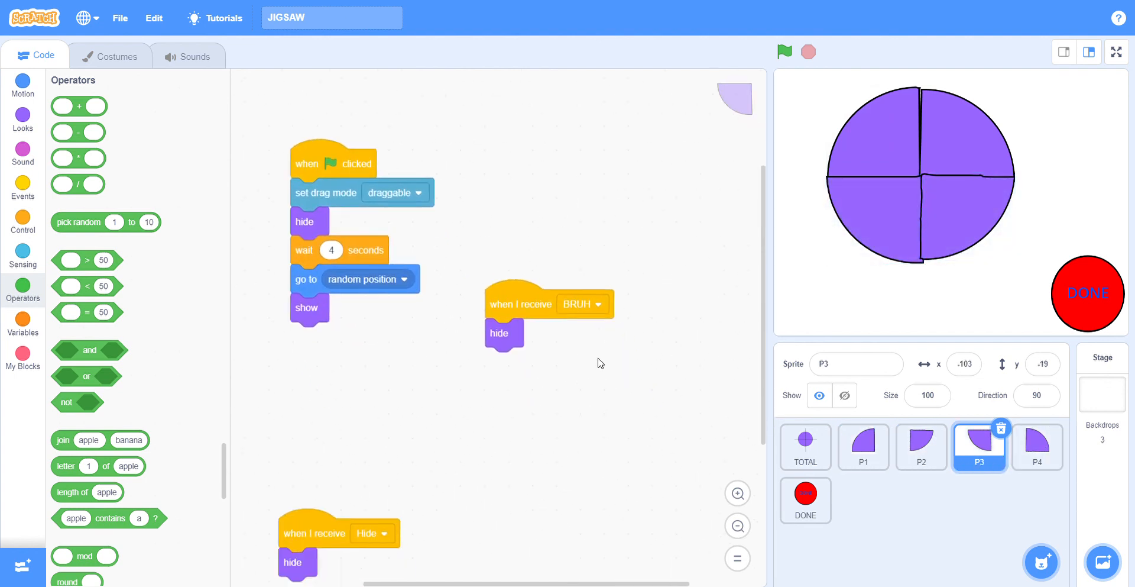
pyautogui.click(1037, 446)
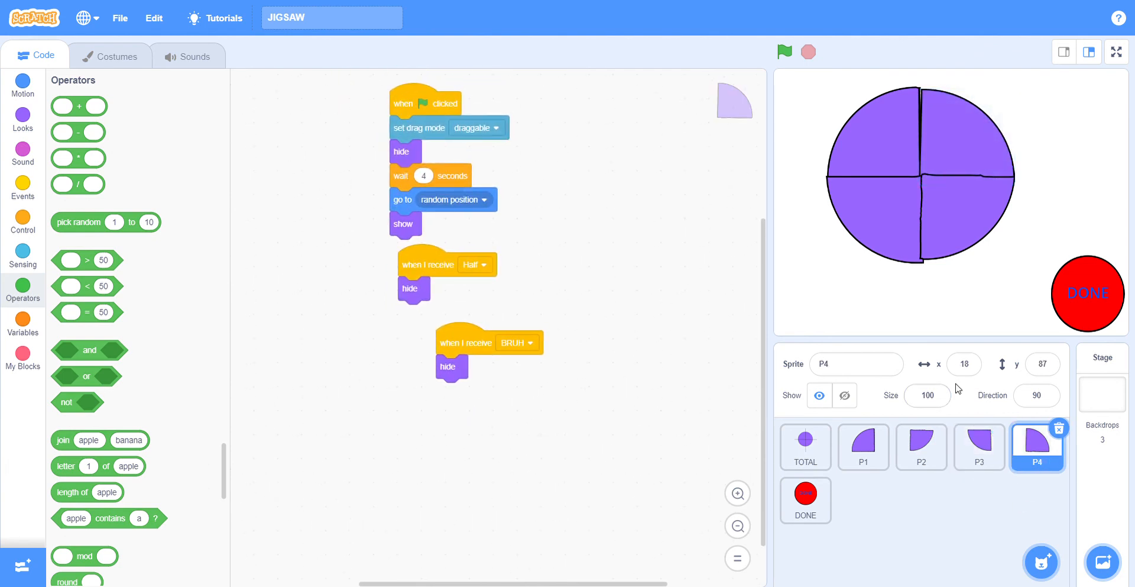
pyautogui.click(864, 447)
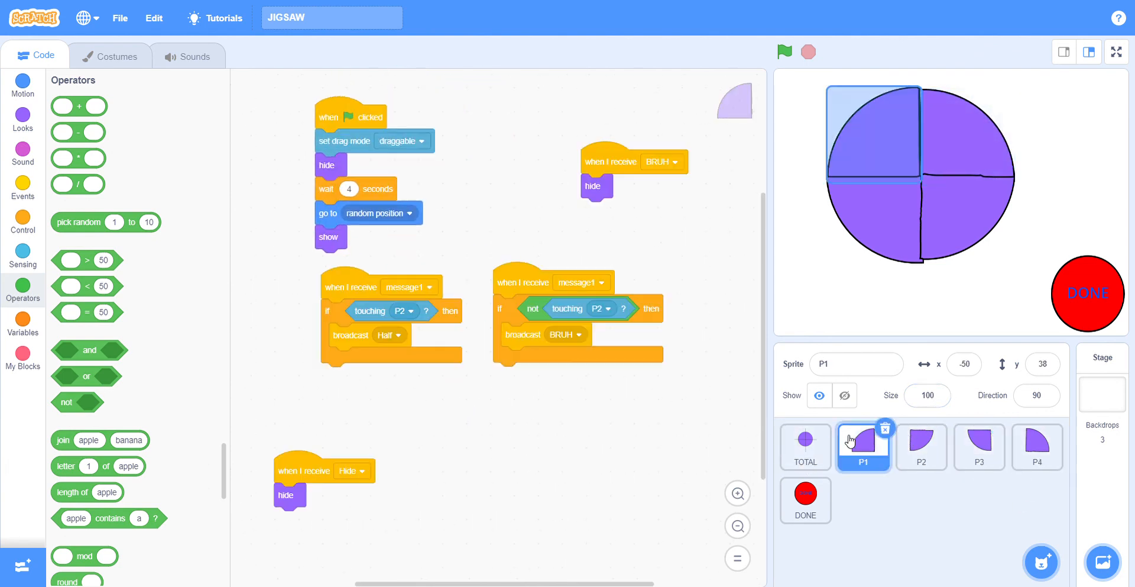
pyautogui.click(804, 500)
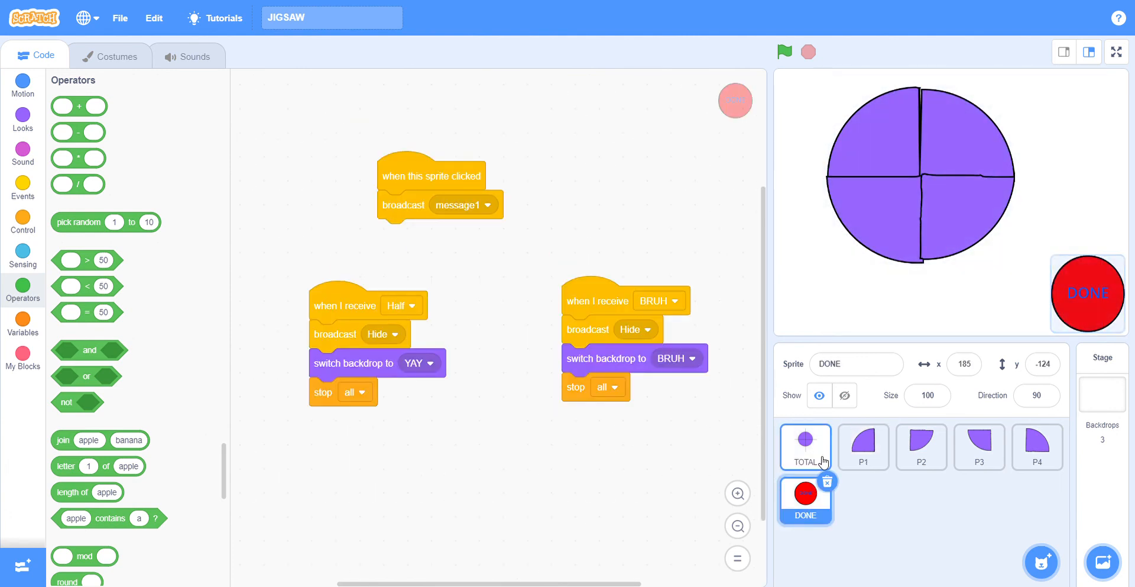
pyautogui.click(862, 446)
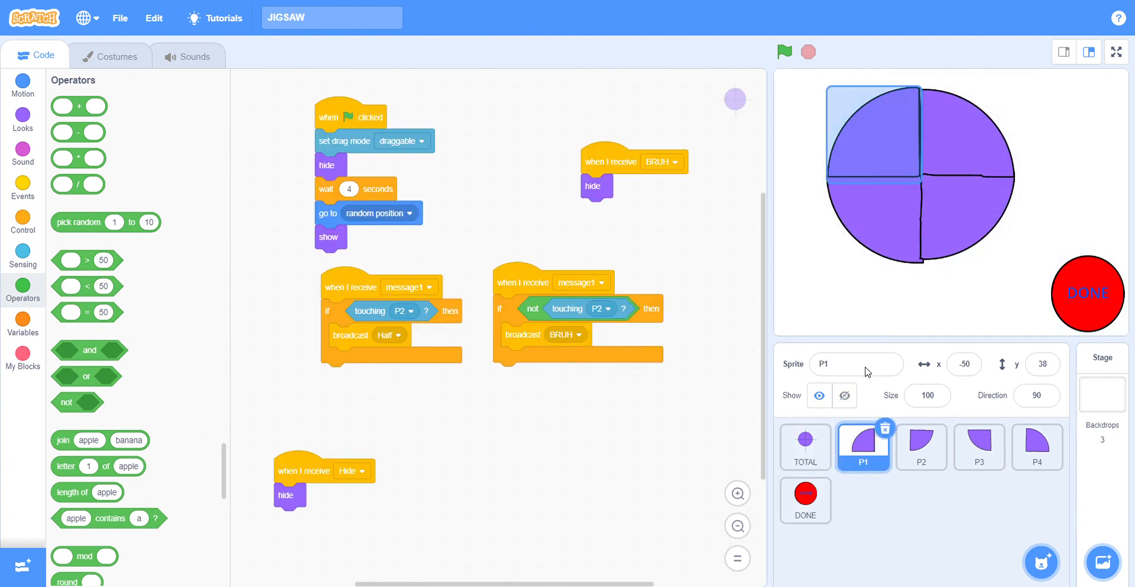
# Step: Run the jigsaw full screen with the green flag and fit the scattered quarters back into the circle
pyautogui.click(1118, 51)
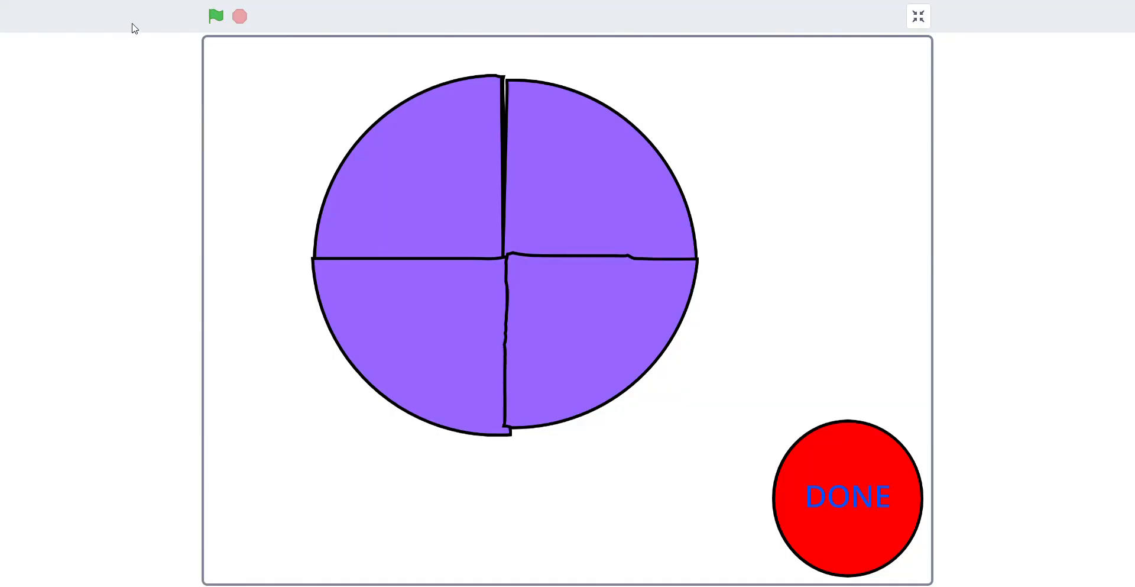
pyautogui.click(215, 16)
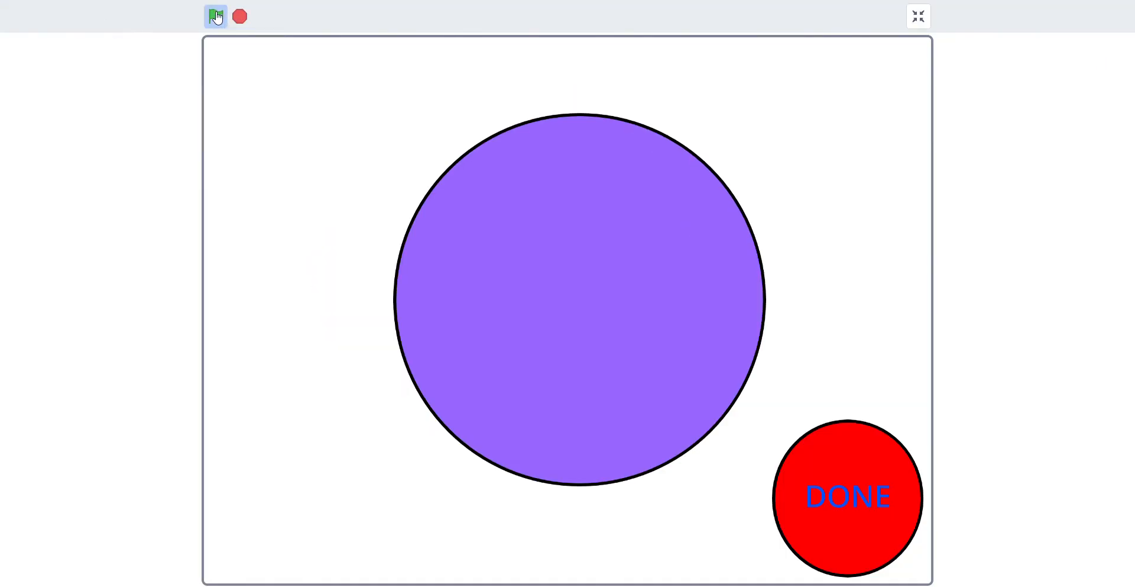
pyautogui.click(215, 15)
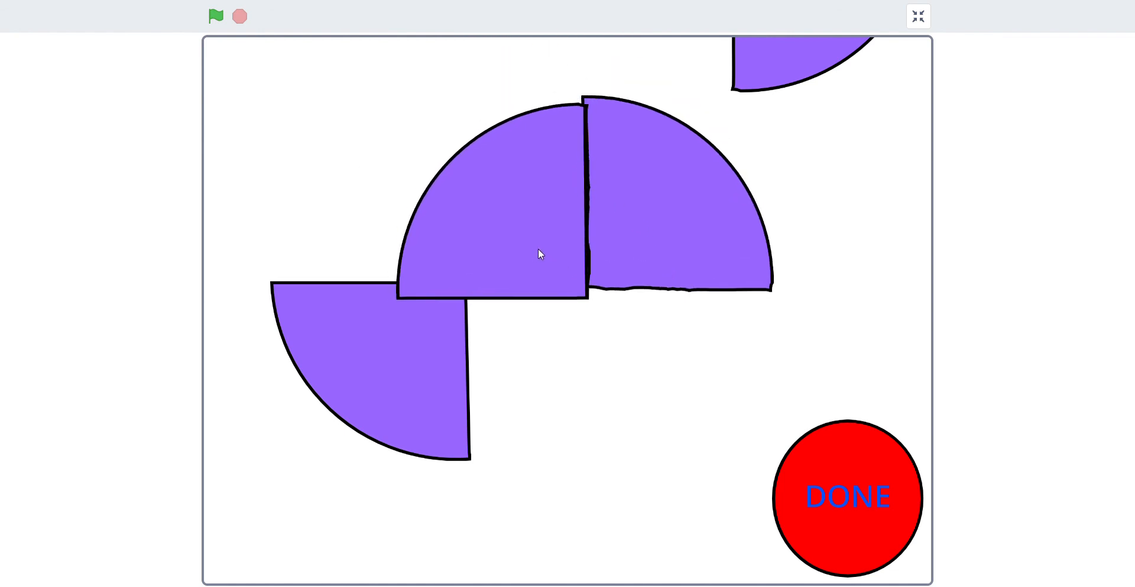
pyautogui.moveTo(539, 253); pyautogui.dragTo(477, 409)
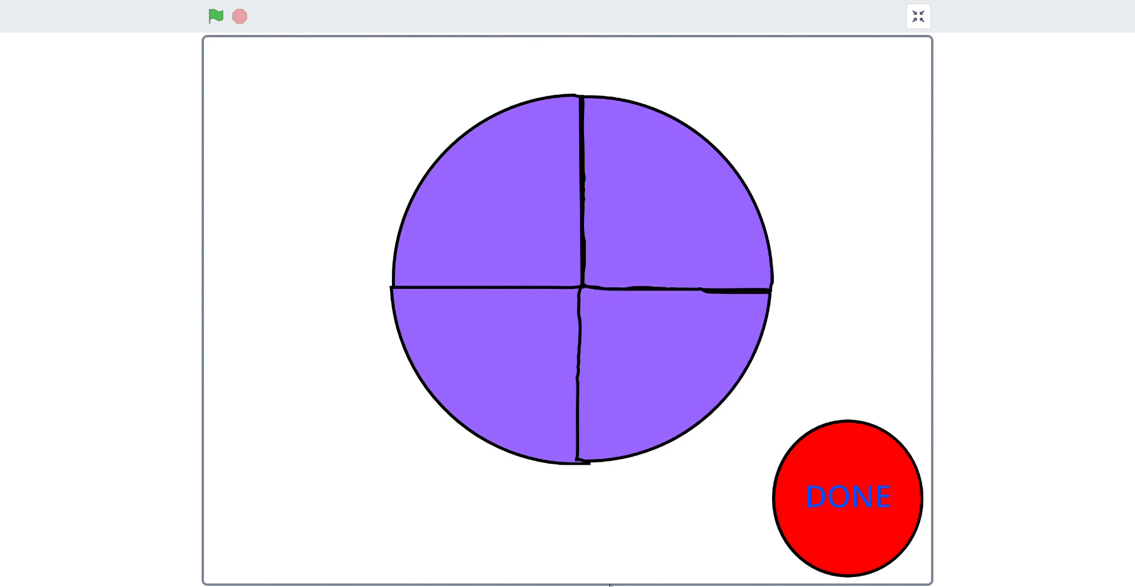
pyautogui.moveTo(821, 399)
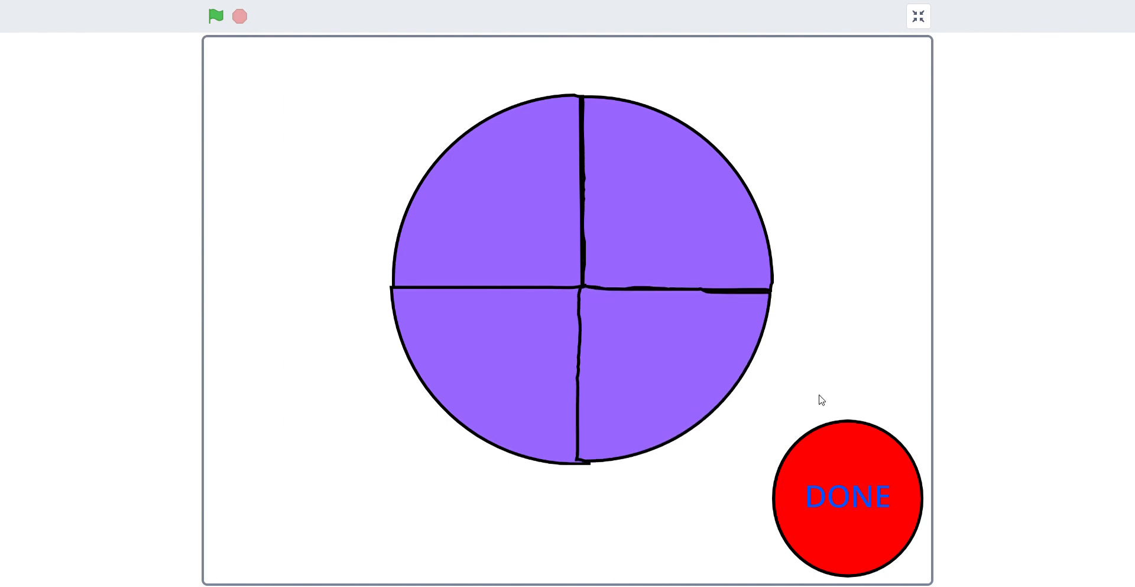
# Step: Check the assembled circle with DONE for YOU WIN, then misplace a piece so DONE shows YOU LOSE
pyautogui.click(847, 498)
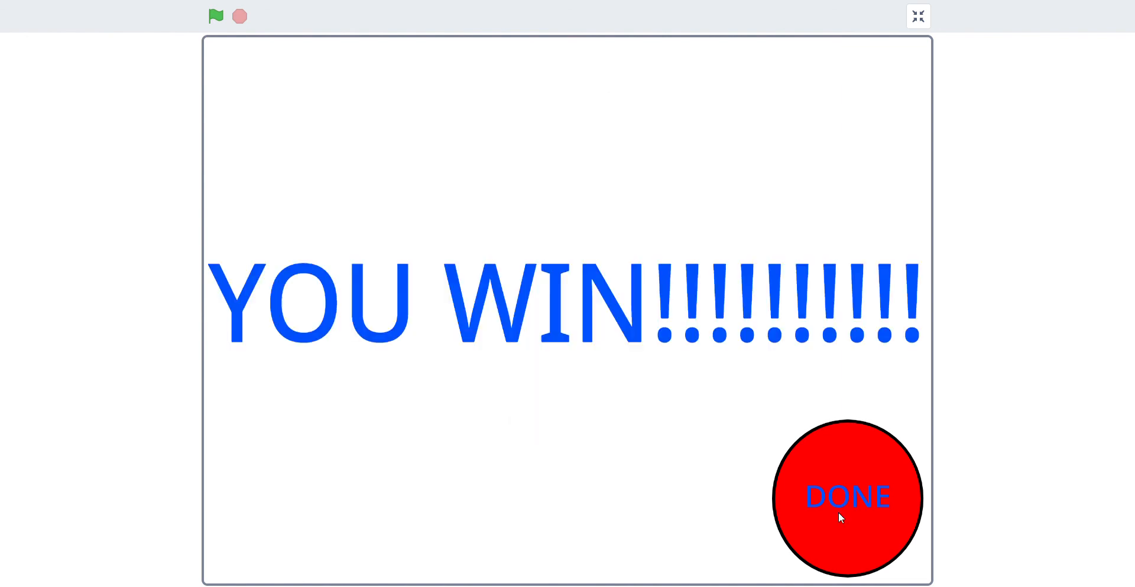
pyautogui.moveTo(774, 258)
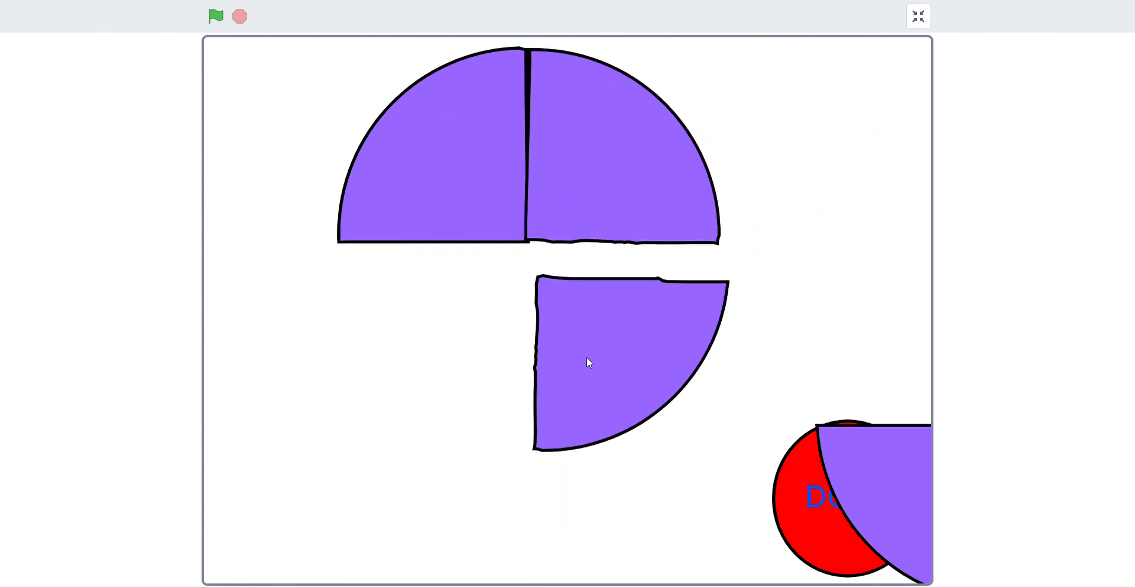
pyautogui.moveTo(586, 362); pyautogui.dragTo(593, 334)
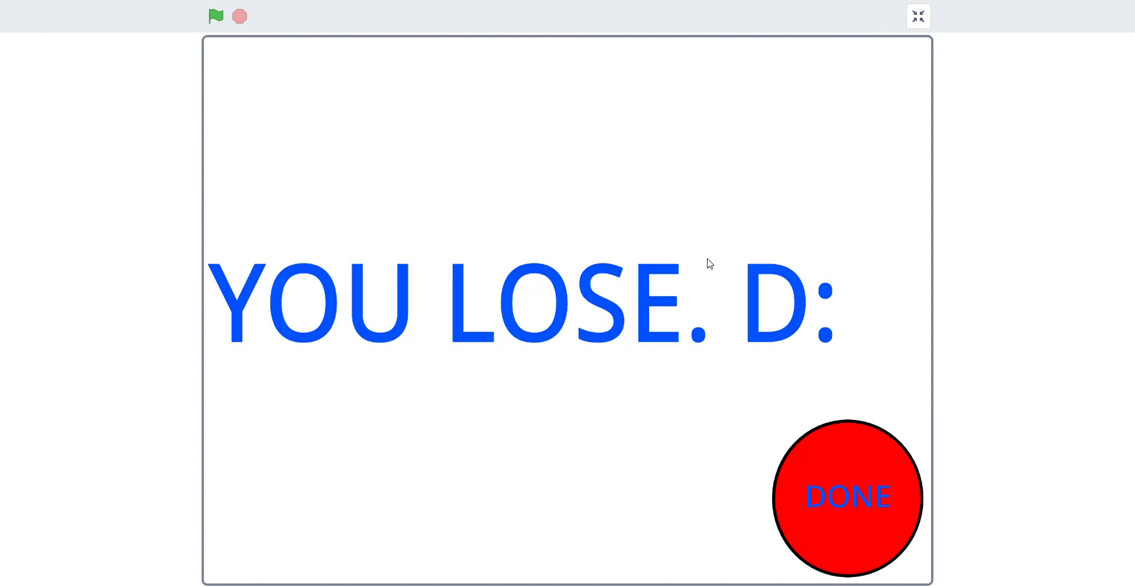
pyautogui.moveTo(966, 51)
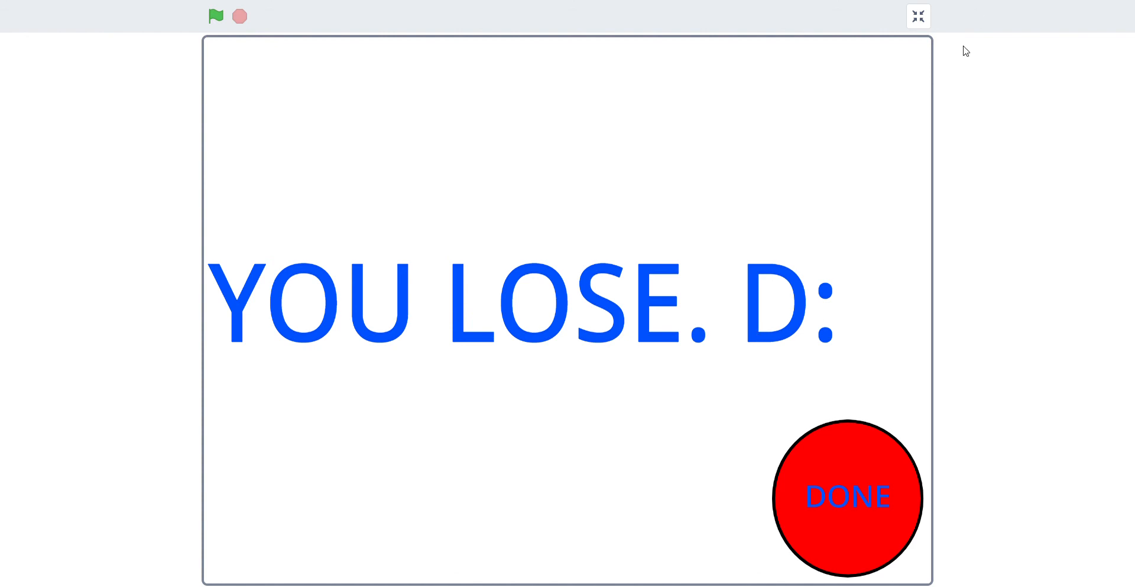
pyautogui.moveTo(905, 50)
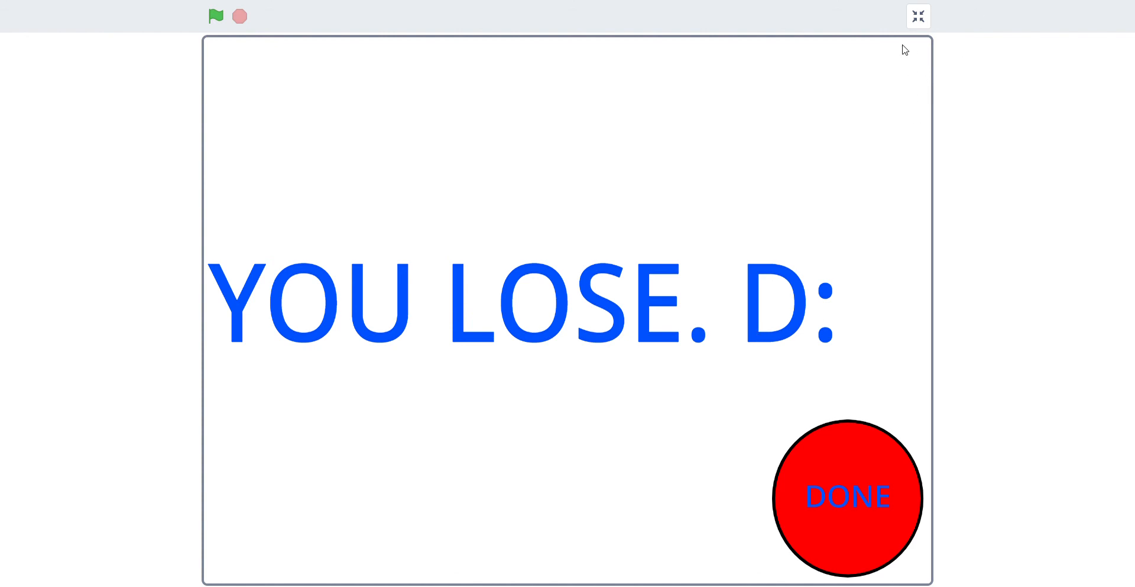
# Step: Exit full-screen play back to the editor with YOU LOSE still on the stage
pyautogui.click(917, 15)
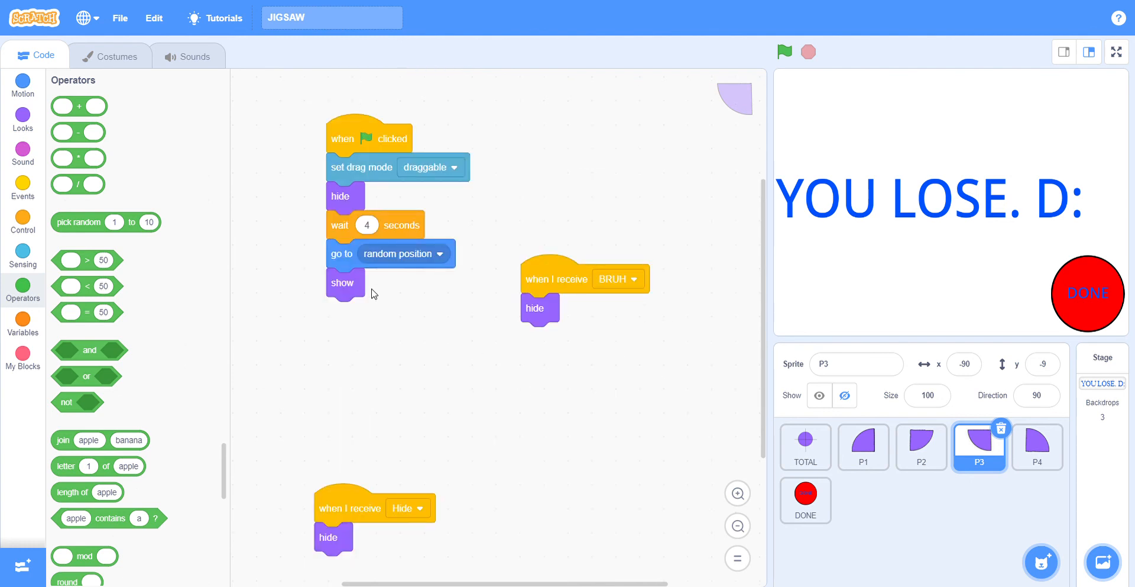
pyautogui.moveTo(844, 224)
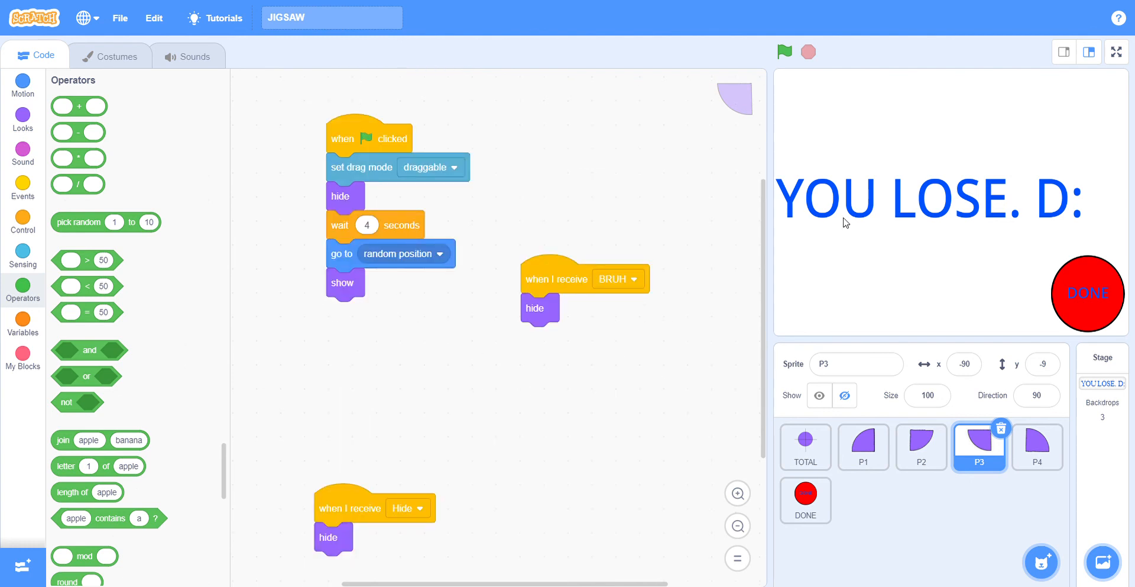
pyautogui.moveTo(1064, 79)
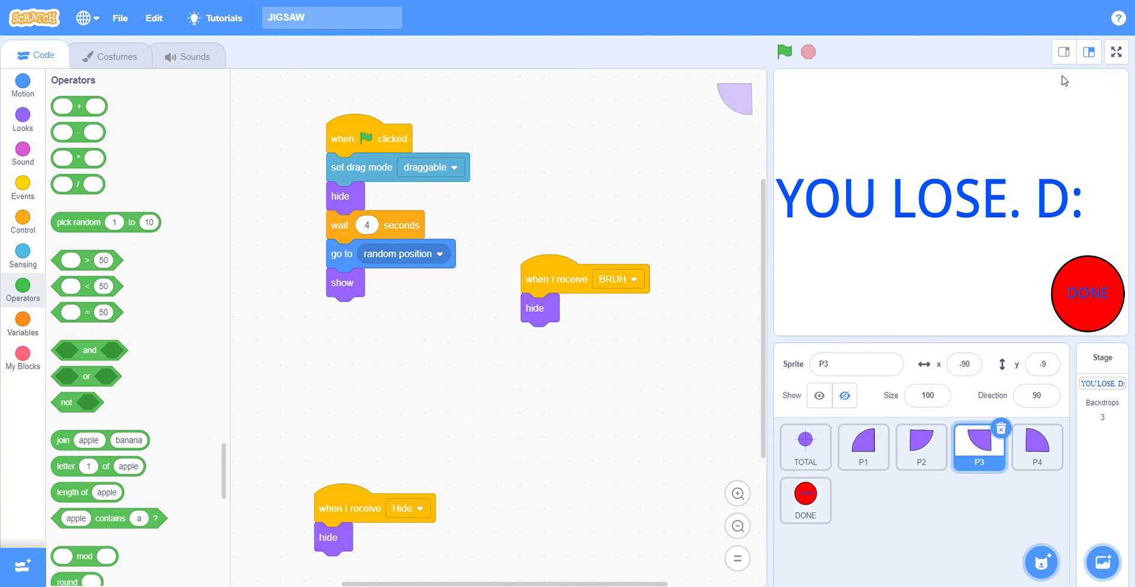